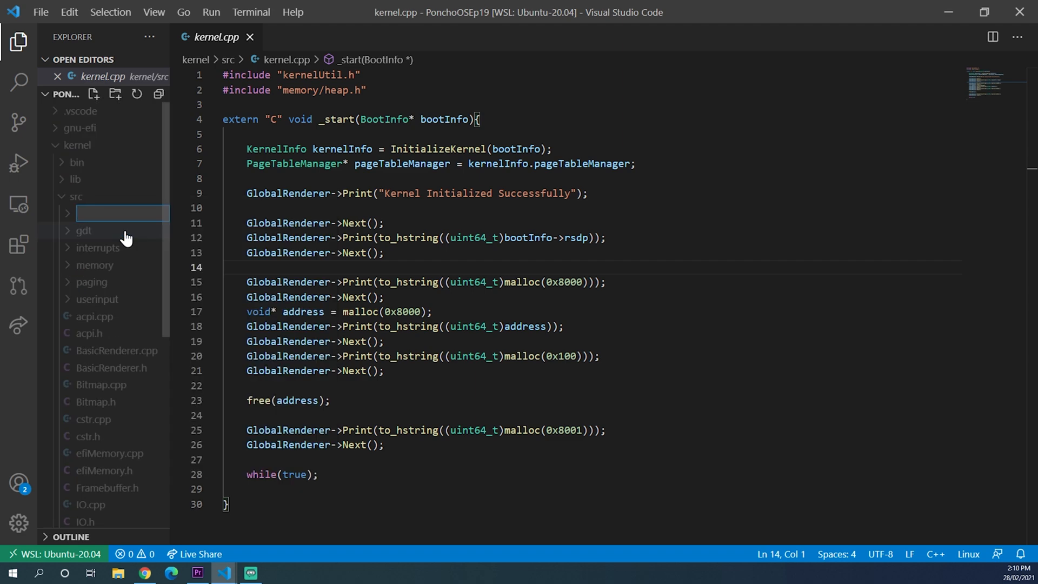
# Name the new src folder scheduling/pit, adding empty pit.h and pit.cpp inside it
pyautogui.write('sc')
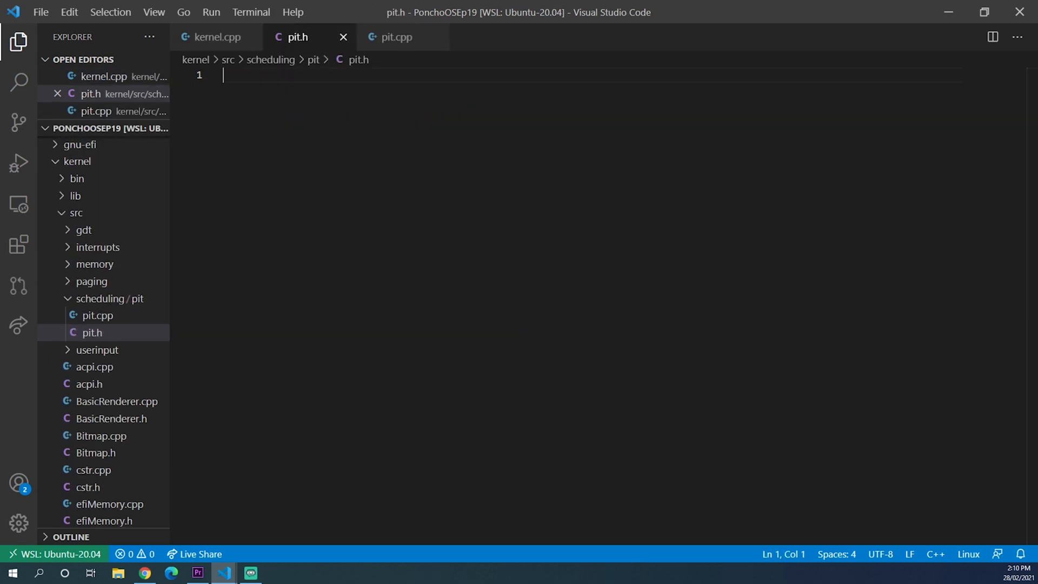
# Write #pragma once, #include <stdint.h> and namespace PIT declaring extern double TimeSinceBoot, then save
pyautogui.write('#pragma o')
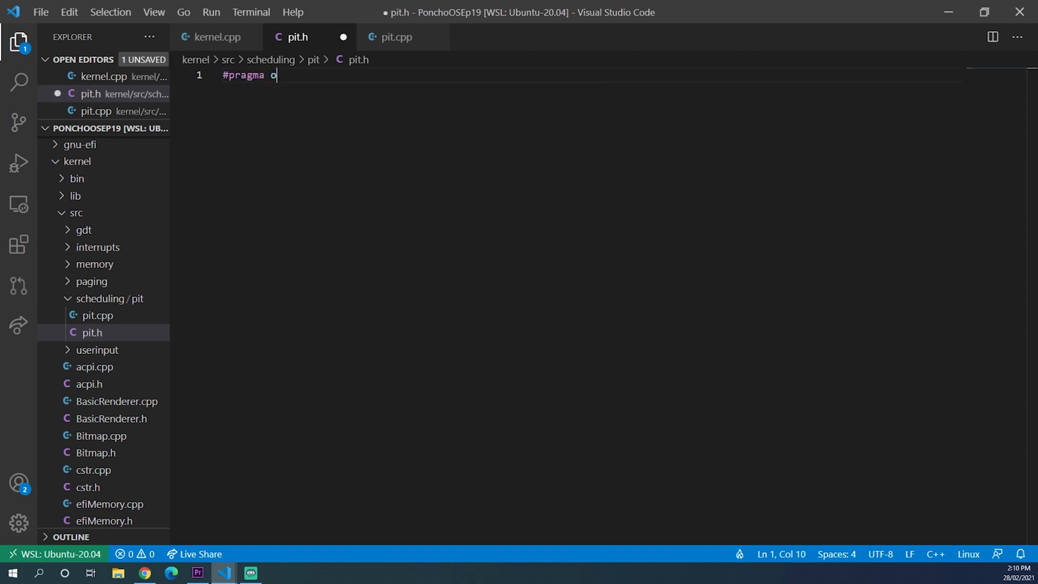
pyautogui.write('nce')
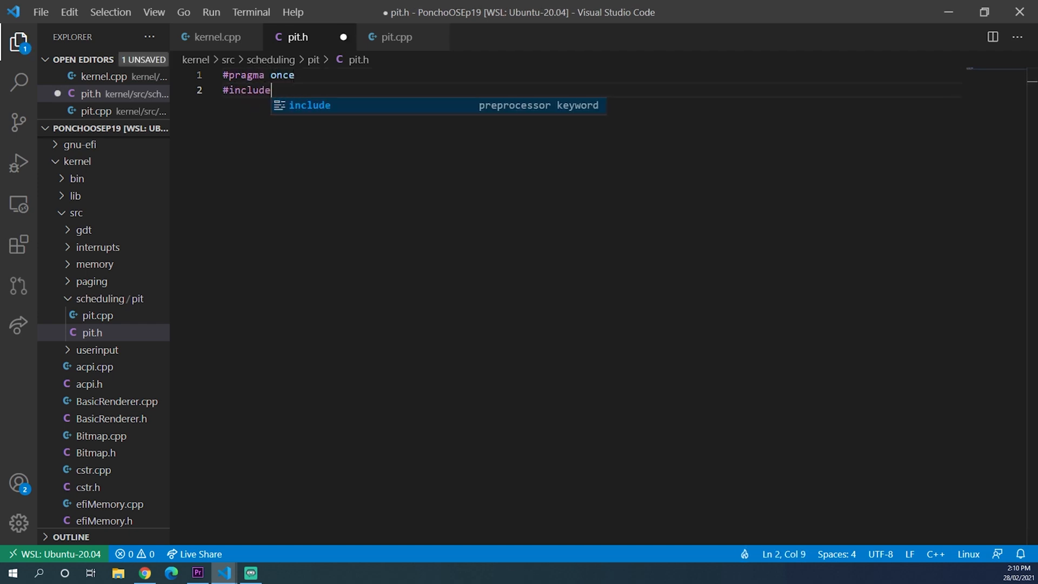
pyautogui.write('<stding')
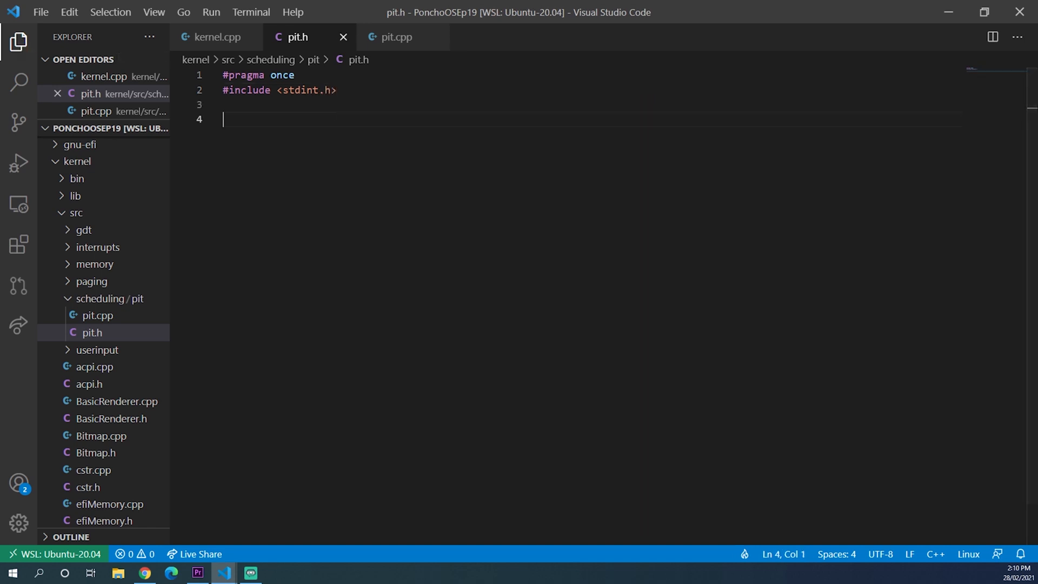
pyautogui.write('namespace')
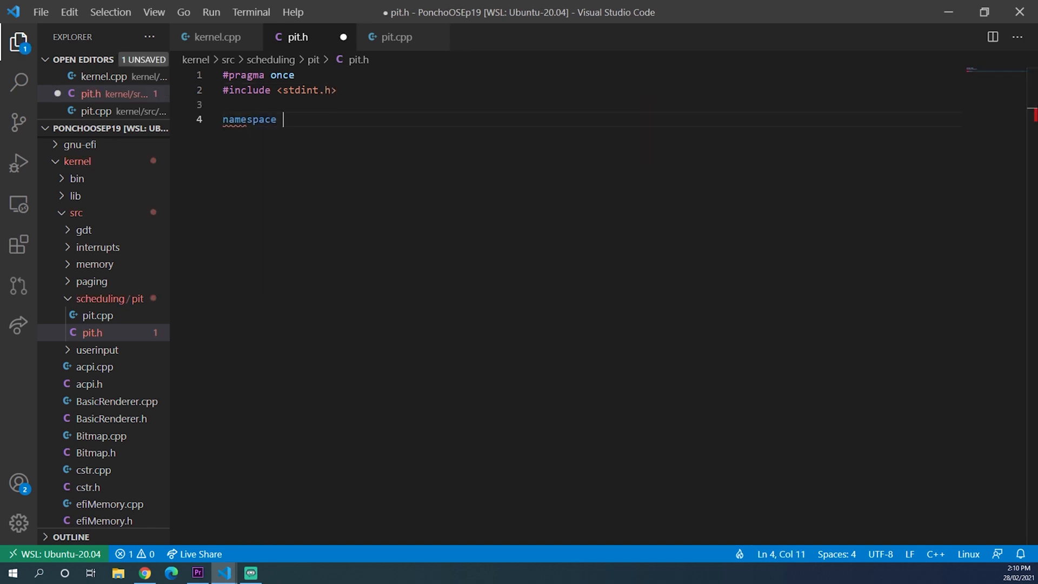
pyautogui.write('PIT {')
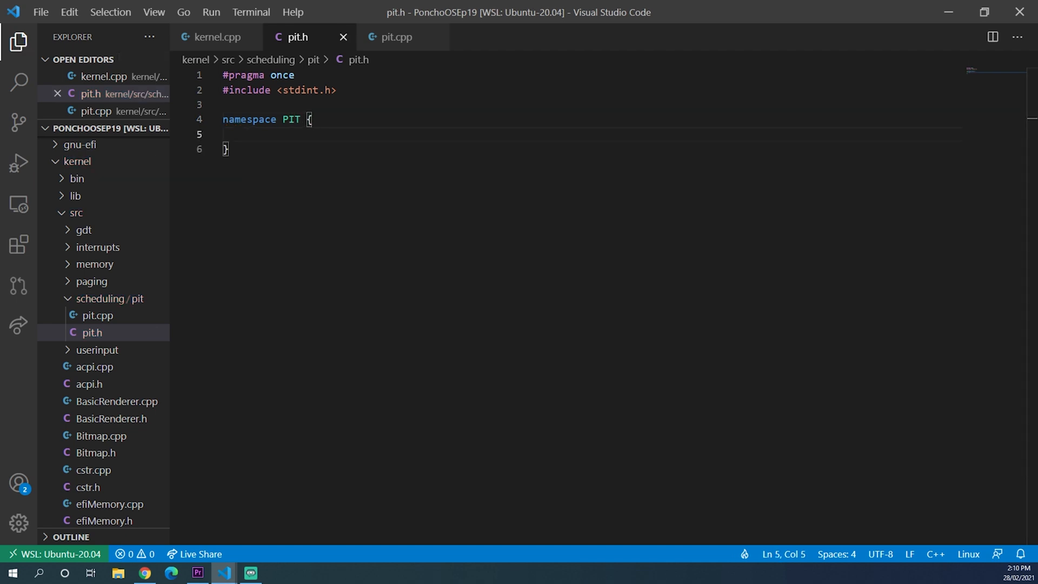
pyautogui.write('extern double T')
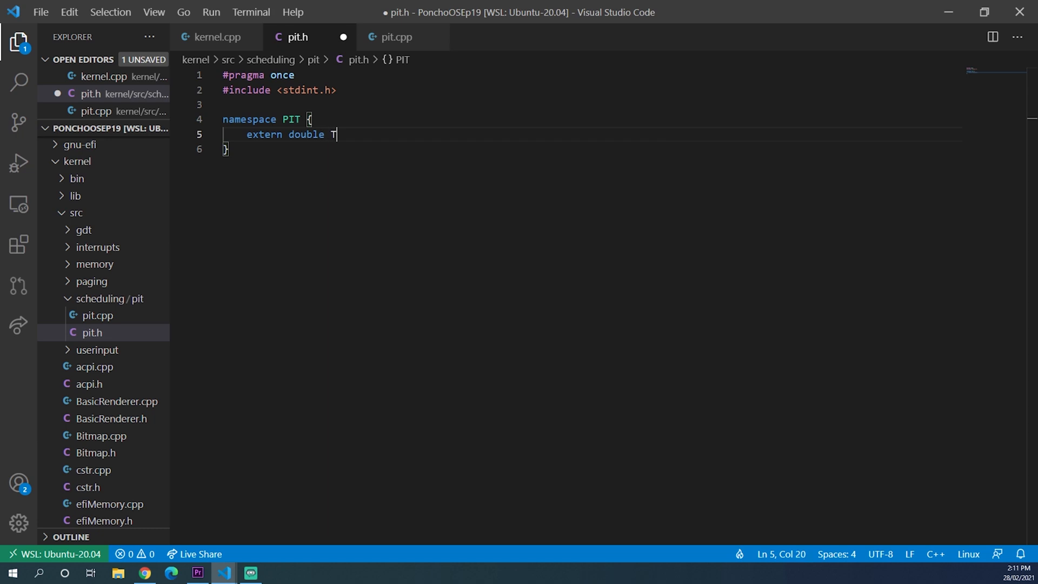
pyautogui.write('imeSinceBoot;')
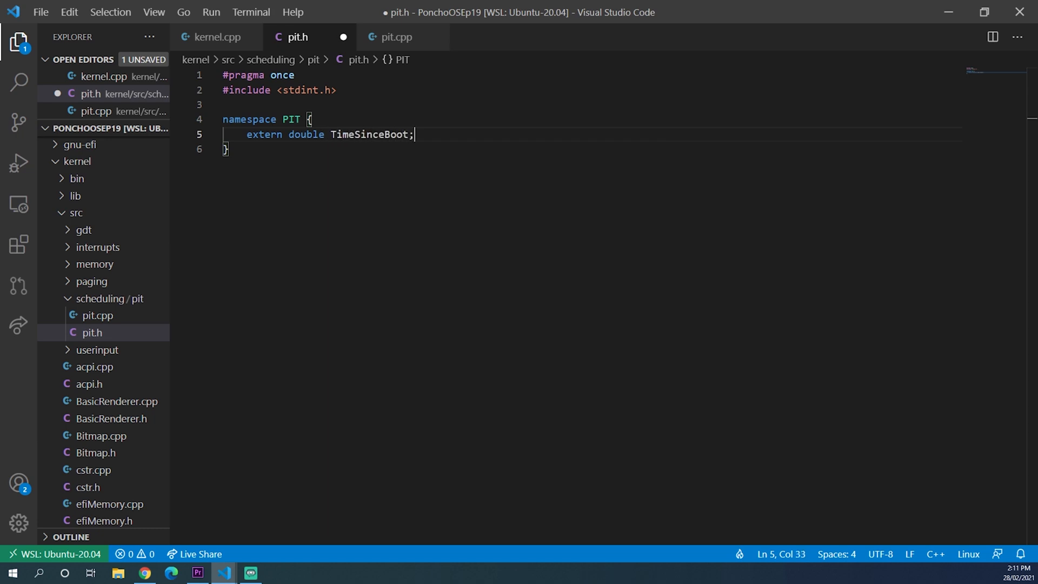
pyautogui.press('ctrl+s')
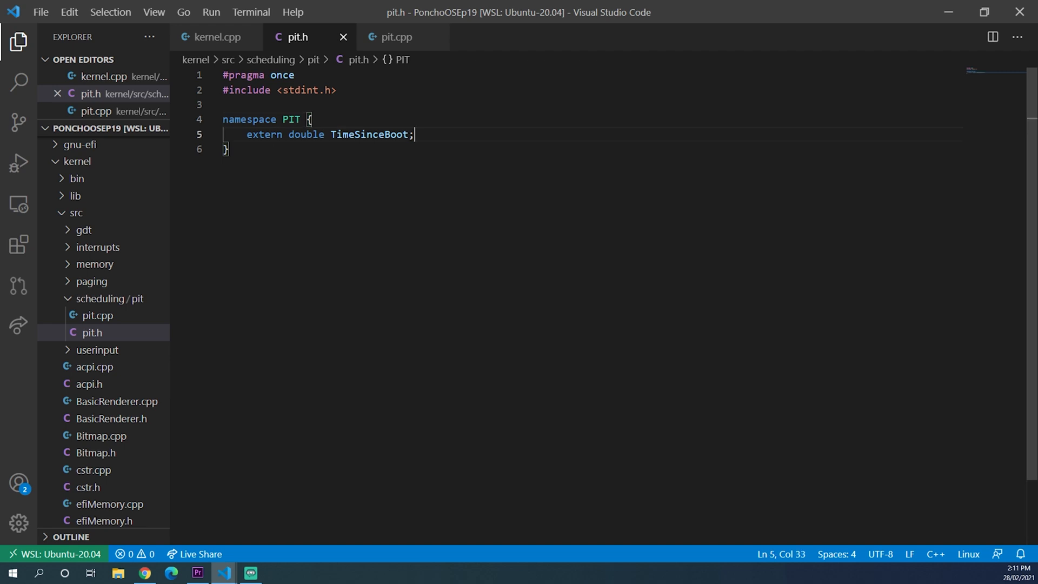
pyautogui.click(310, 119)
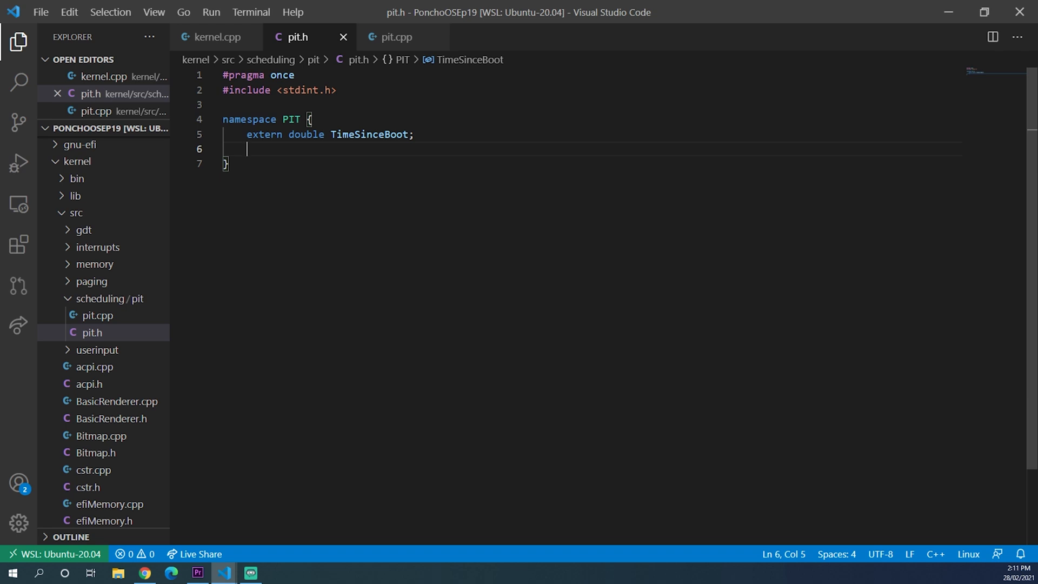
# Define const uint64_t BaseFrequency = 1193182 inside namespace PIT and save
pyautogui.write('const uint')
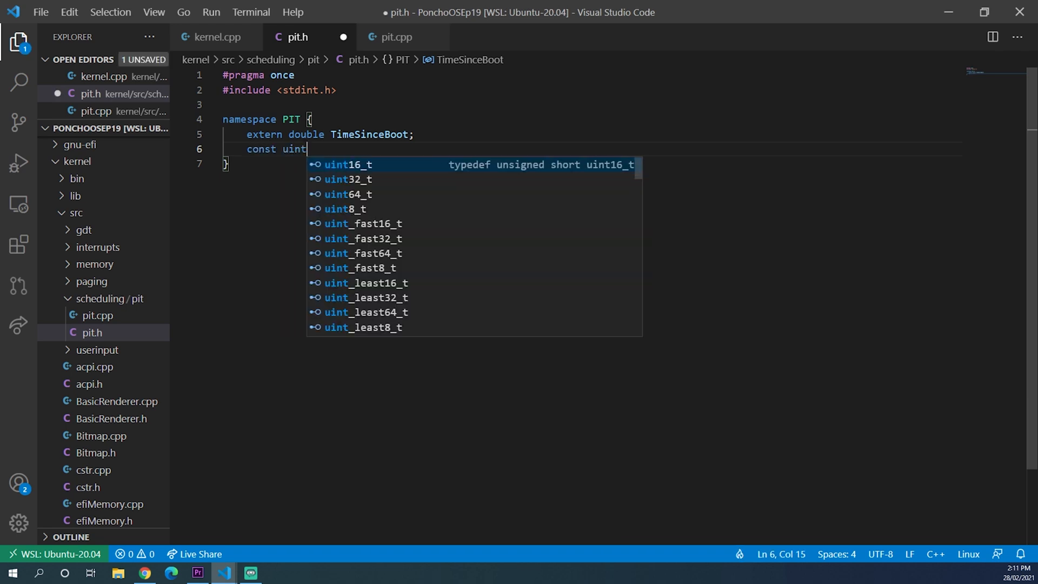
pyautogui.write('64_t BaseFrequen')
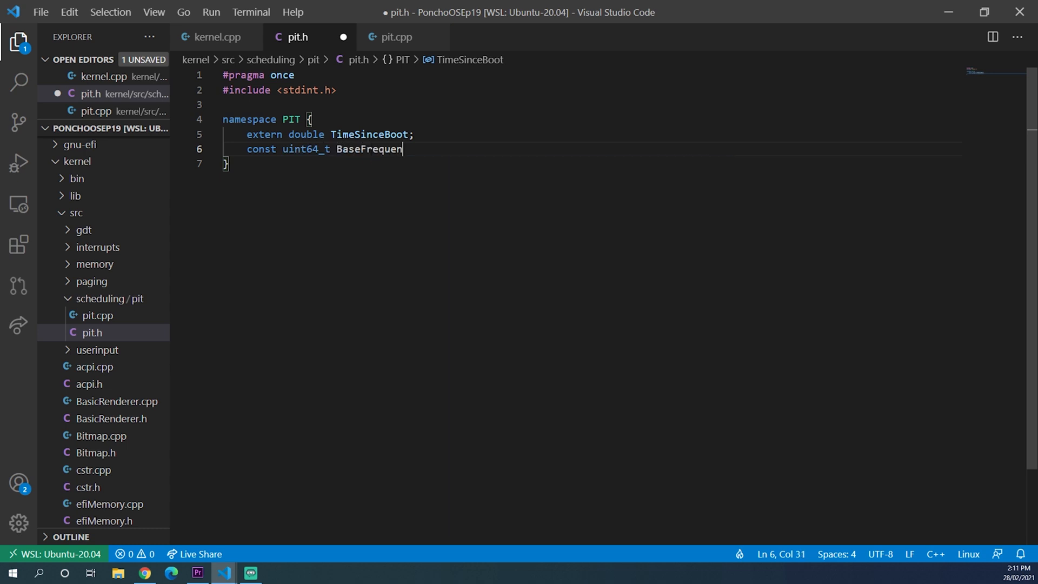
pyautogui.write('cy =')
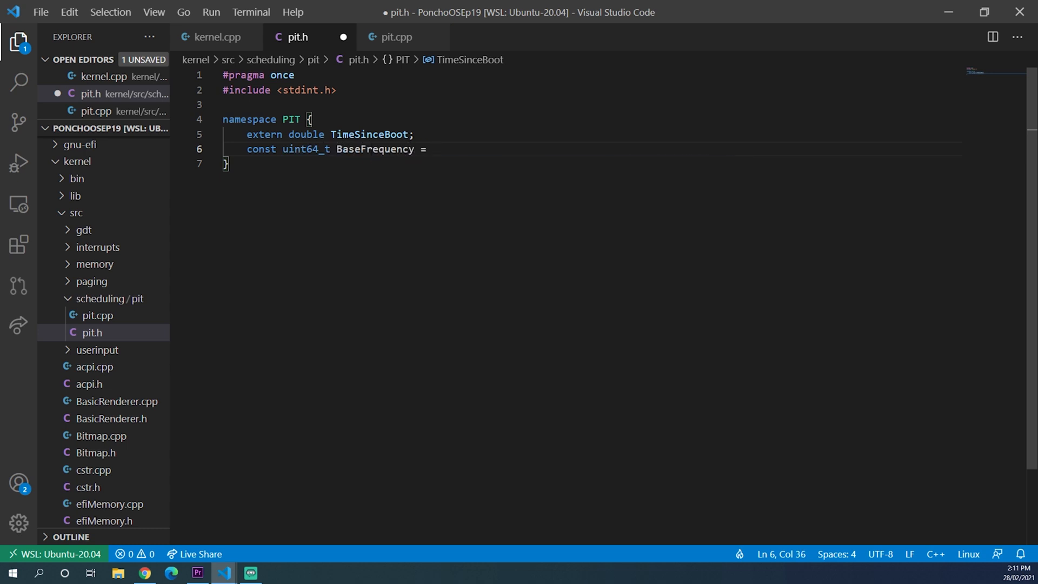
pyautogui.write('1193182;')
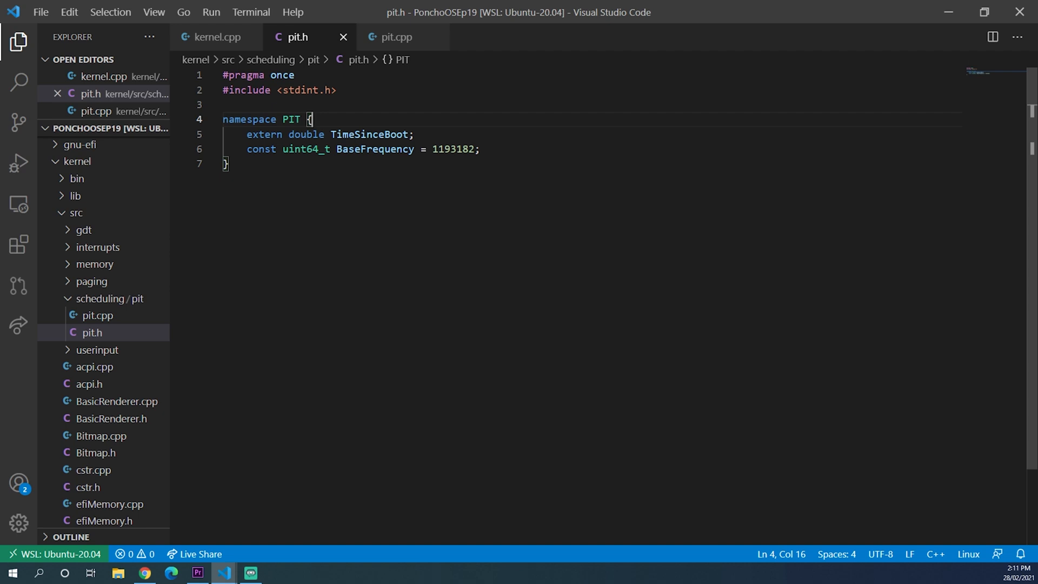
pyautogui.doubleClick(453, 149)
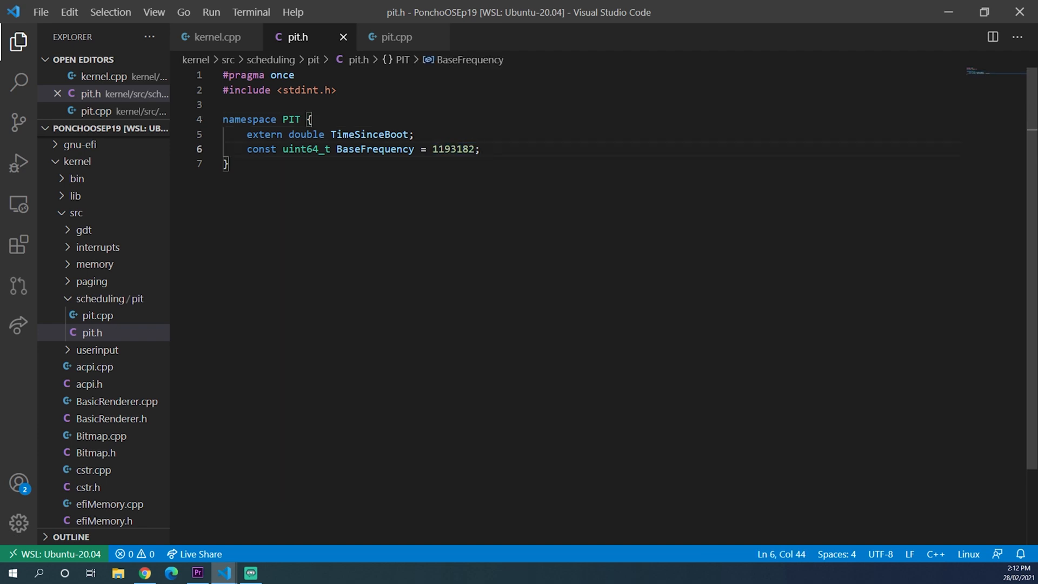
pyautogui.click(371, 134)
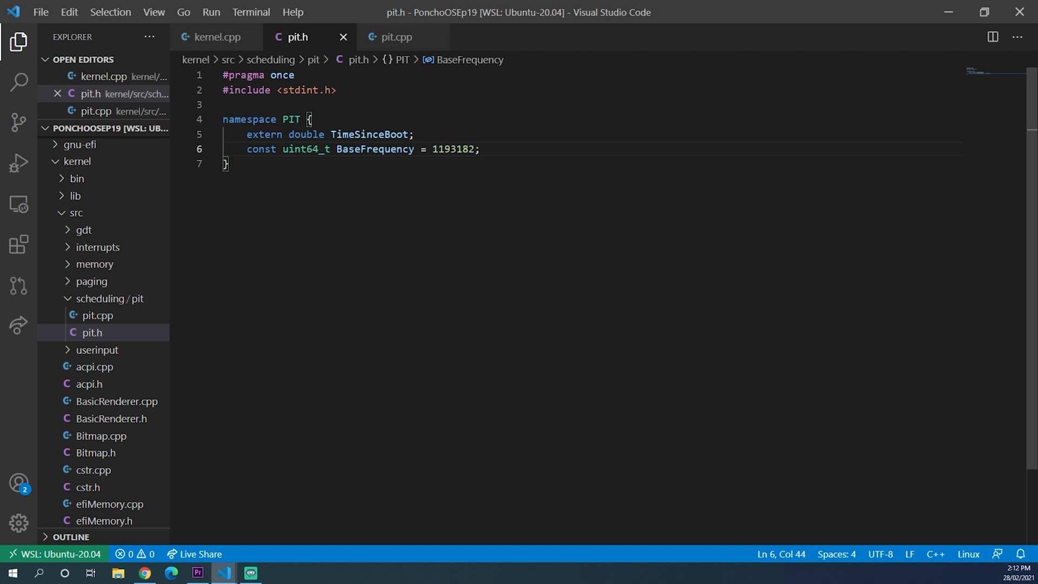
# Declare void Sleepd(double seconds) and void Sleep(uint64_t milliseconds) in the PIT namespace
pyautogui.write('void')
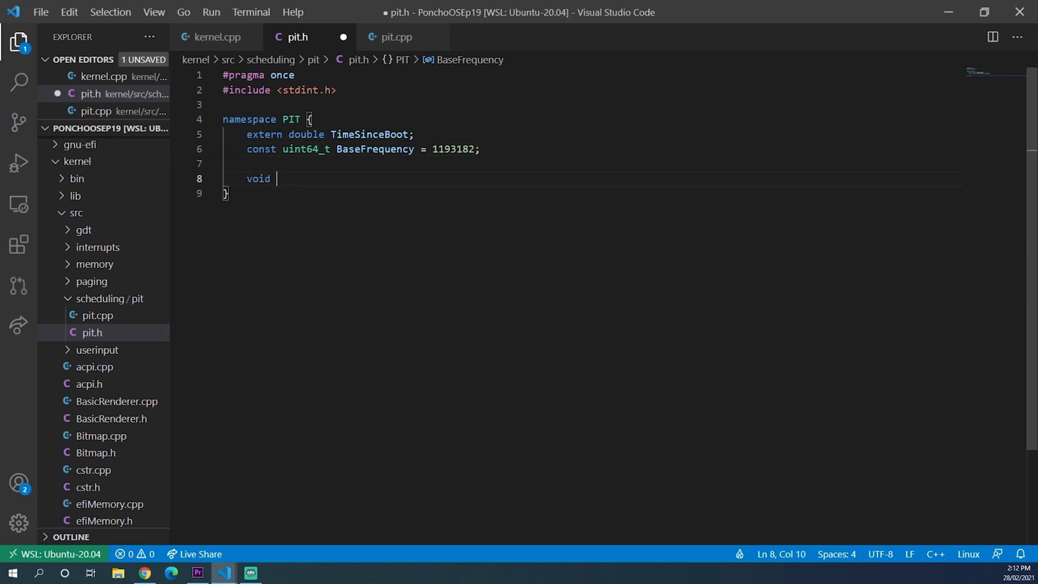
pyautogui.write('Sleep()')
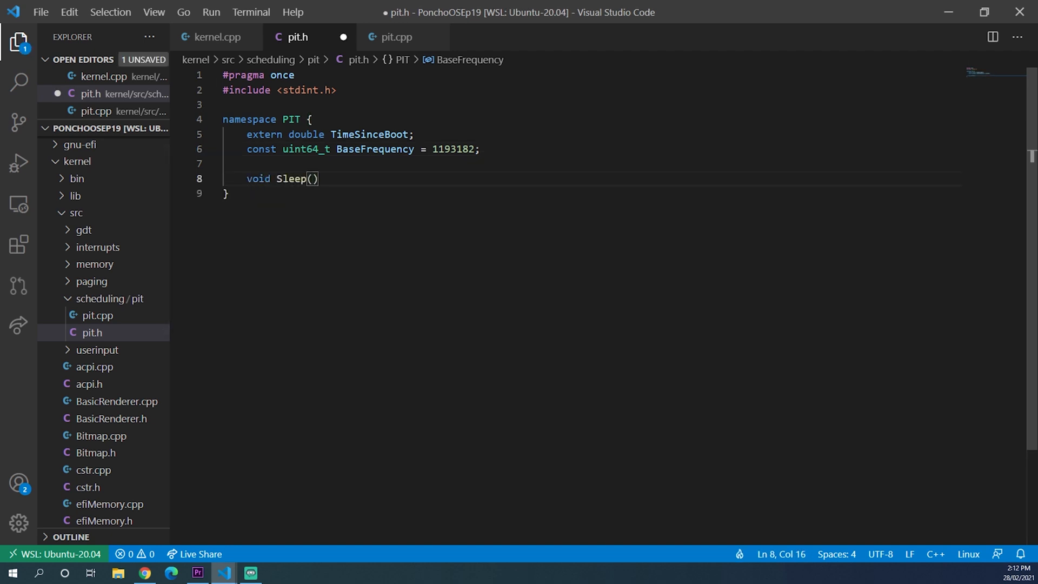
pyautogui.write('double seconds')
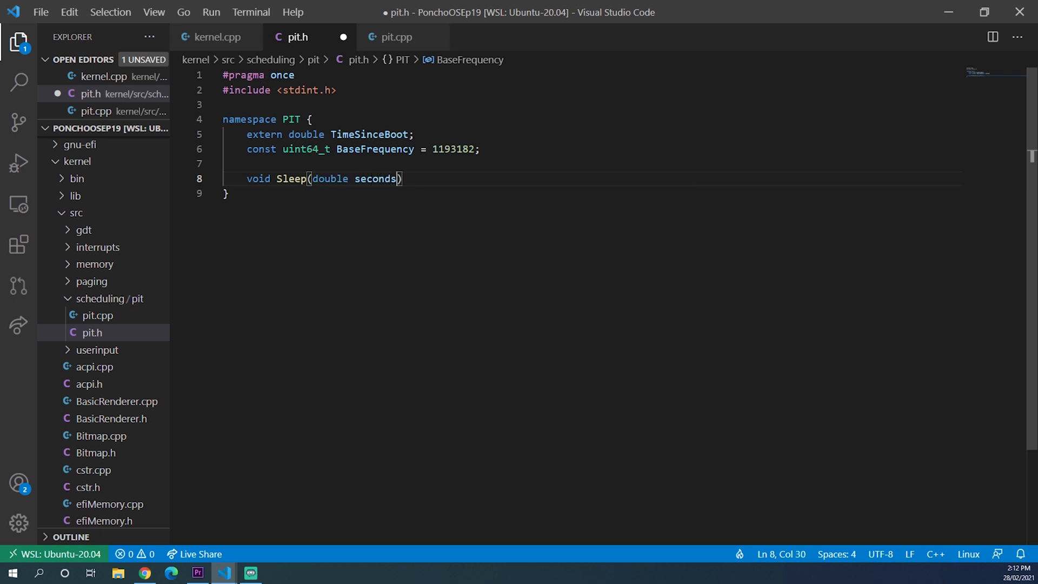
pyautogui.write(';')
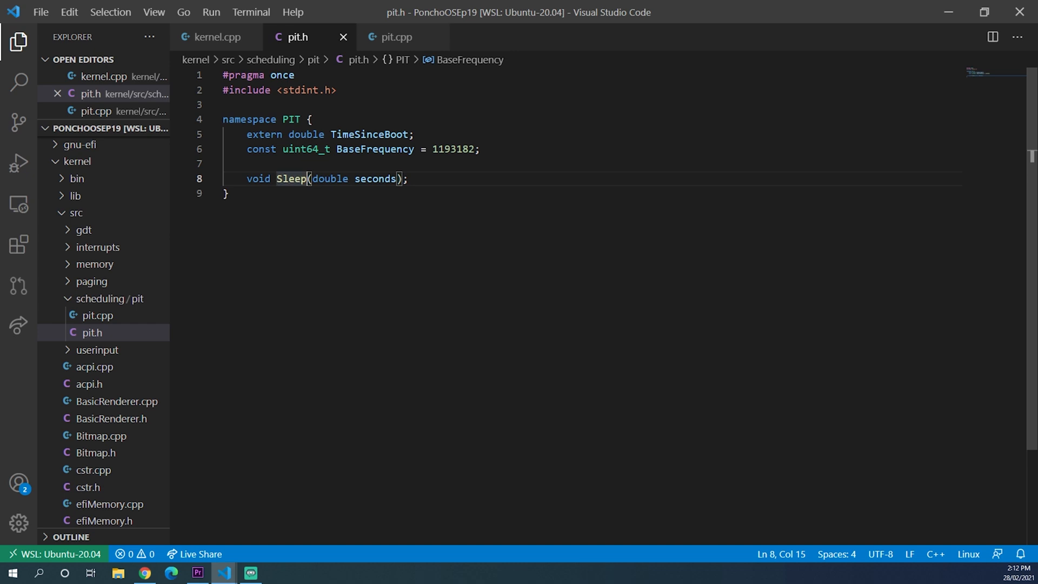
pyautogui.write('d')
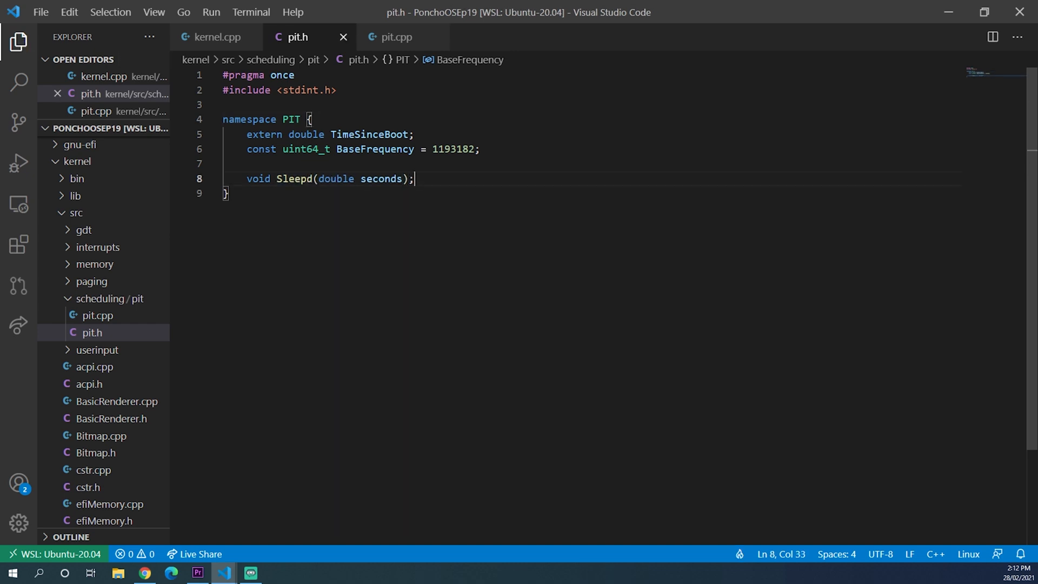
pyautogui.write('void Sleep')
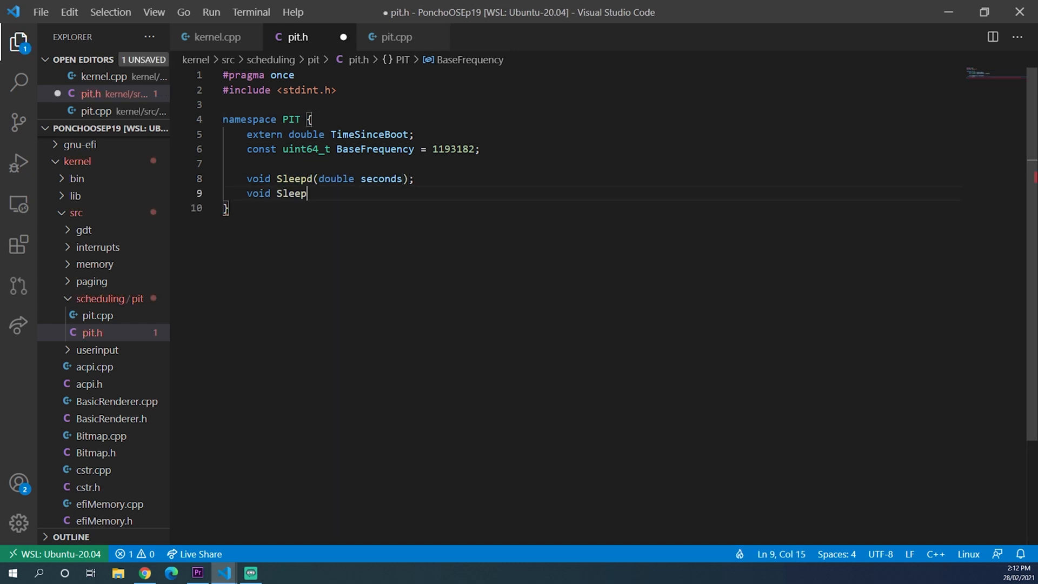
pyautogui.write('(u')
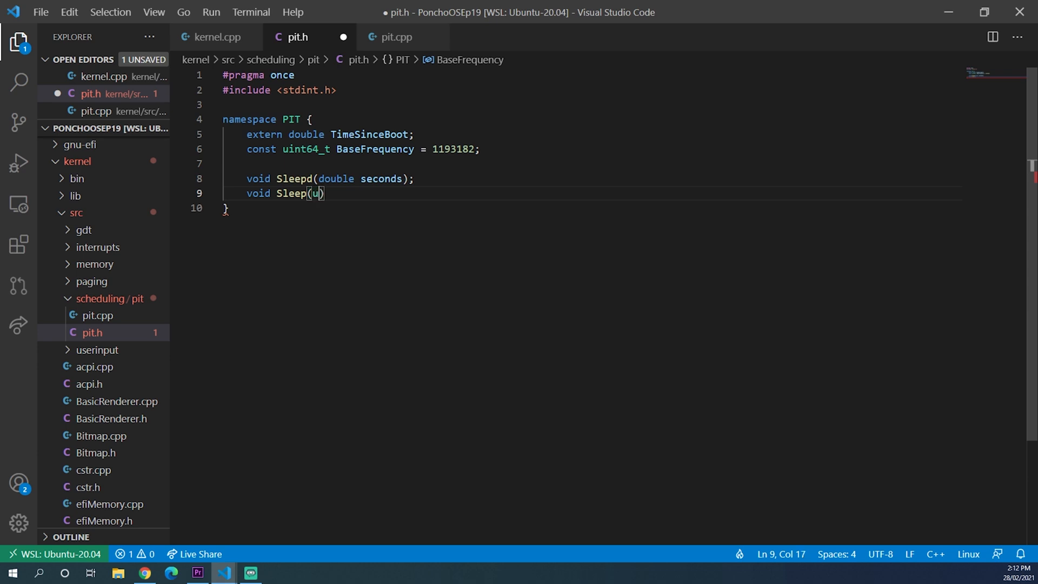
pyautogui.write('int64_t milliseconds')
pyautogui.write('voi')
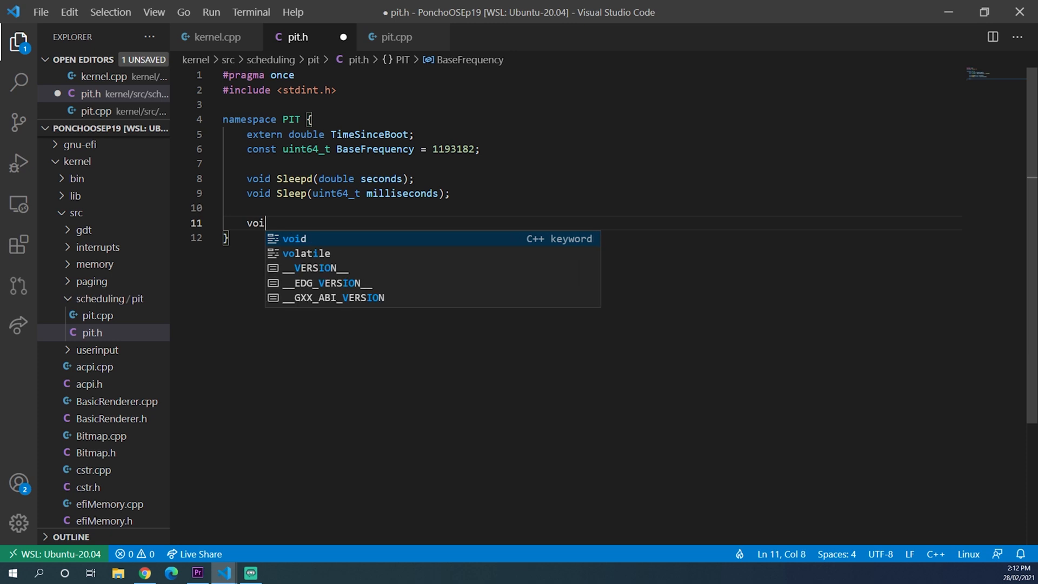
# Declare SetDivisor(uint16_t divisor), uint64_t GetFrequency(), SetFrequency(uint64_t frequency) and Tick()
pyautogui.write('d SetDiv')
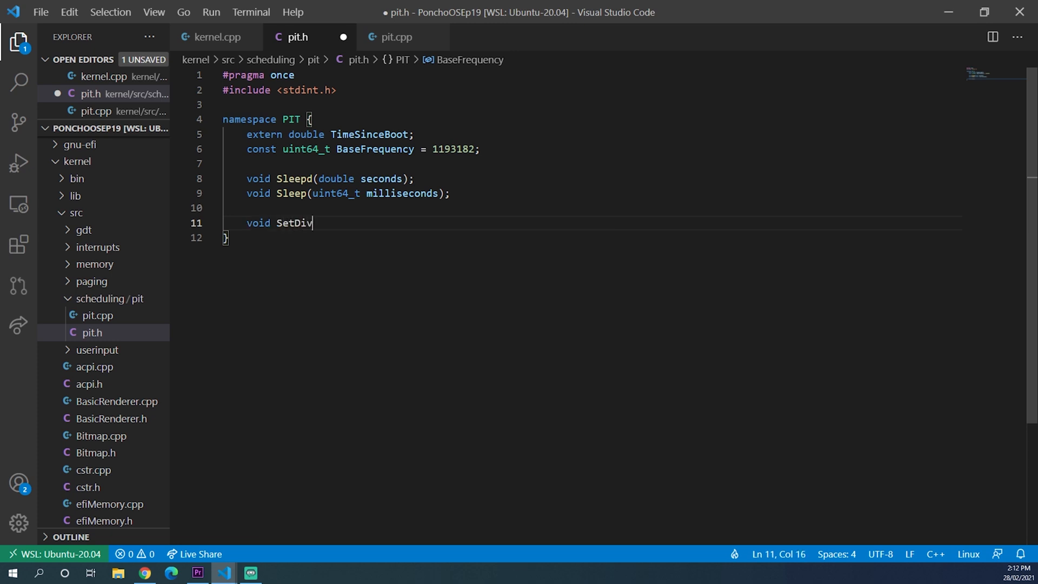
pyautogui.write('isor()')
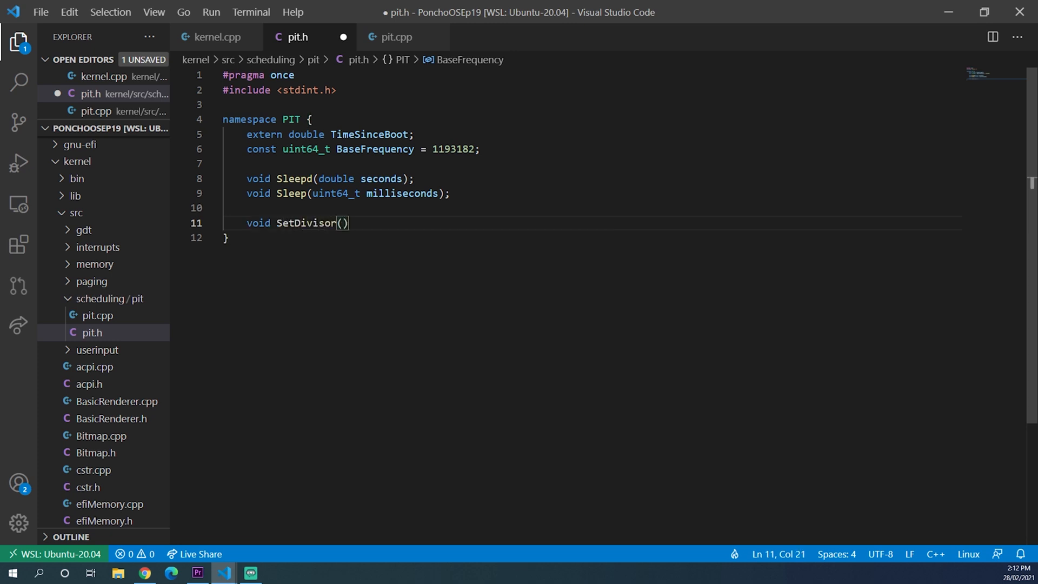
pyautogui.write('uint16_t de')
pyautogui.write('uint64_t GetF')
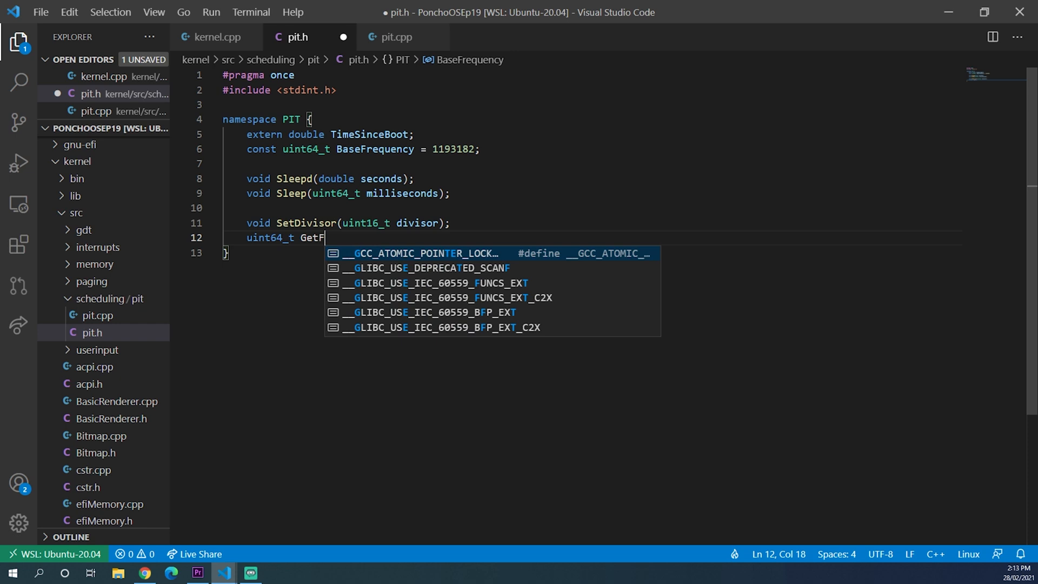
pyautogui.write('requency();')
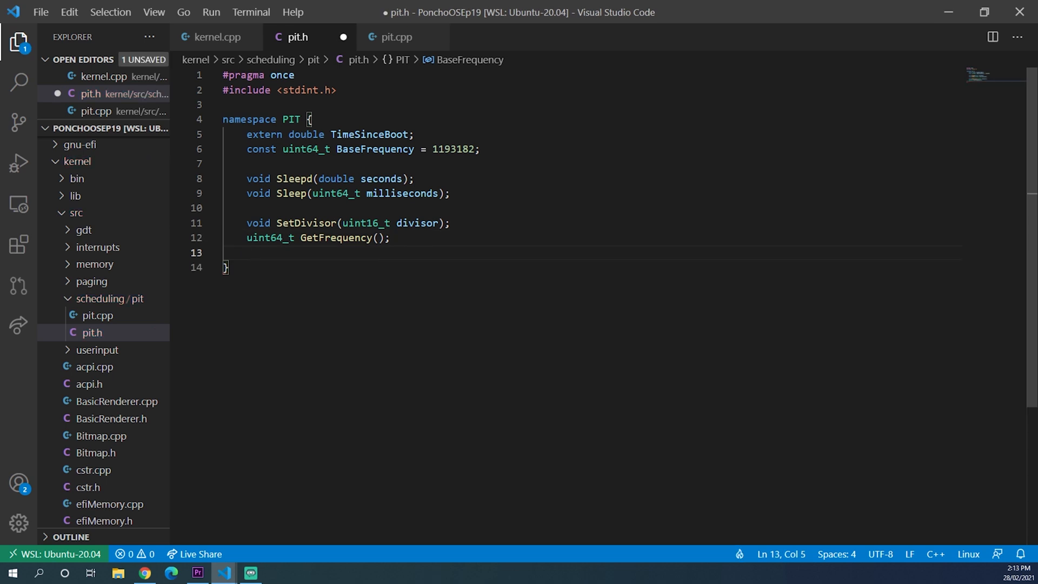
pyautogui.write('void SetFreque')
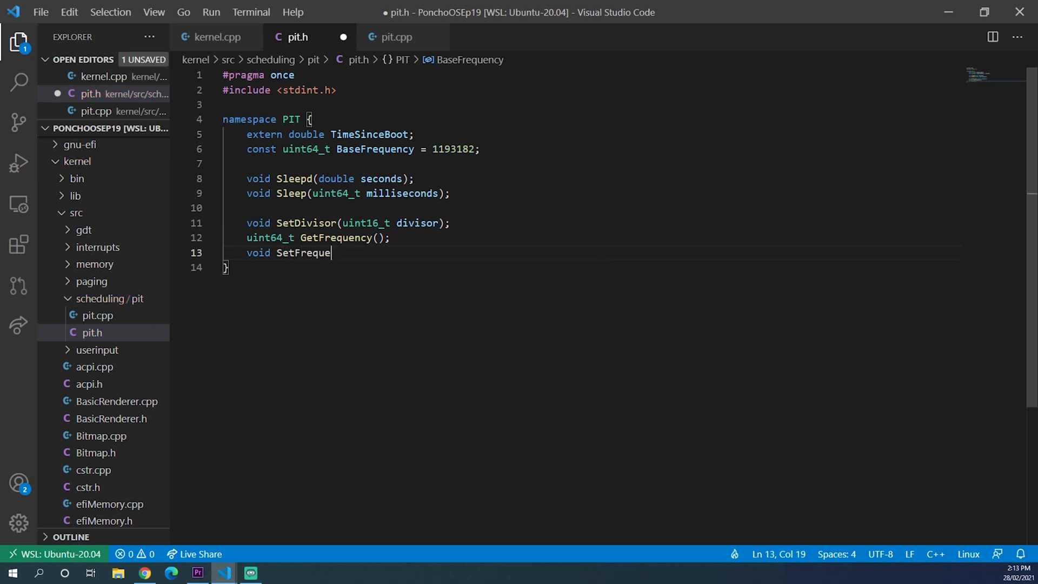
pyautogui.write('ncy(uint64_t)')
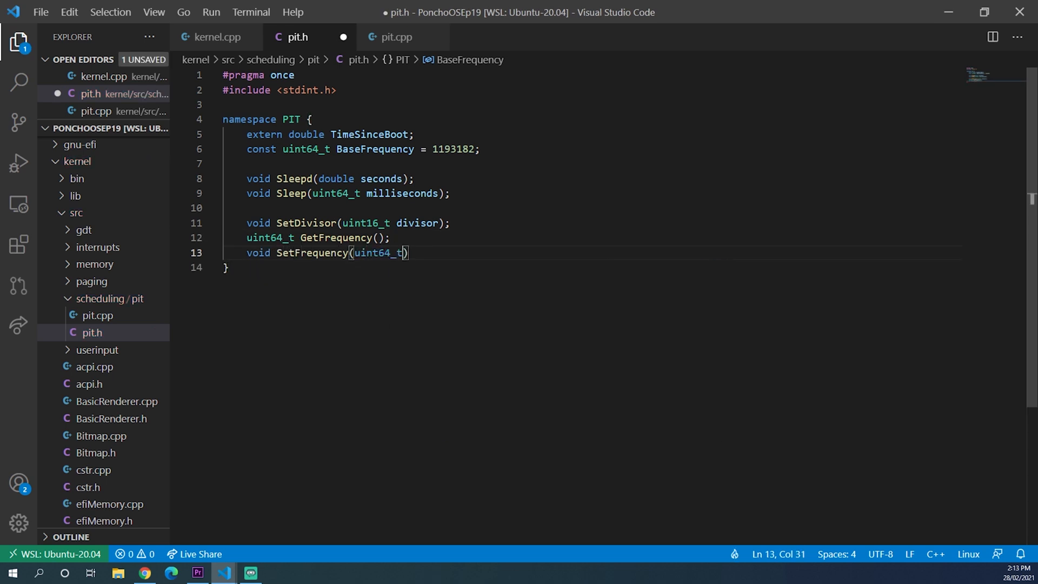
pyautogui.write('frequency);')
pyautogui.write('void Tick(')
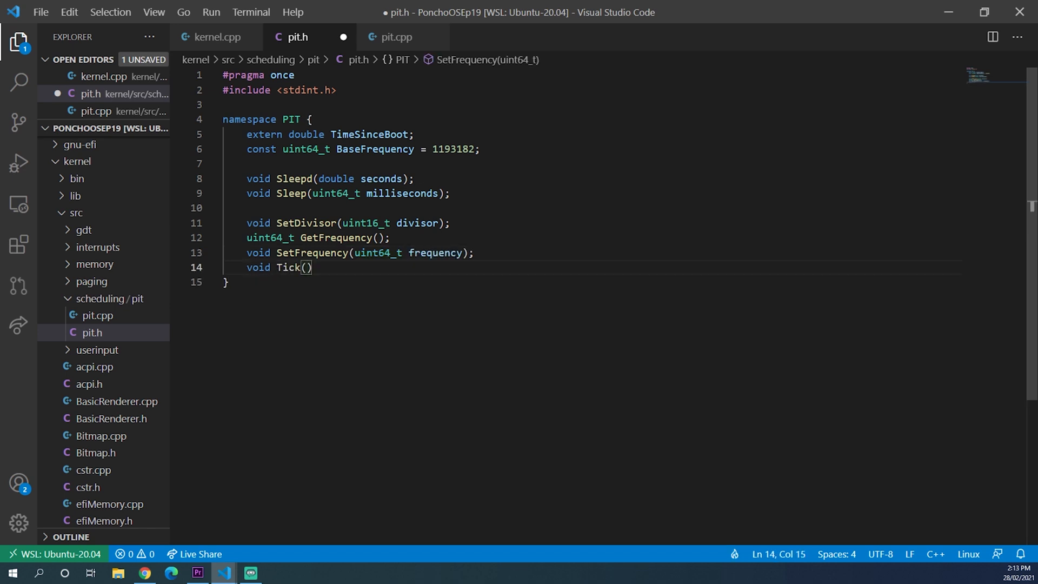
pyautogui.write(';')
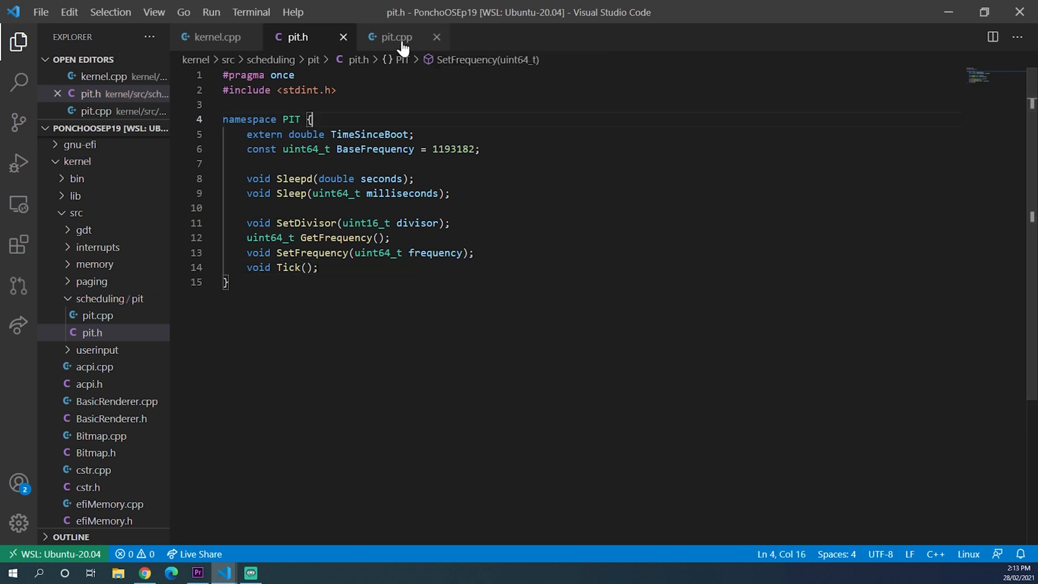
# Start pit.cpp with #include "pit.h" and an empty namespace PIT block
pyautogui.click(397, 36)
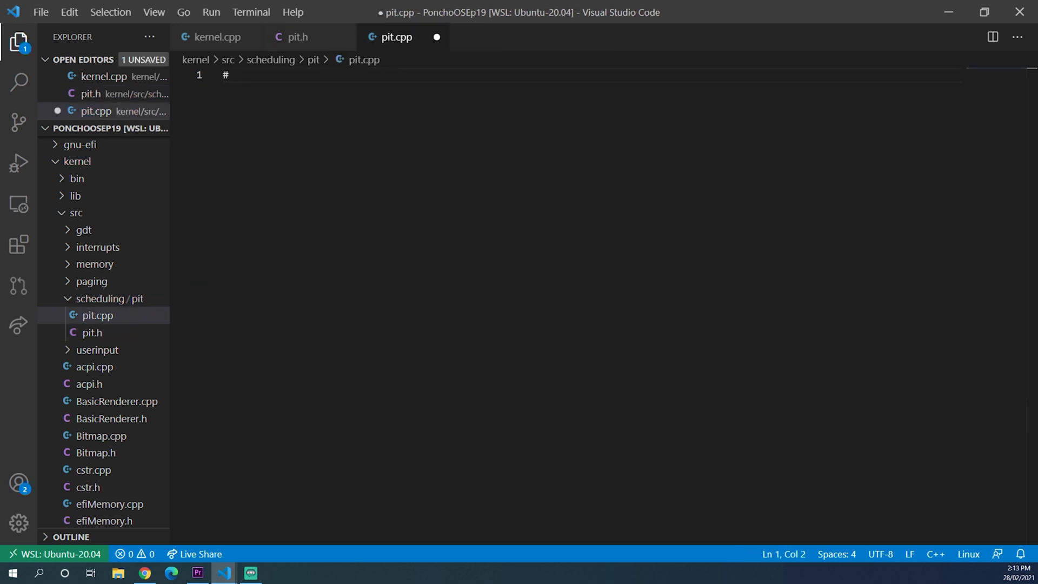
pyautogui.write('include "pit"')
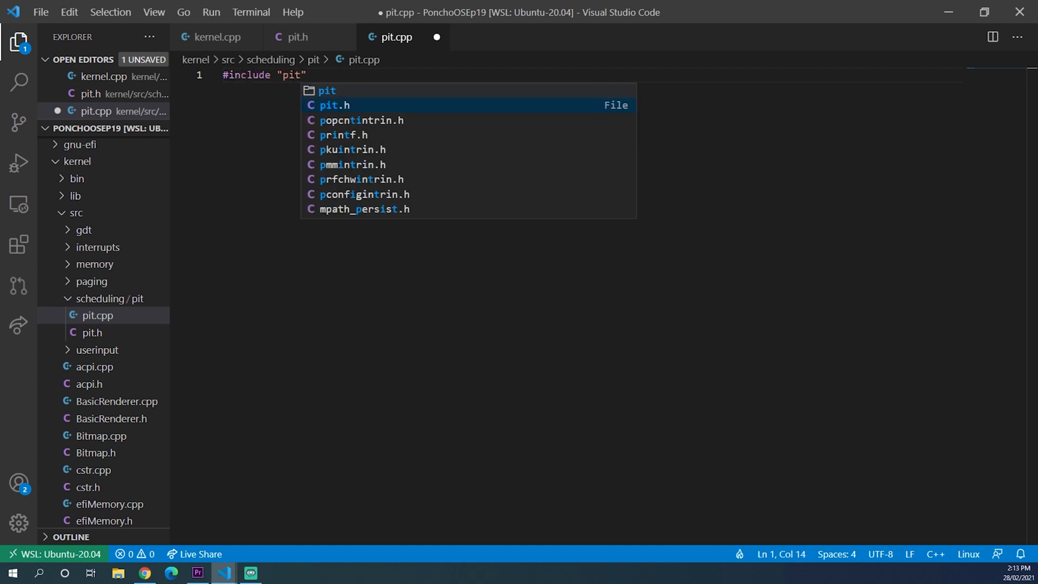
pyautogui.write('namespace PIT{')
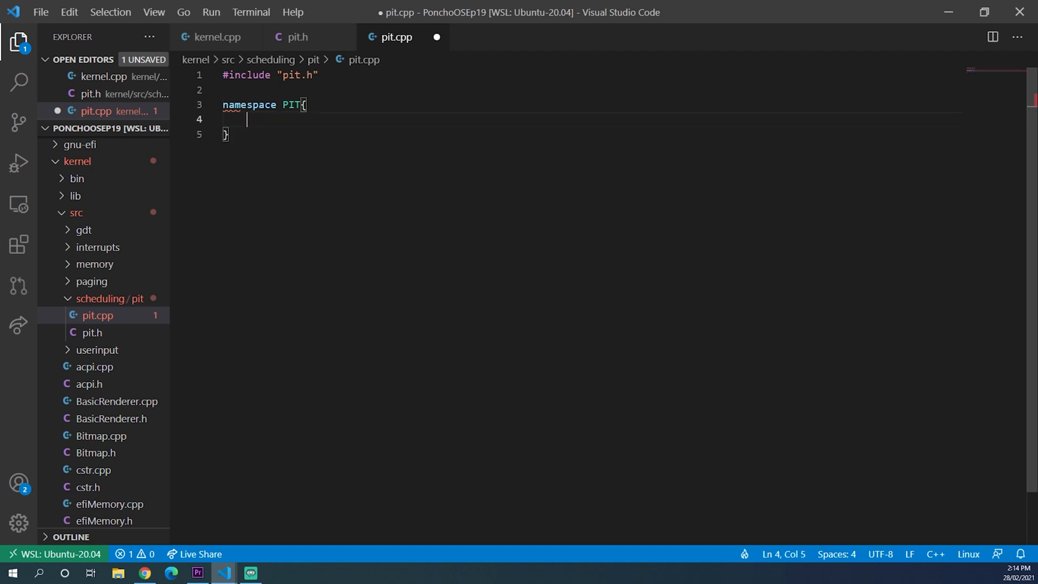
pyautogui.click(296, 37)
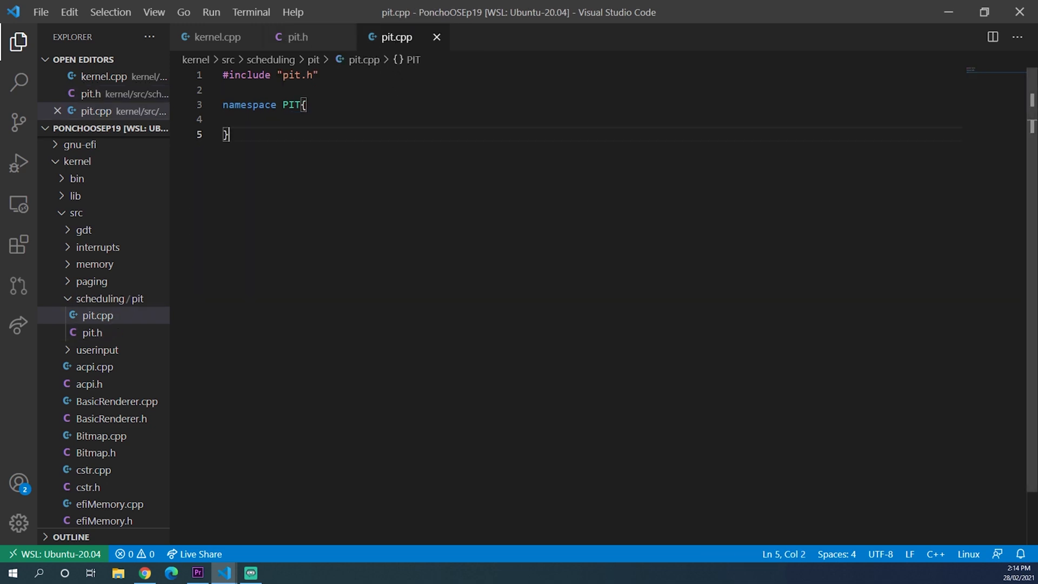
# Define double TimeSinceBoot = 0 and uint16_t Divisor = 65535 inside the namespace
pyautogui.write('double TimeSinceBoot ;')
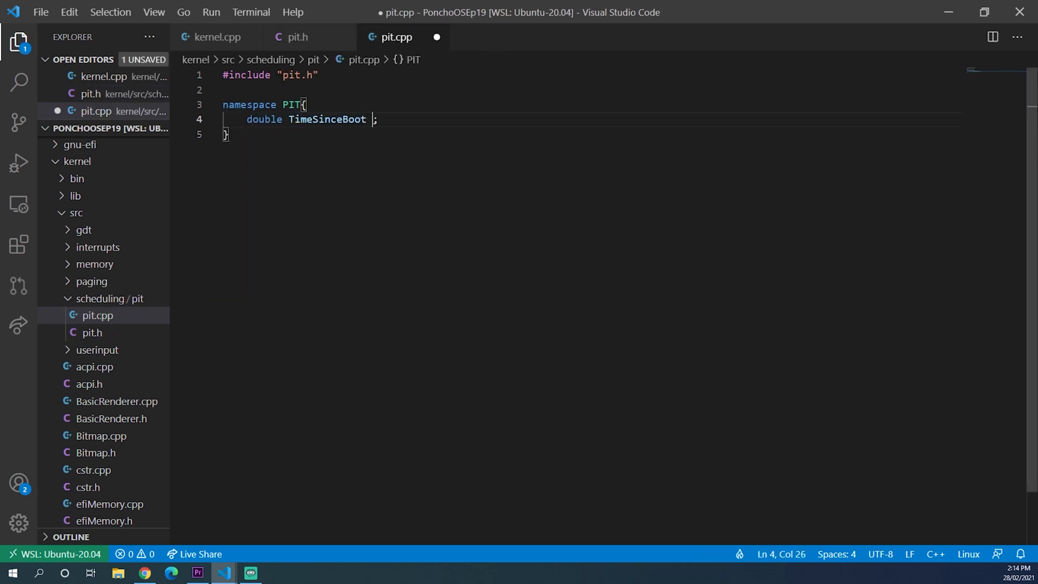
pyautogui.write('= 0')
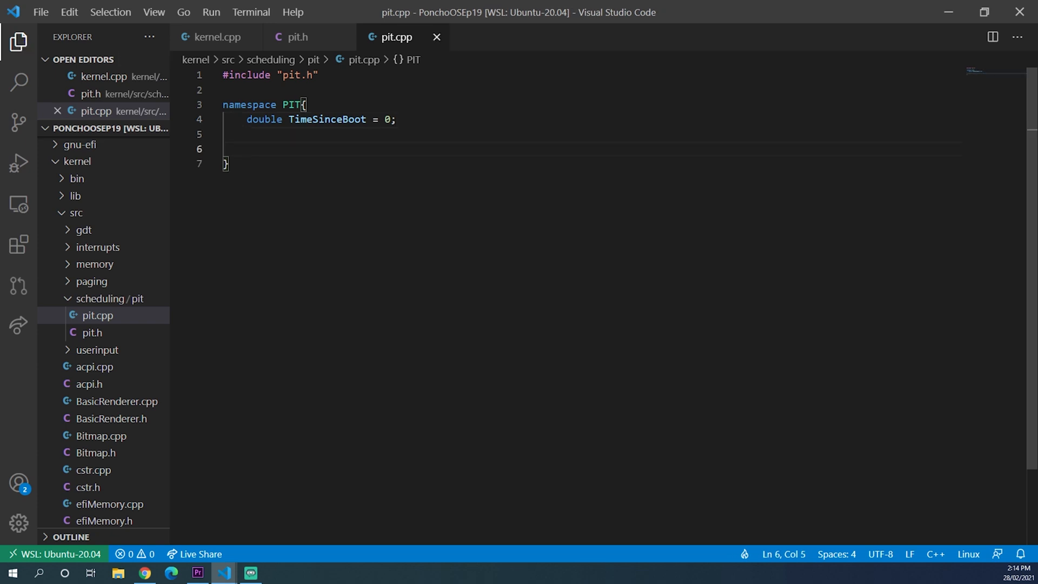
pyautogui.write('uint16_t')
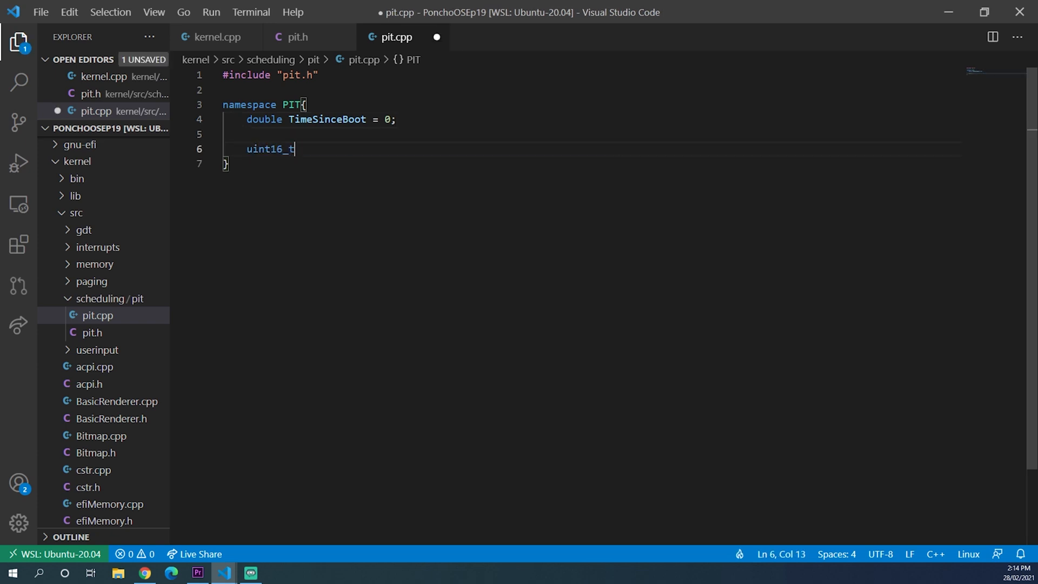
pyautogui.write('Div')
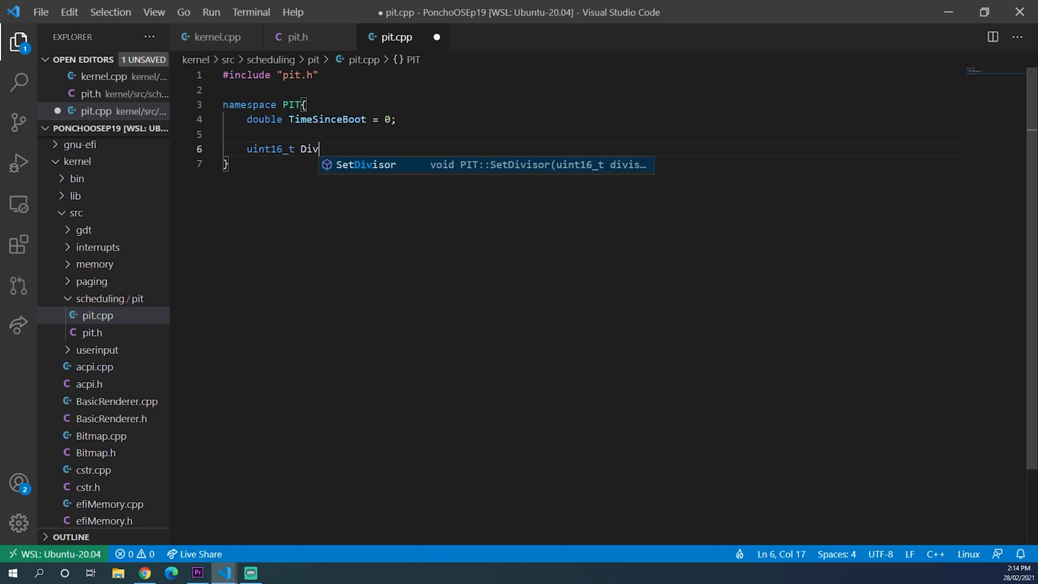
pyautogui.write('isor = 65')
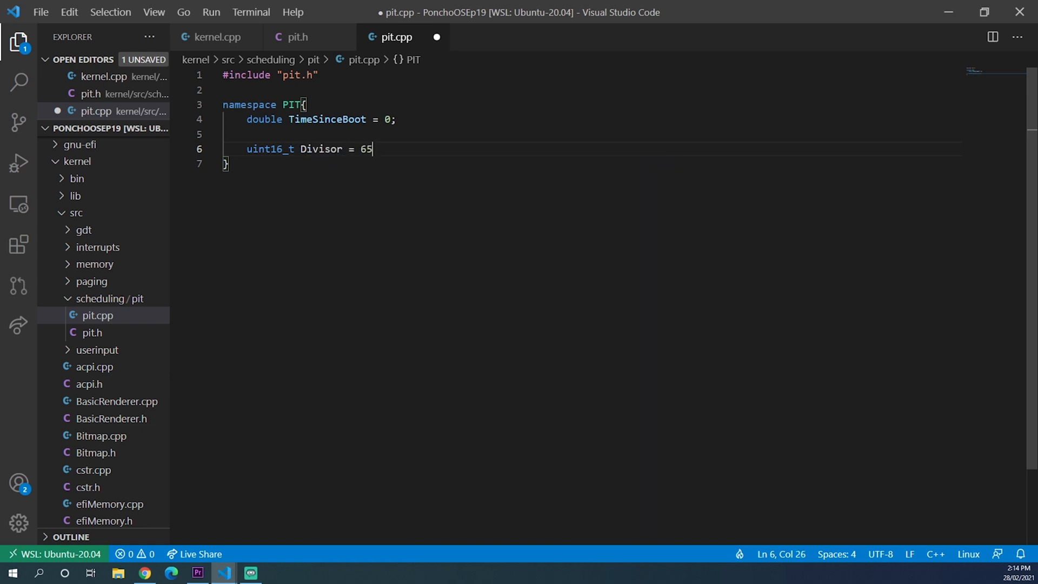
pyautogui.write('535;')
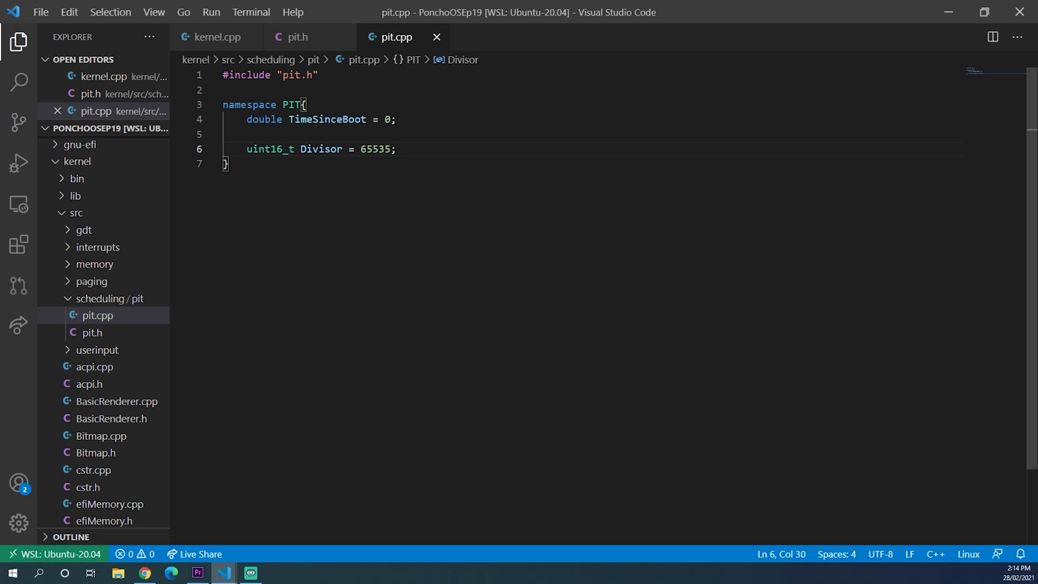
pyautogui.click(295, 37)
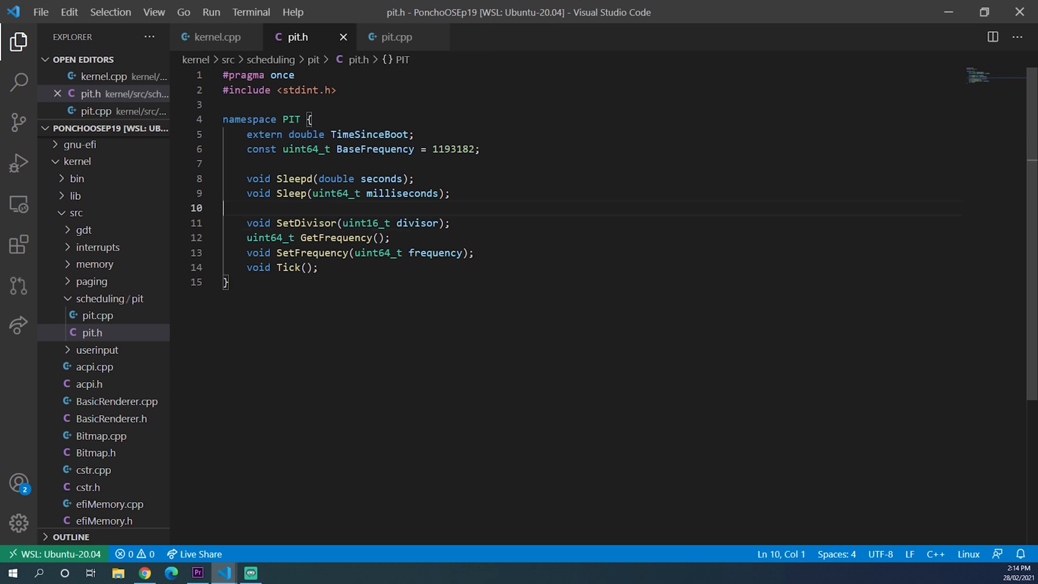
pyautogui.click(394, 37)
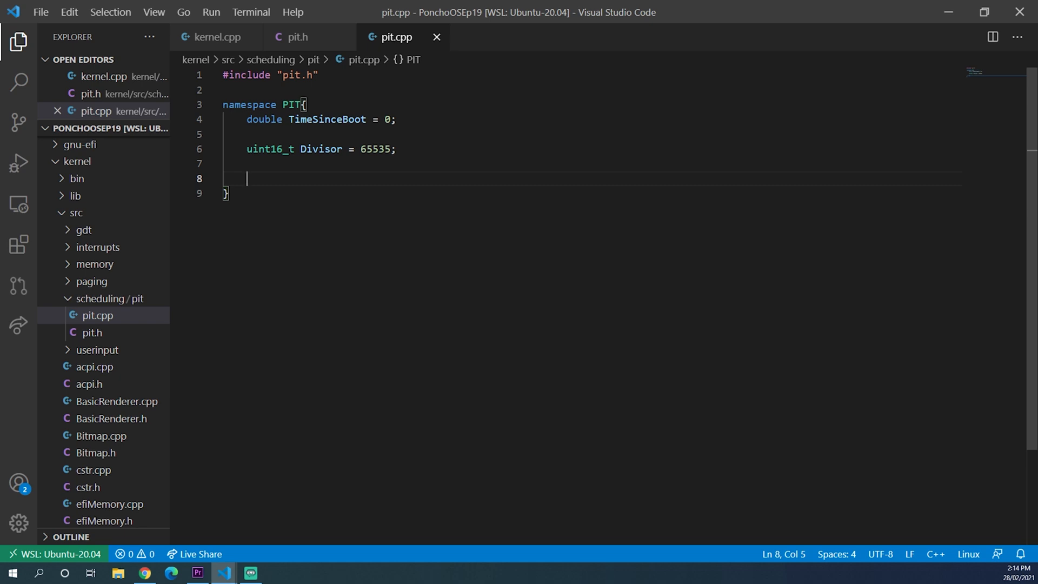
# Write SetDivisor(uint16_t divisor) clamping divisor to at least 100 and assigning Divisor = divisor
pyautogui.write('void Se')
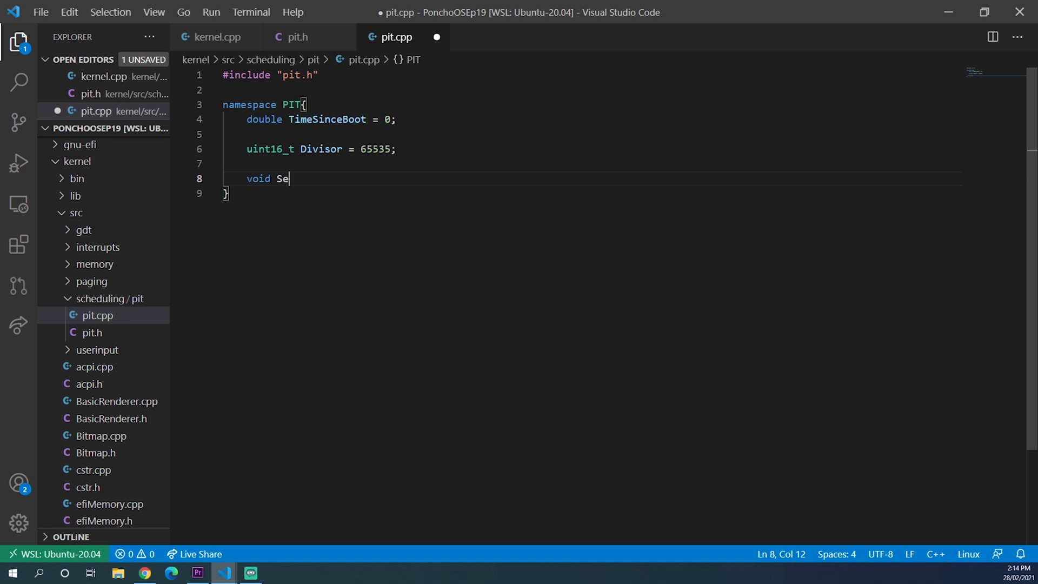
pyautogui.write('tDivisor(')
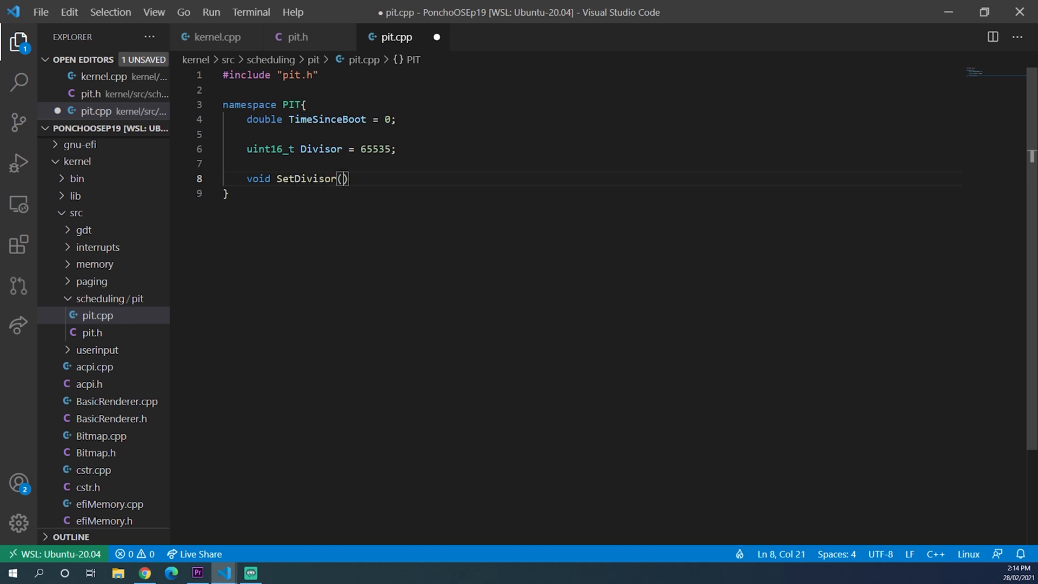
pyautogui.write('uint16_t')
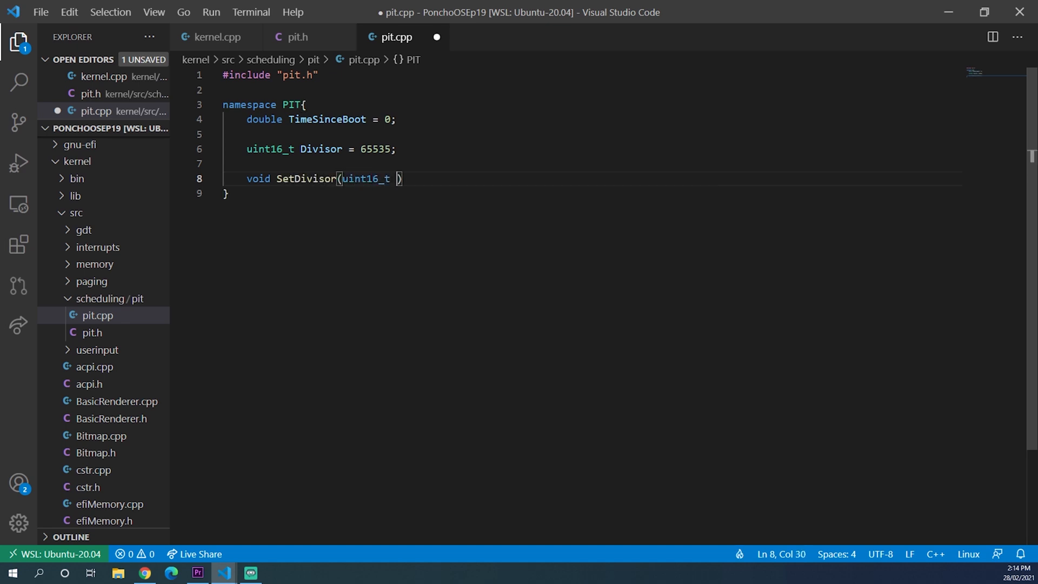
pyautogui.write('divisor')
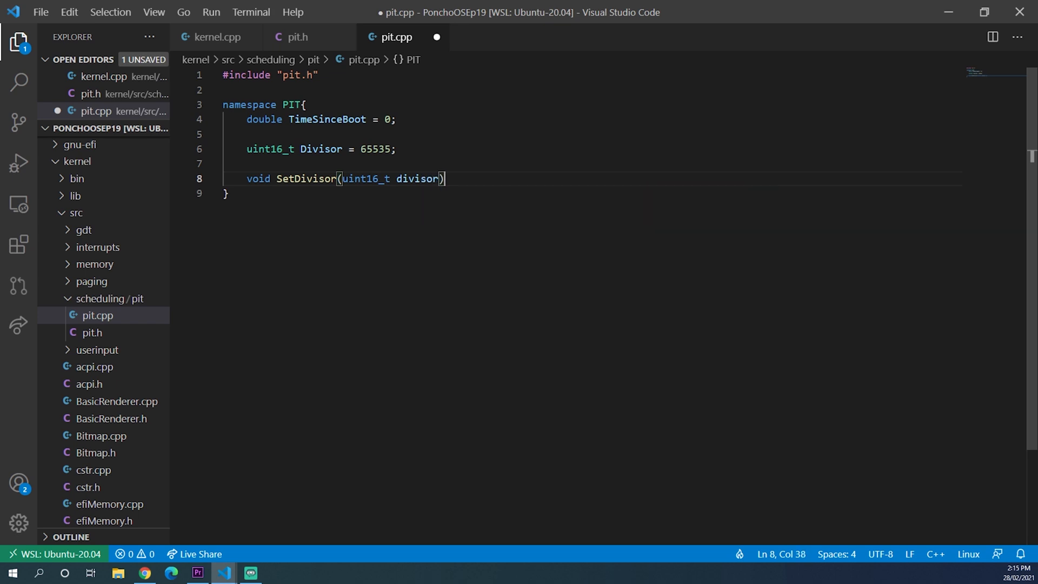
pyautogui.write('{')
pyautogui.write('if (divisor < 100')
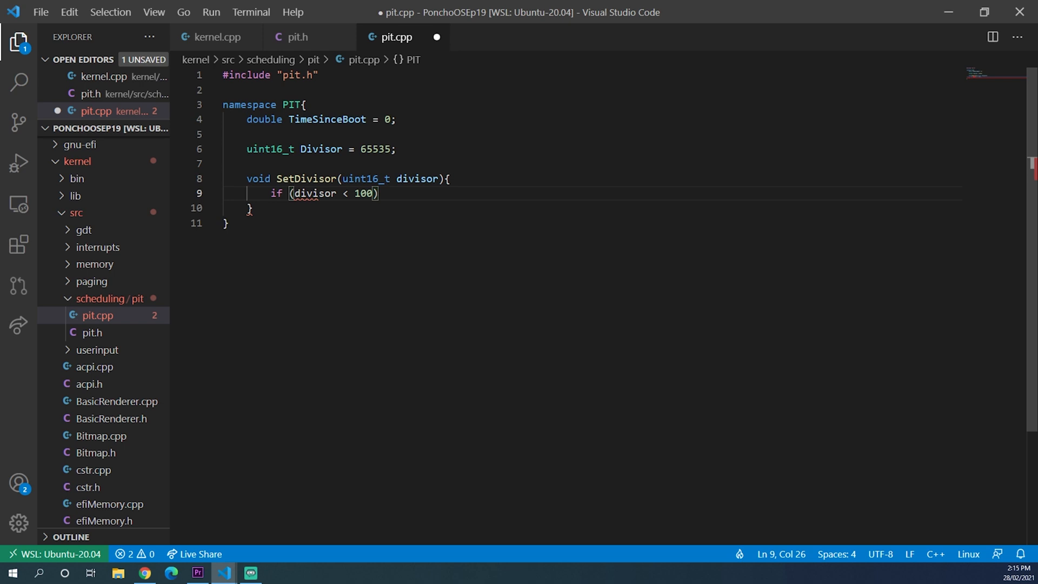
pyautogui.write('d')
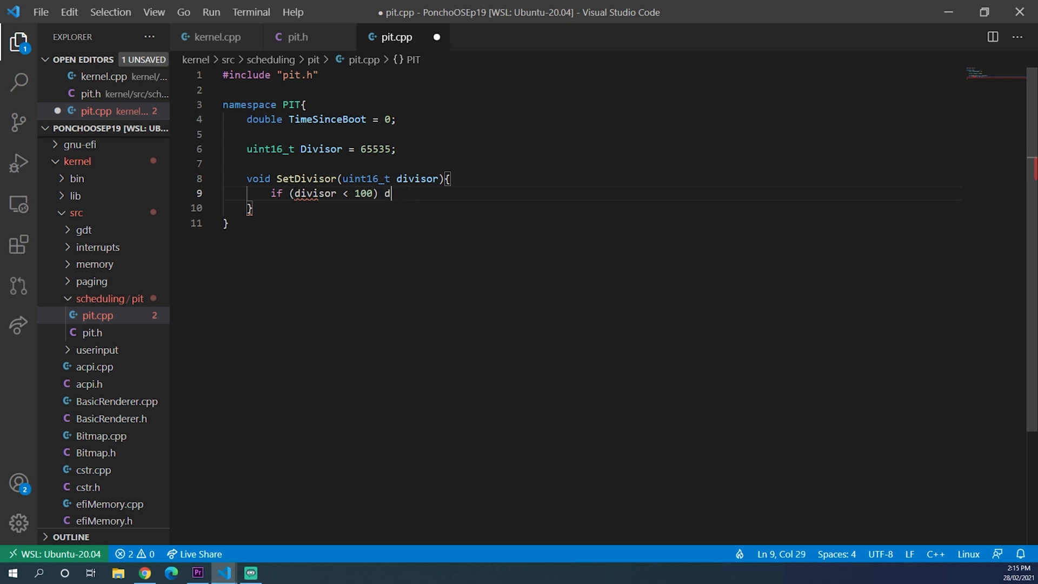
pyautogui.write('ivisor = 100;')
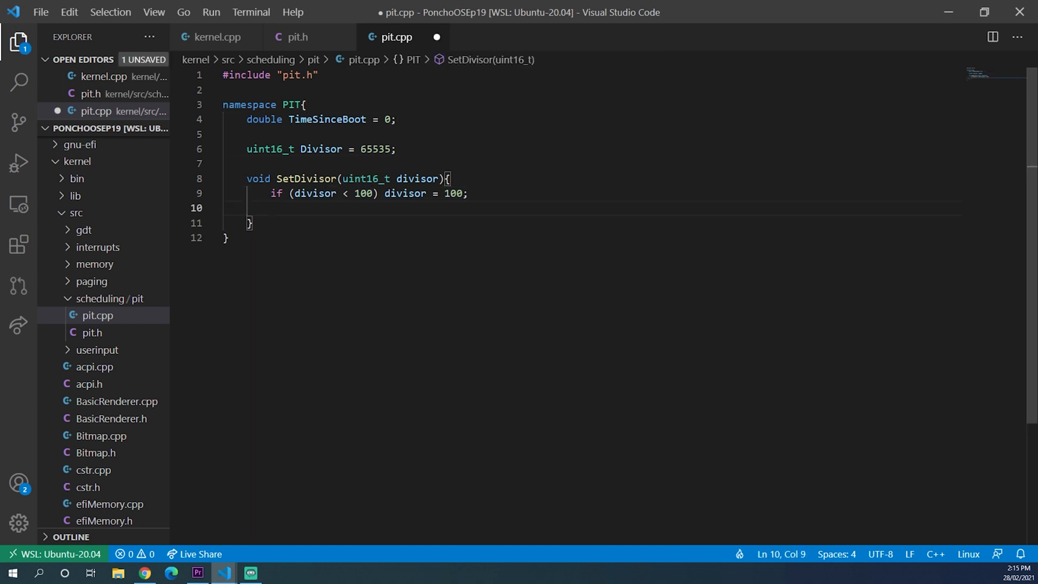
pyautogui.write('Divisor = div')
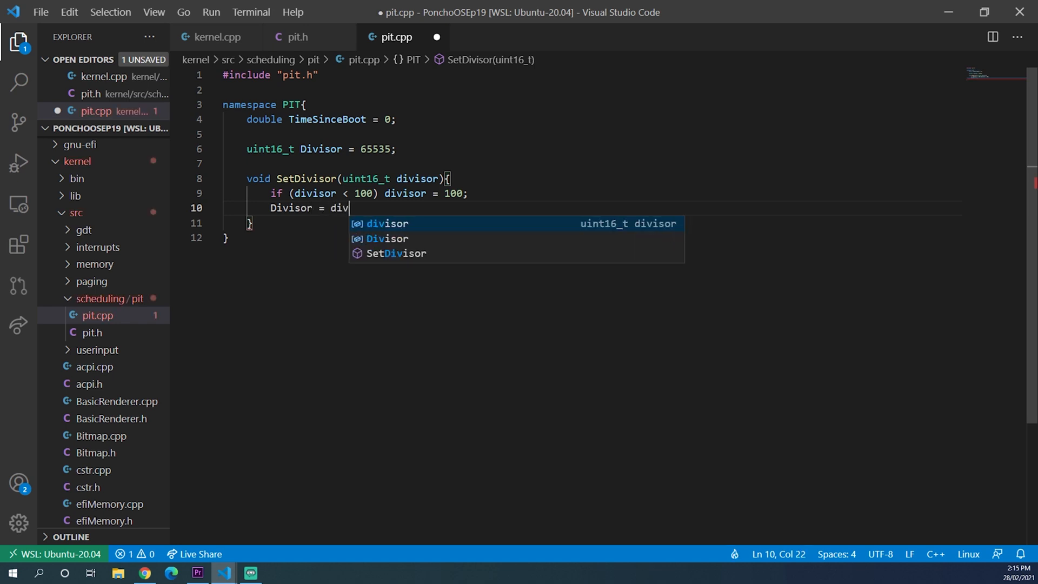
pyautogui.press('Enter')
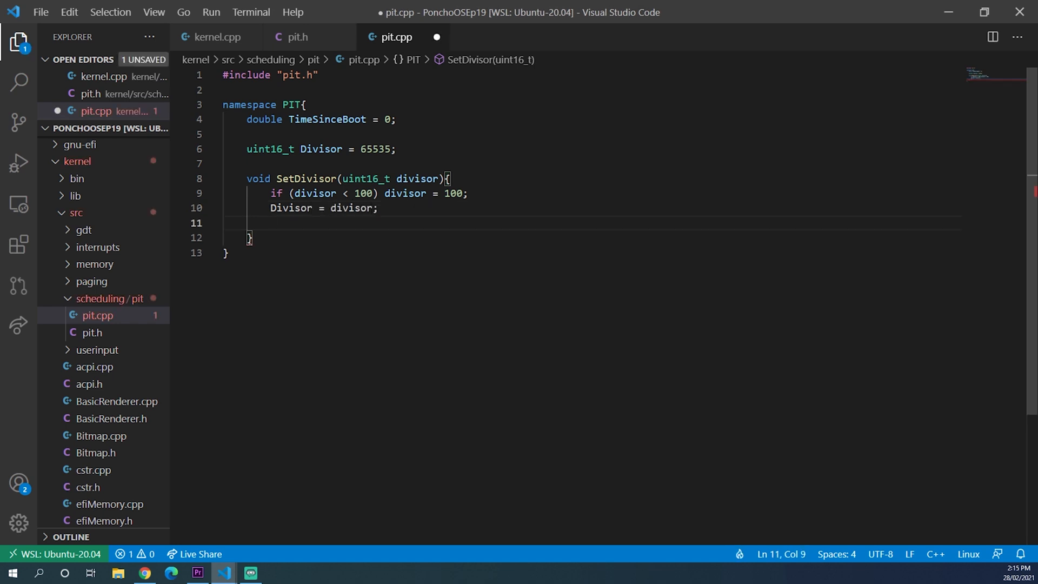
pyautogui.write('out')
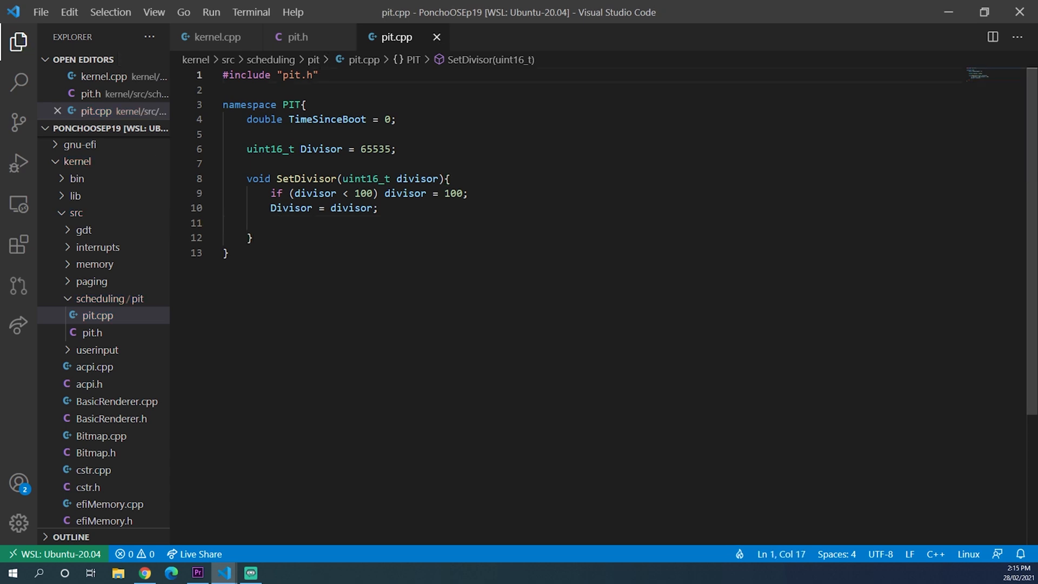
# Include ../IO.h and send the divisor's low byte with outb(0x40, (uint8_t)(divisor & 0x00ff))
pyautogui.write('#incl')
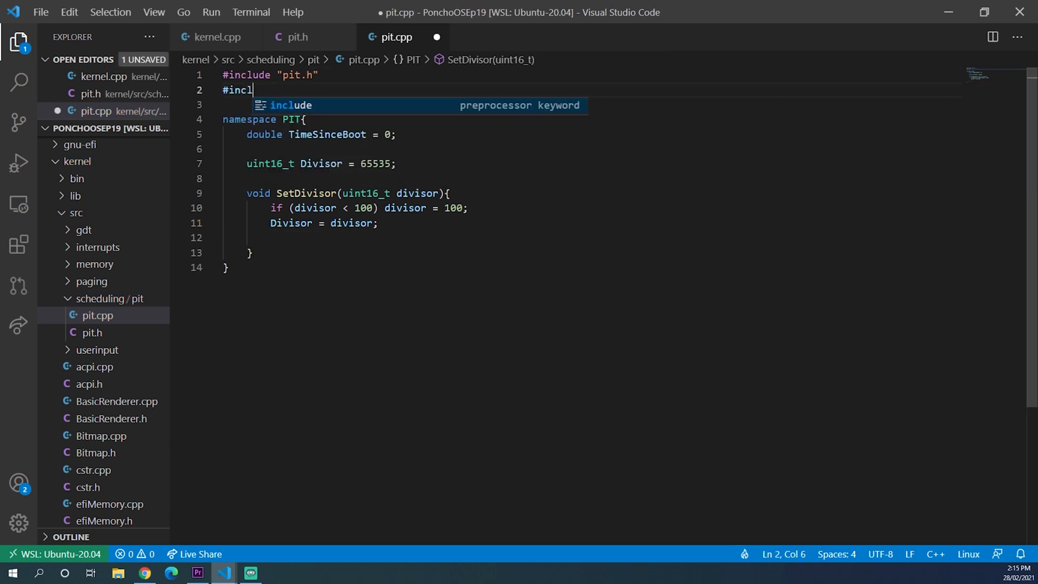
pyautogui.write('ude "../io"')
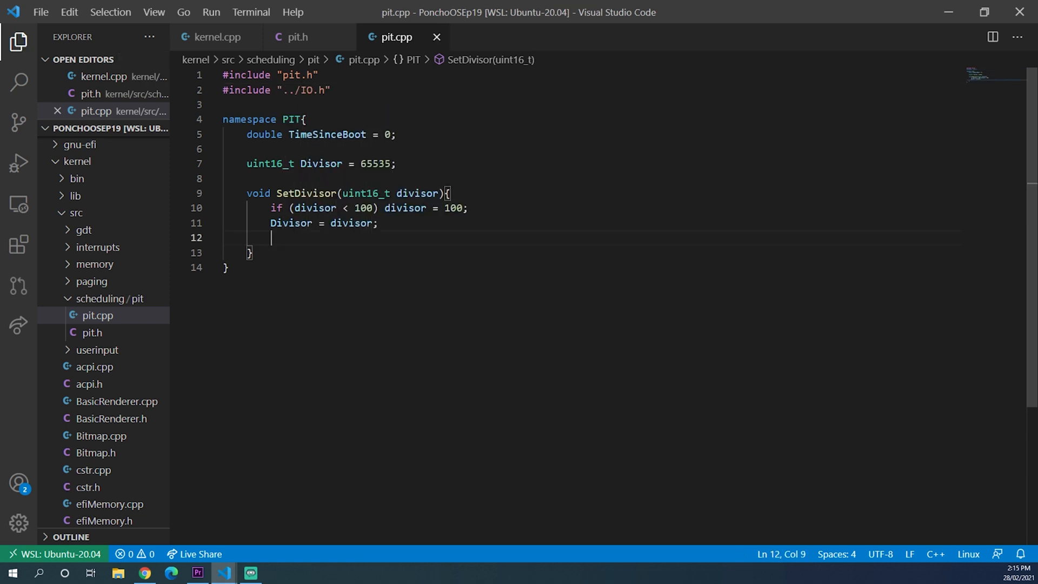
pyautogui.write('outb(0x')
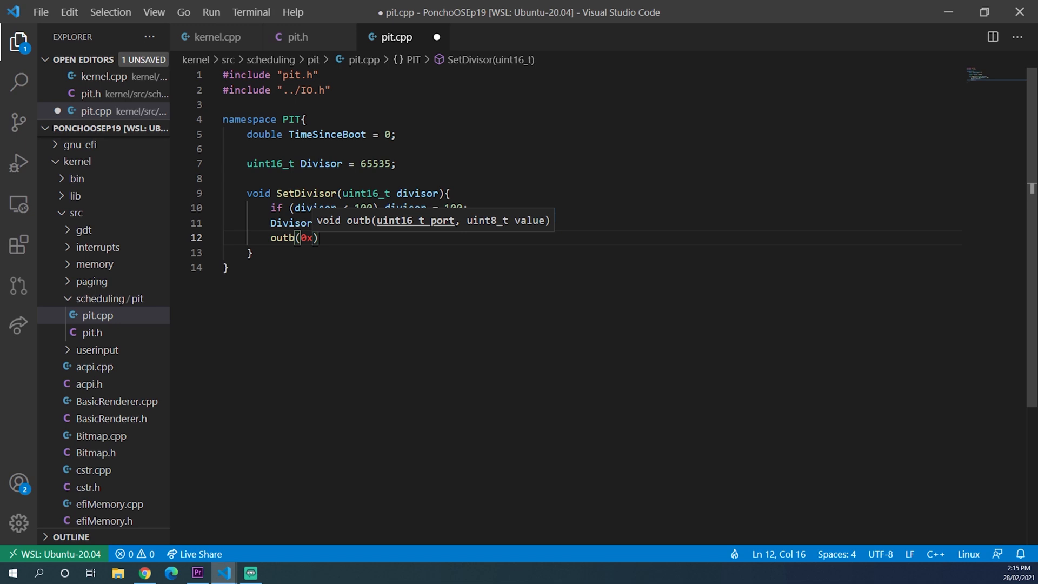
pyautogui.write('40,')
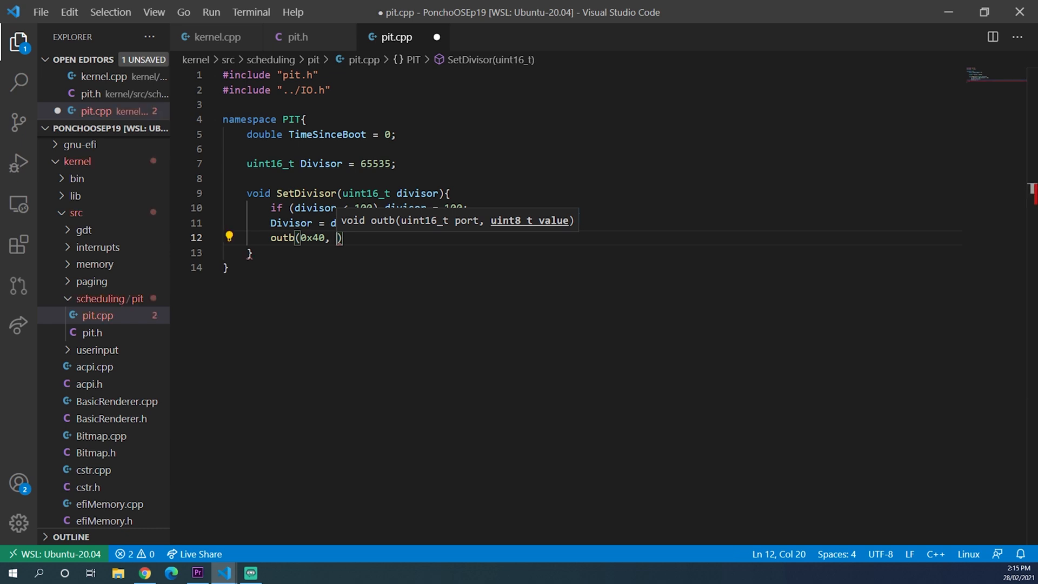
pyautogui.write('(uint8_t')
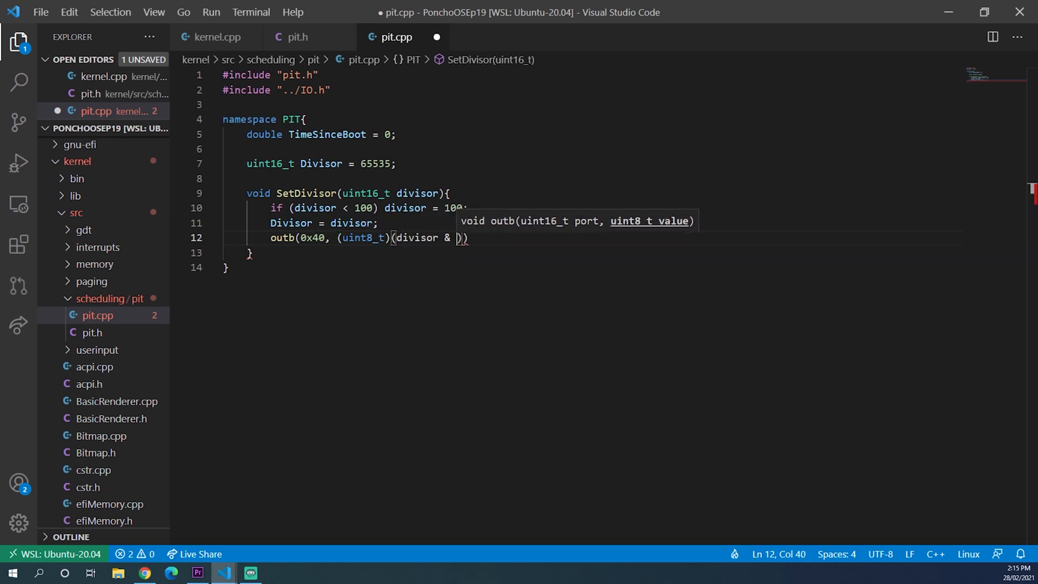
pyautogui.write('0x00ff')
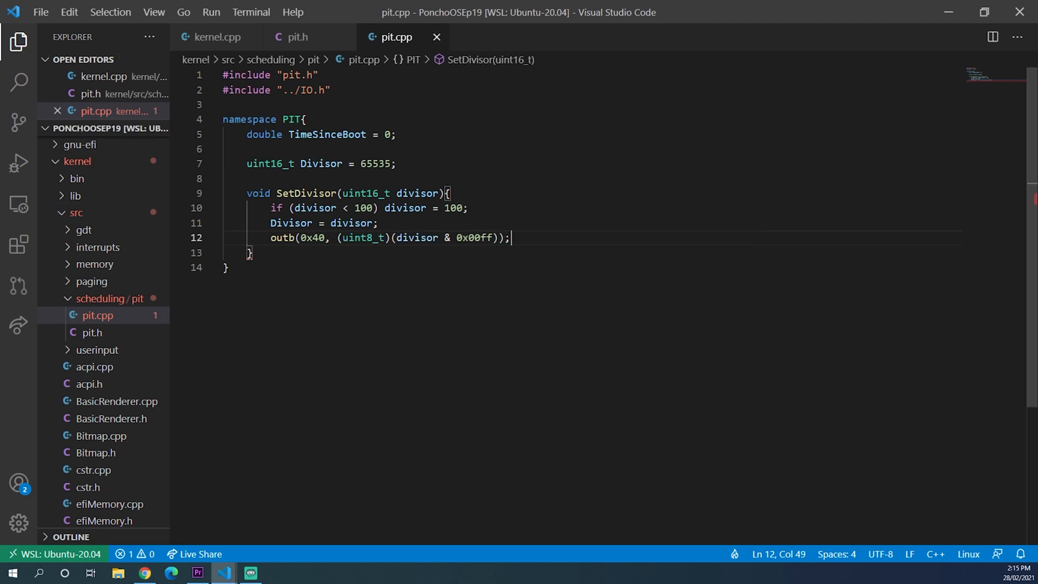
# Add io_wait() and outb(0x40, (uint8_t)((divisor & 0xff00) >> 8)), then save pit.cpp
pyautogui.write('io_wait(')
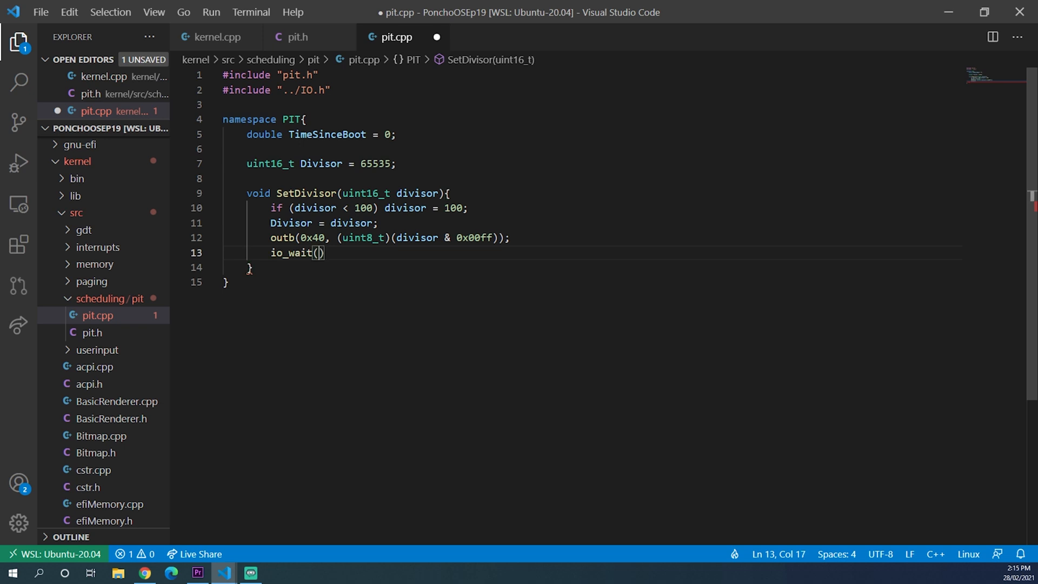
pyautogui.press('Enter')
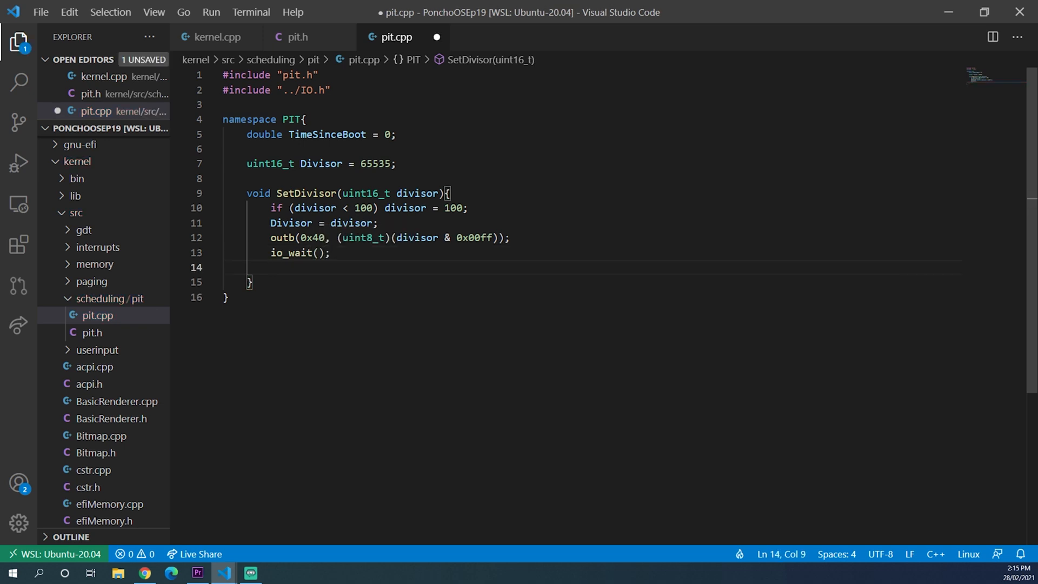
pyautogui.write('outb')
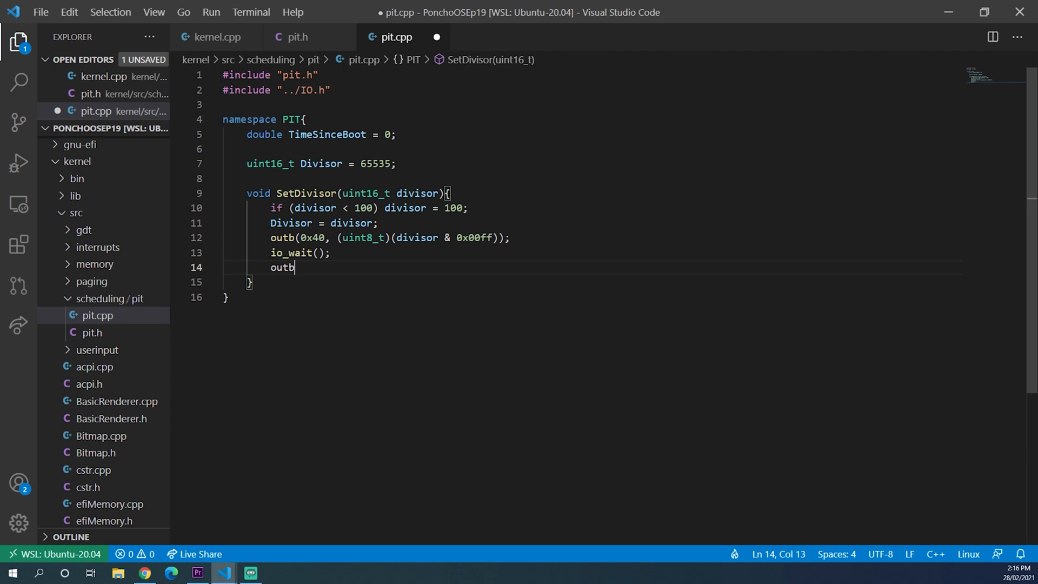
pyautogui.write('(0x40)')
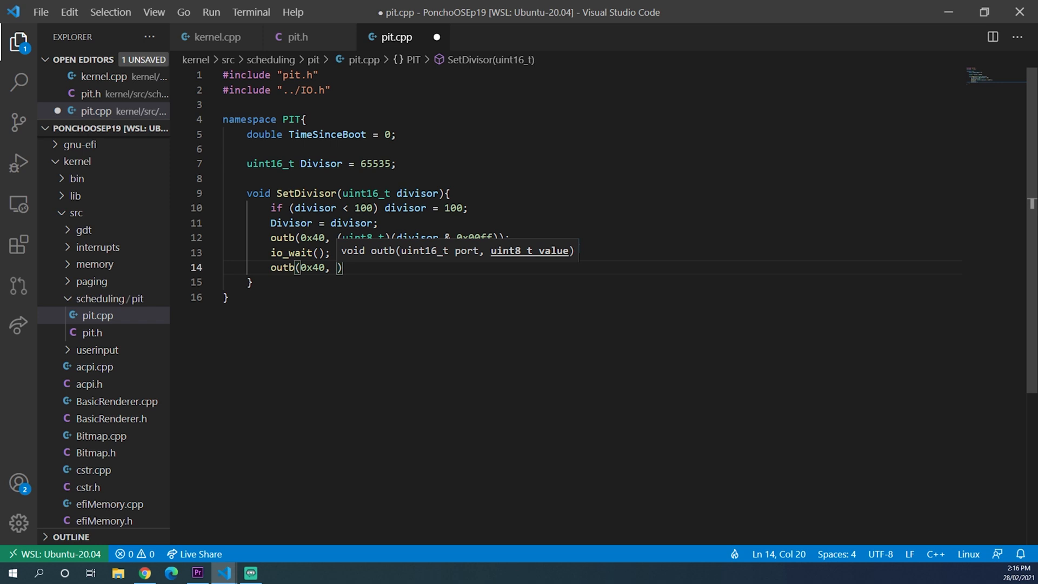
pyautogui.write('(uint8_t)')
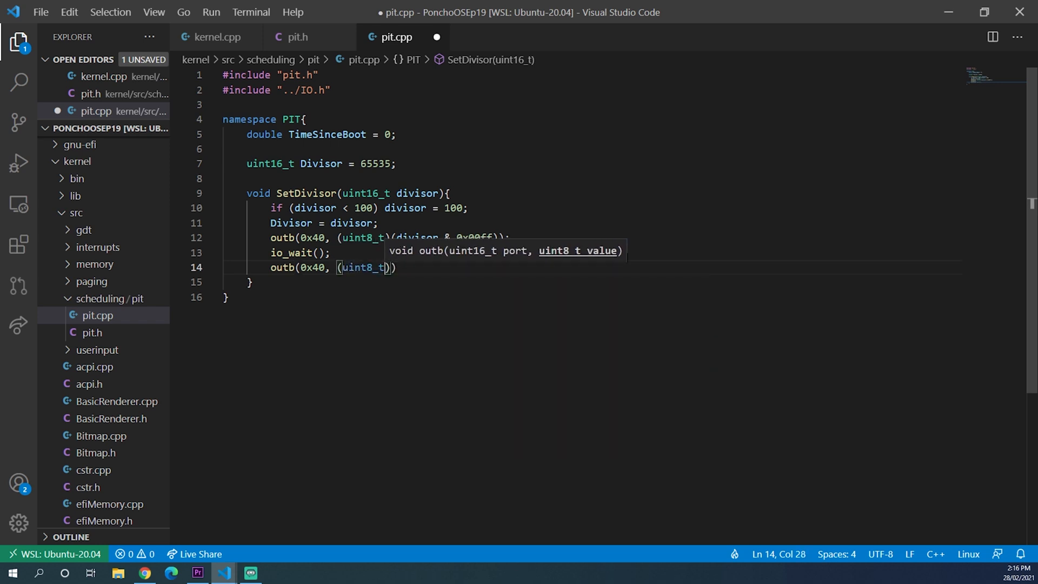
pyautogui.write('((')
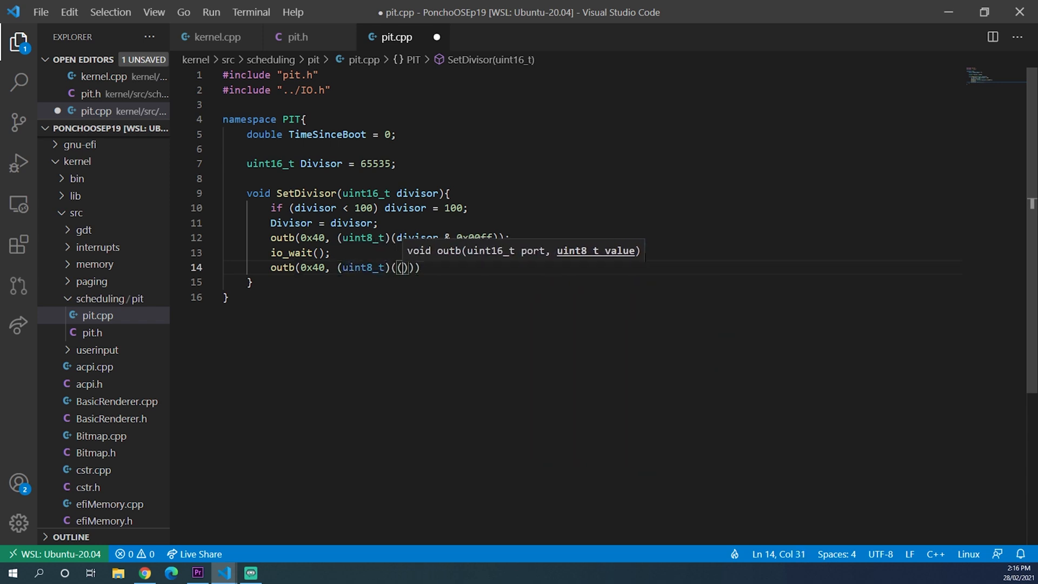
pyautogui.write('divisor &')
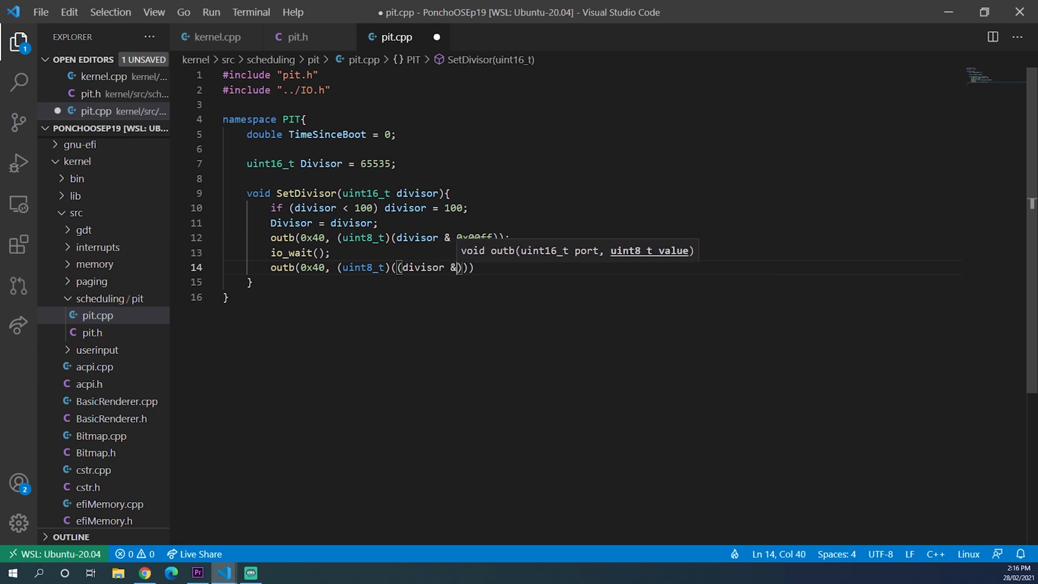
pyautogui.write('0xff00) >> 8')
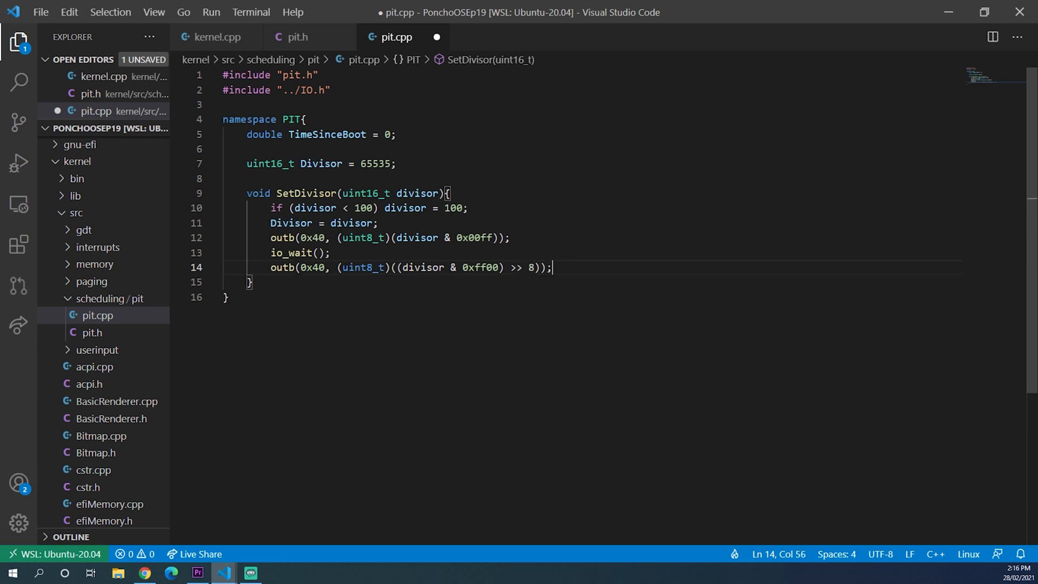
pyautogui.press('ctrl+s')
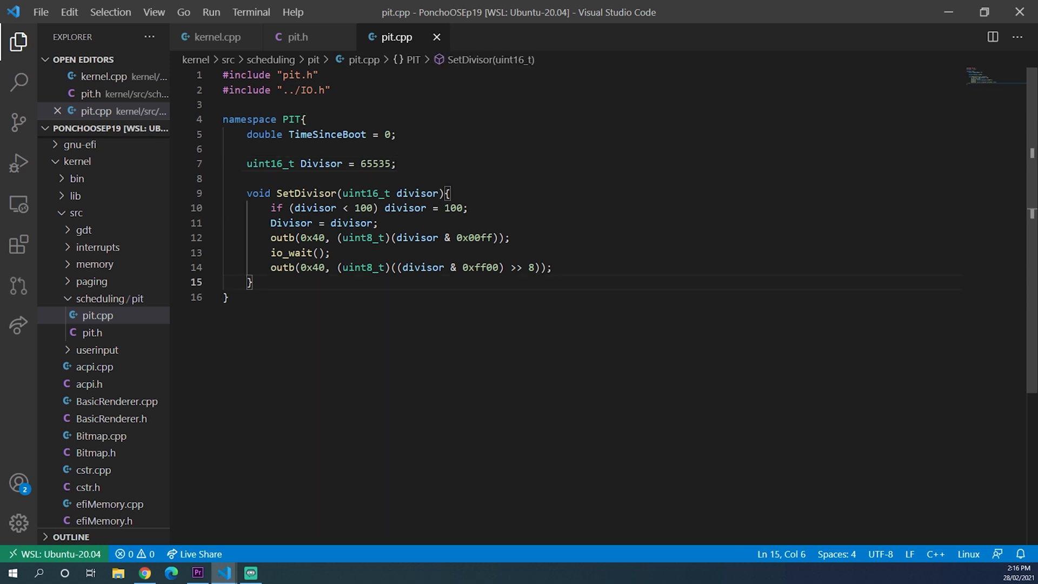
# Write uint64_t GetFrequency() returning BaseFrequency / Divisor
pyautogui.write('uint64')
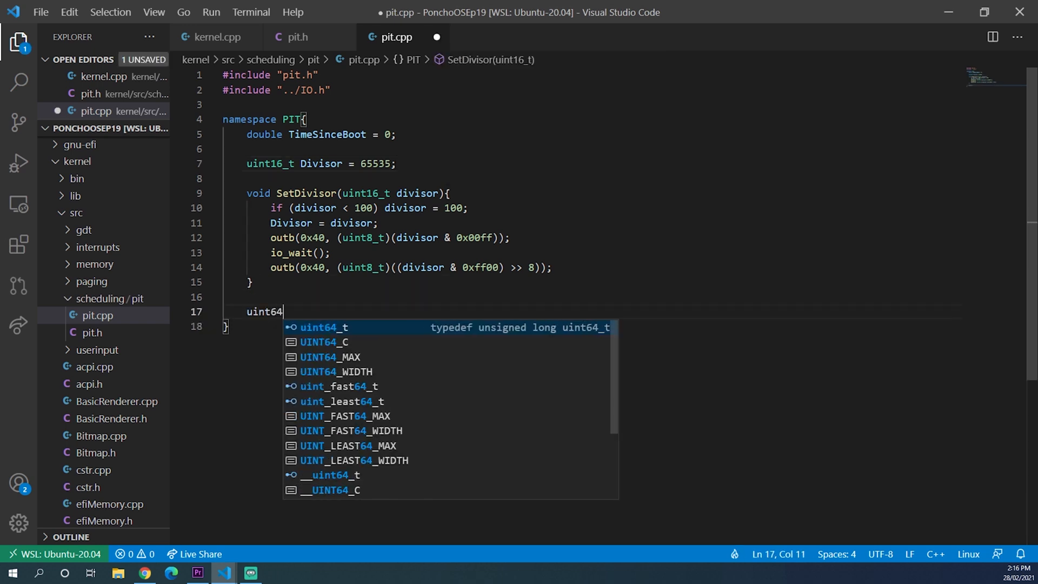
pyautogui.write('_t GetFrequency(')
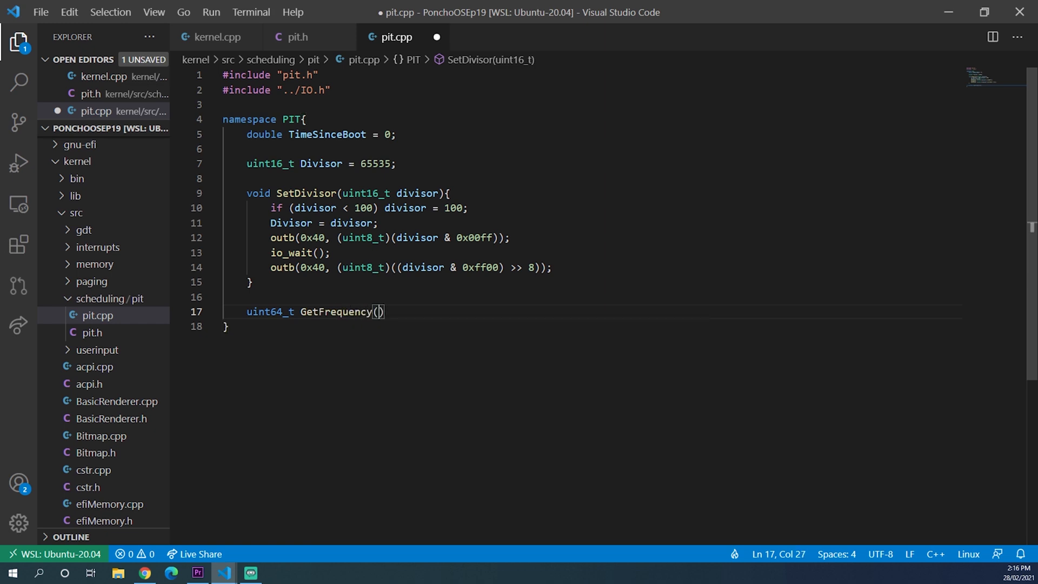
pyautogui.write('{')
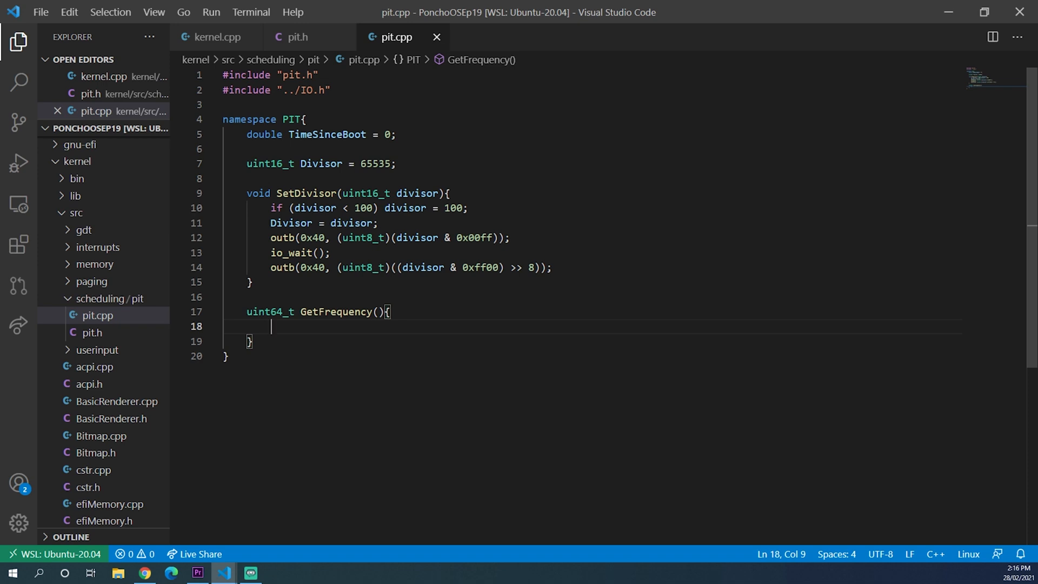
pyautogui.write('return B')
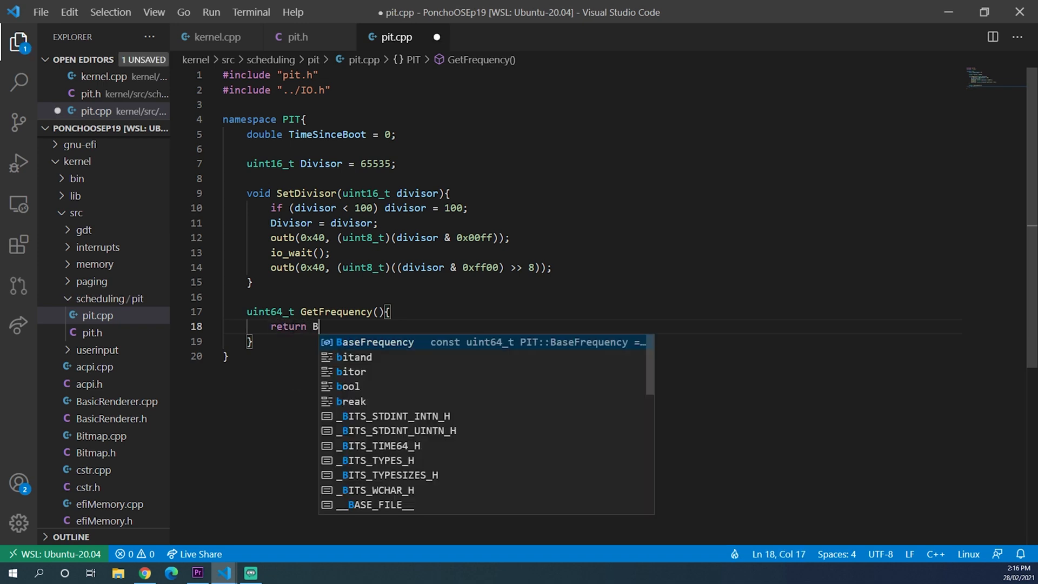
pyautogui.press('Tab')
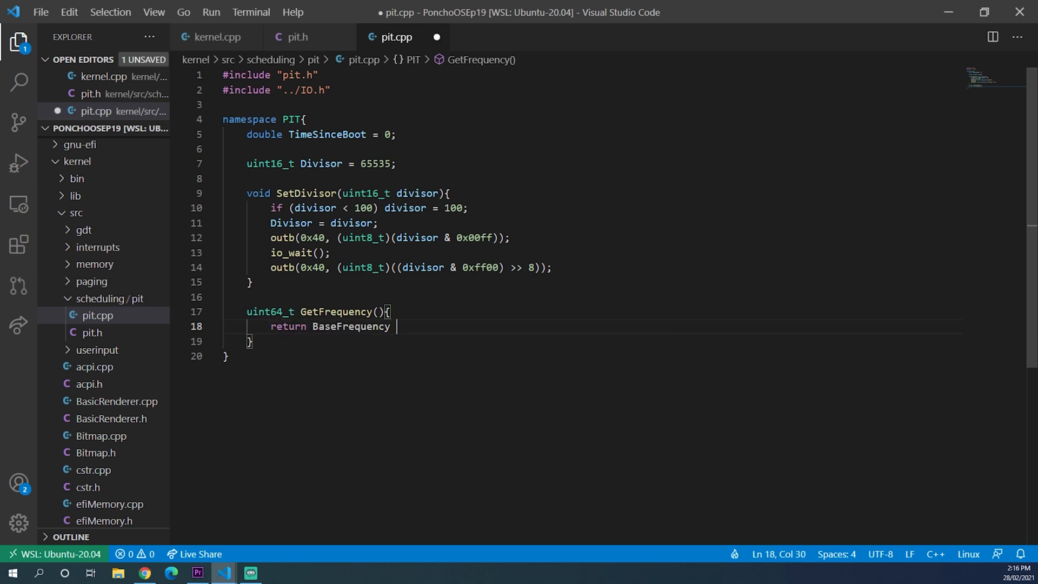
pyautogui.write('/ Divisor;')
pyautogui.write('void')
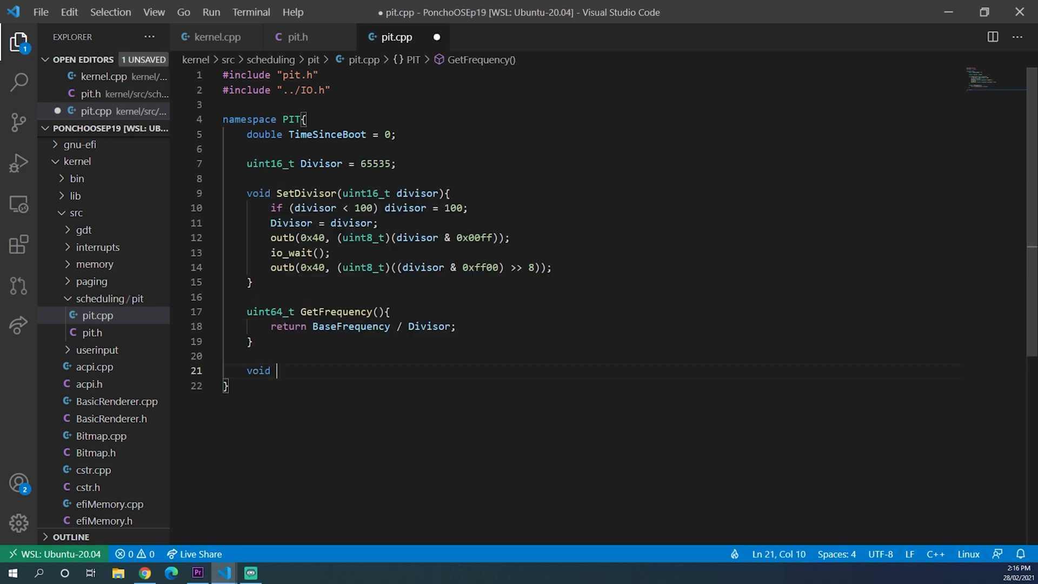
# Write void SetFrequency(uint64_t frequency) calling SetDivisor(BaseFrequency / frequency)
pyautogui.write('Set')
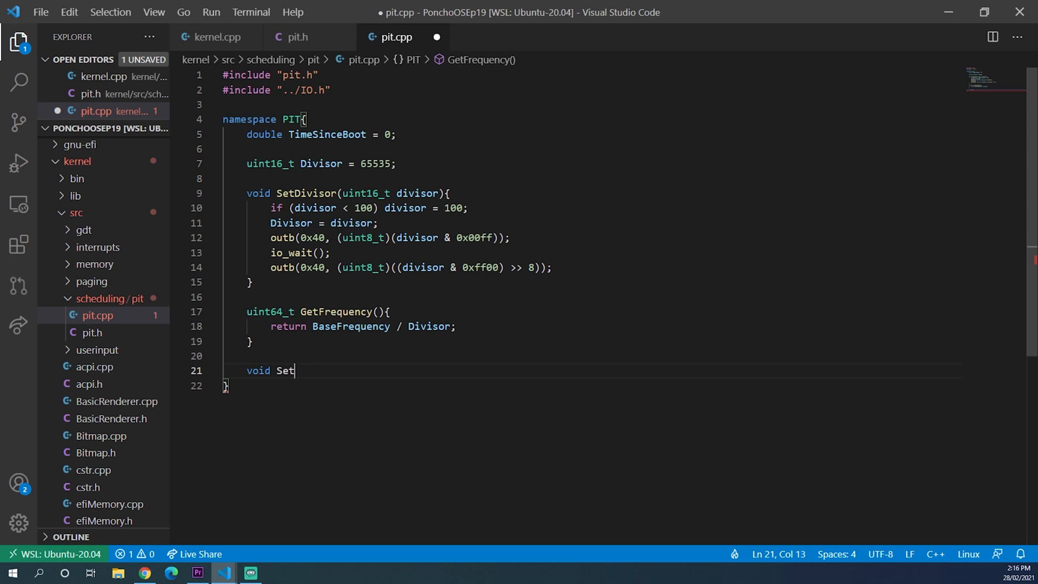
pyautogui.write('Frequency')
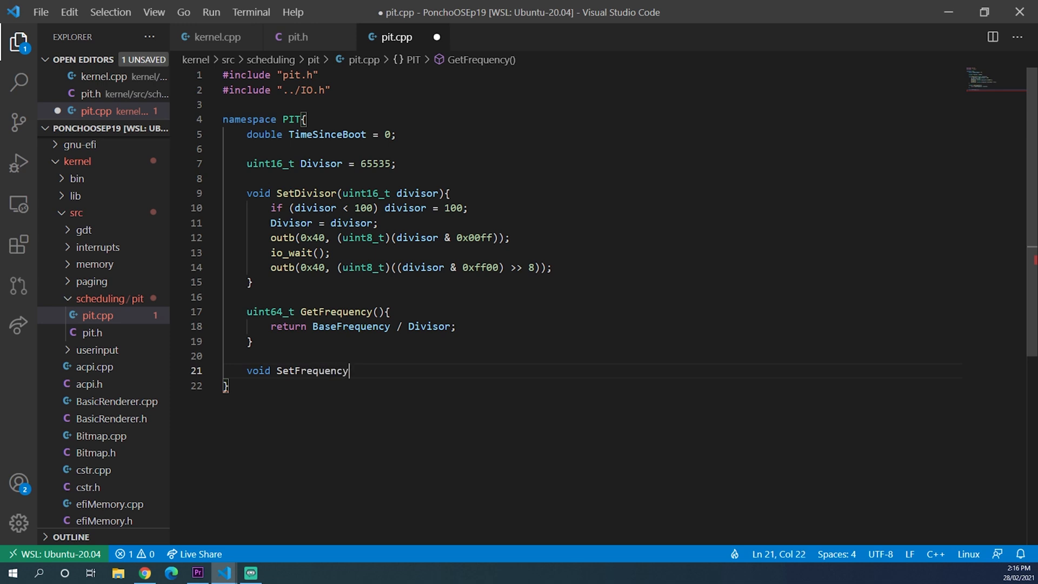
pyautogui.write('(uint64_t)')
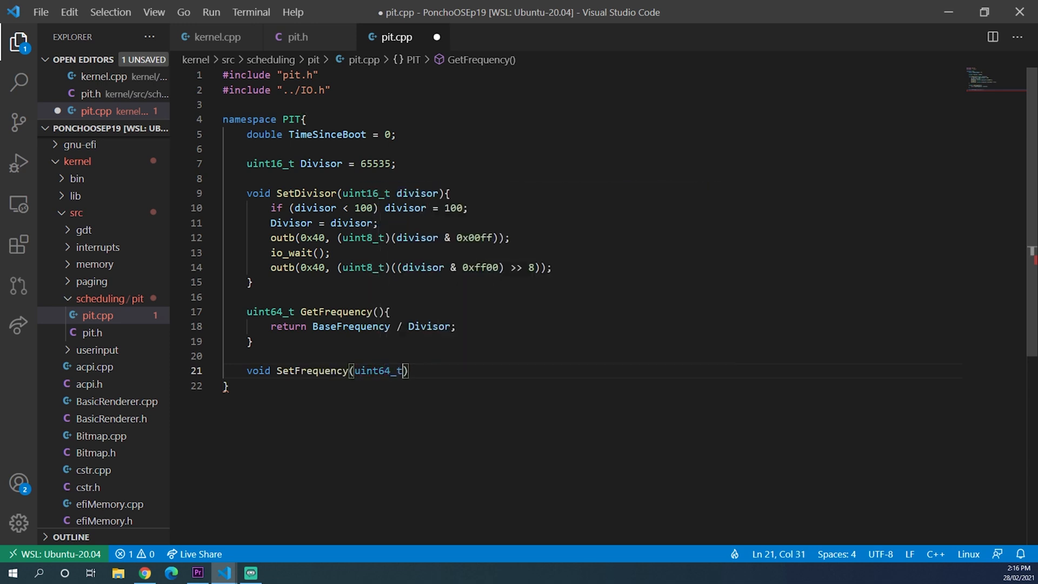
pyautogui.write('freque')
pyautogui.write('S')
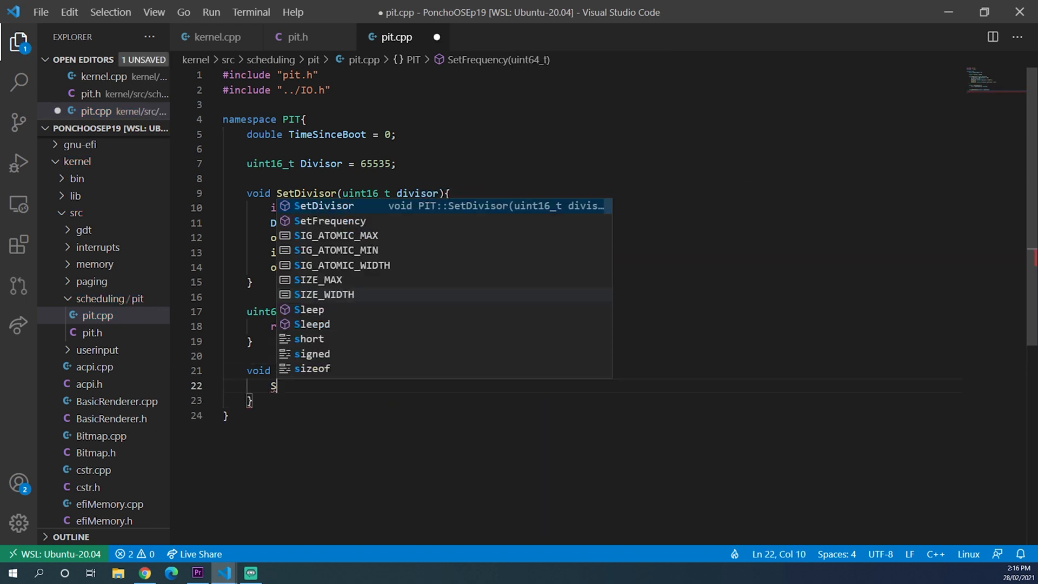
pyautogui.write('etDivisor')
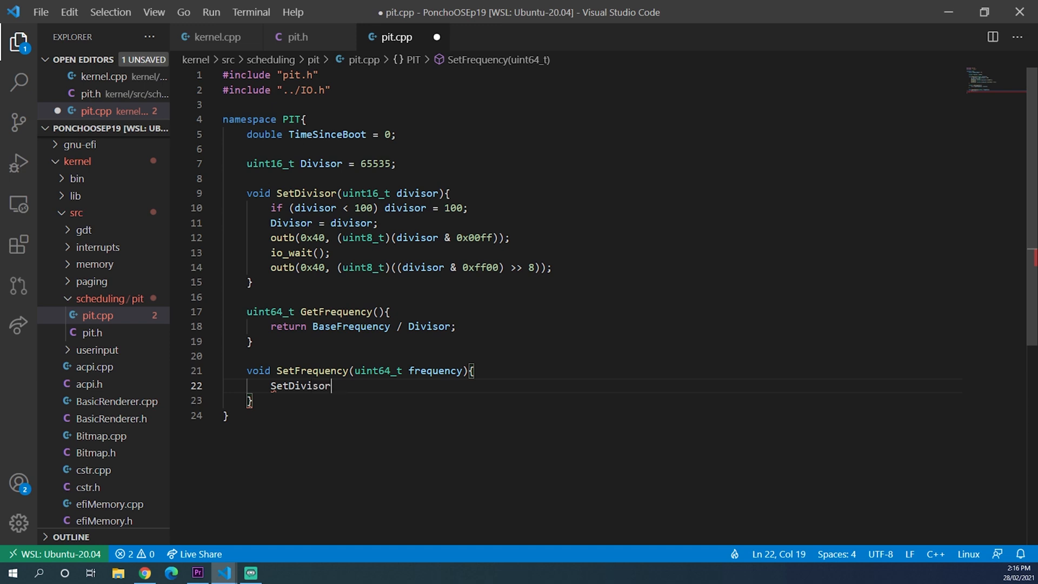
pyautogui.write('(BaseFrequency/')
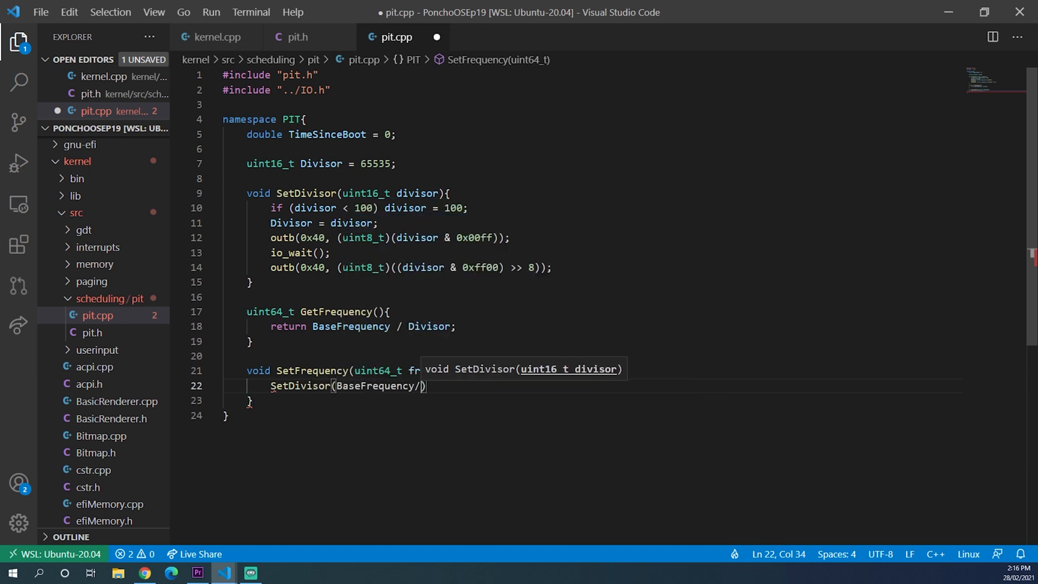
pyautogui.write('frequency')
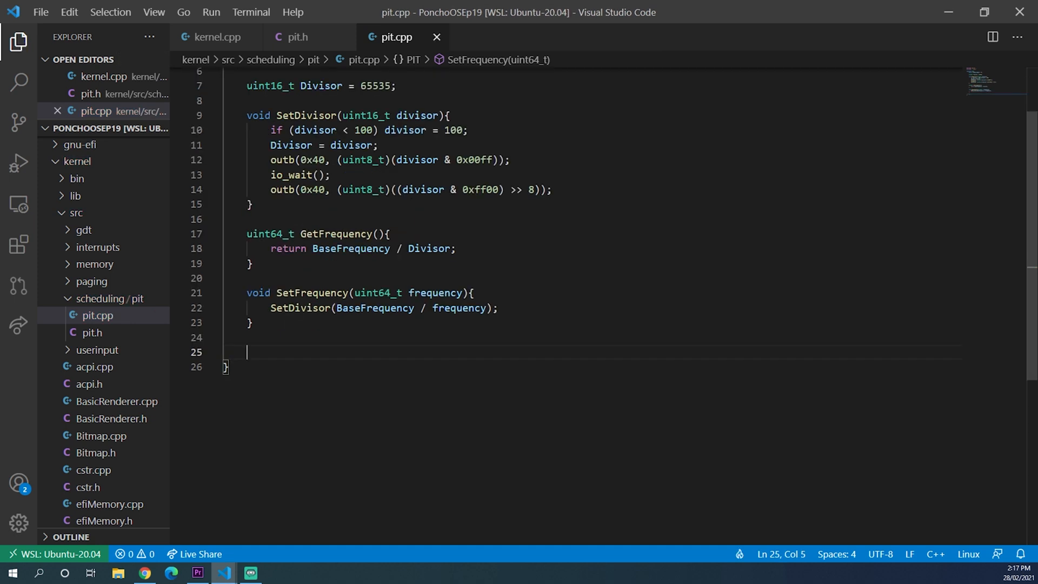
# Write void Tick() adding 1 / (double)GetFrequency() to TimeSinceBoot
pyautogui.write('void')
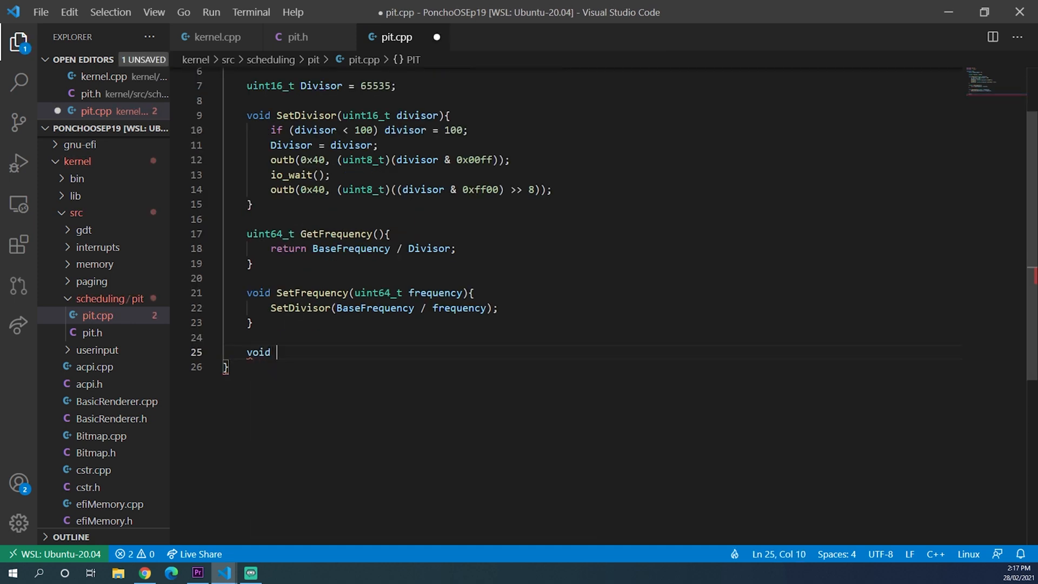
pyautogui.write('Tick(){')
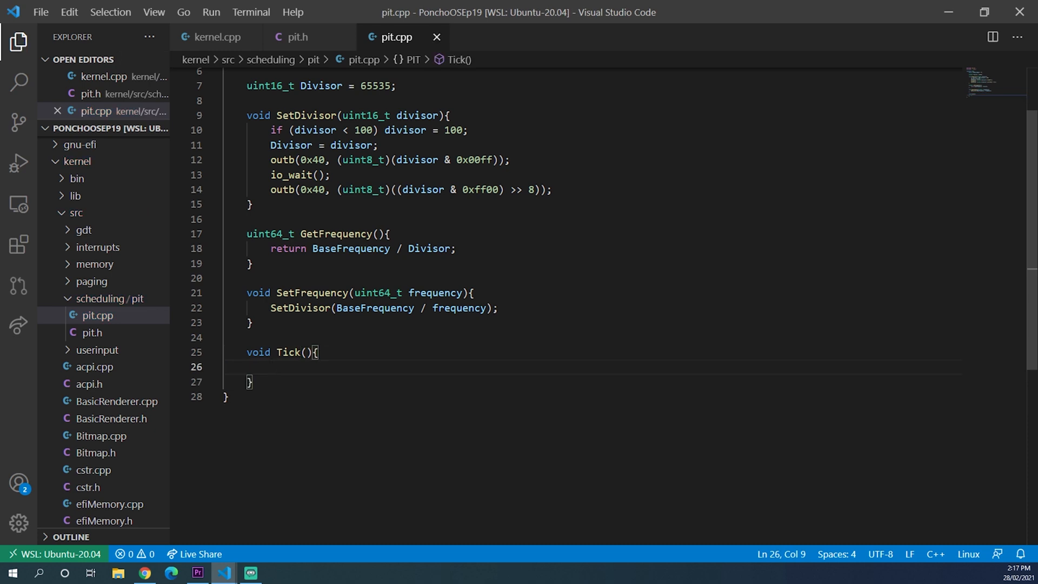
pyautogui.write('TimeSinceBoot +')
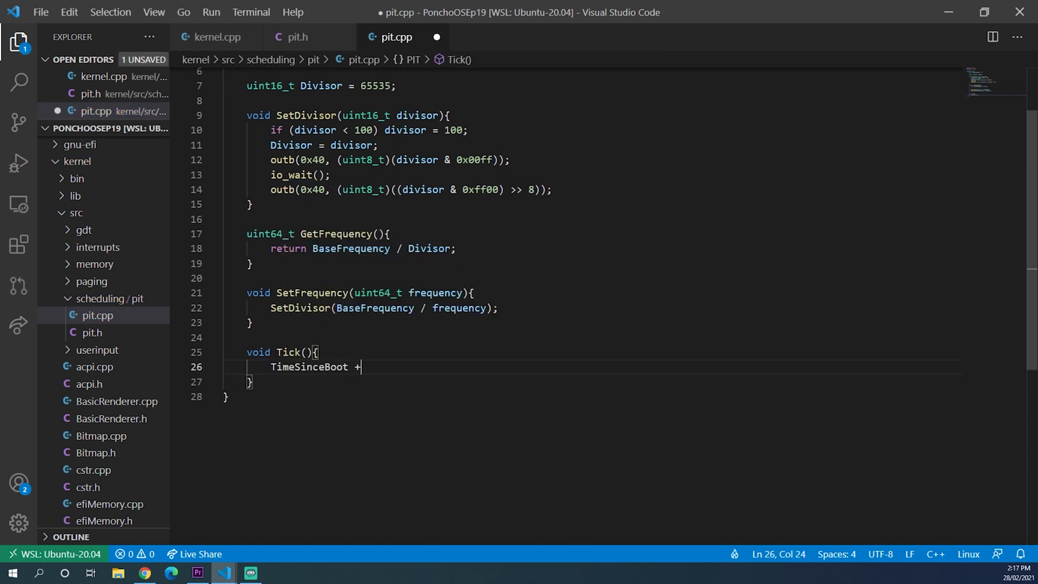
pyautogui.write('= 1 /')
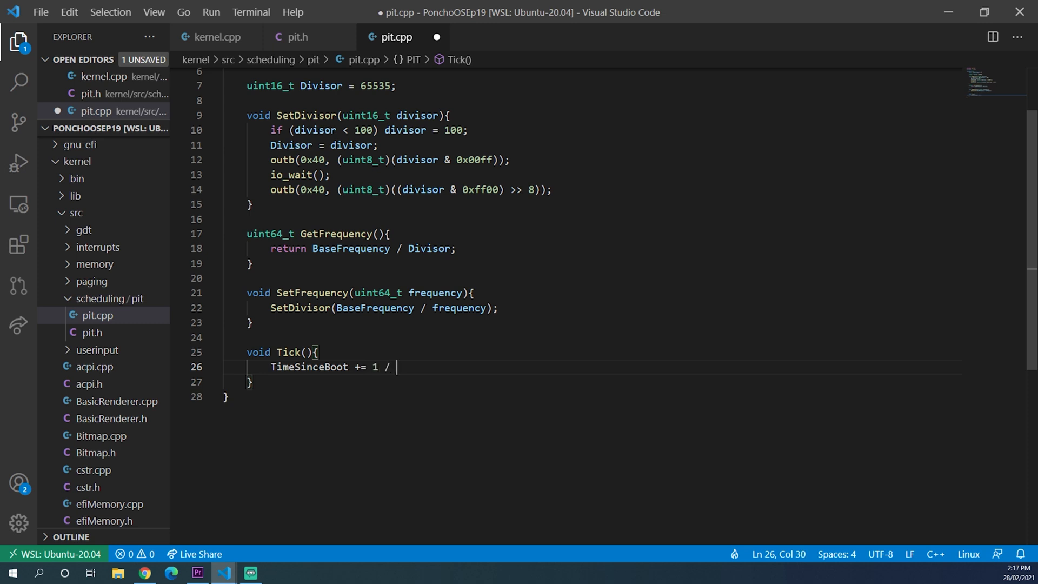
pyautogui.write('(double)')
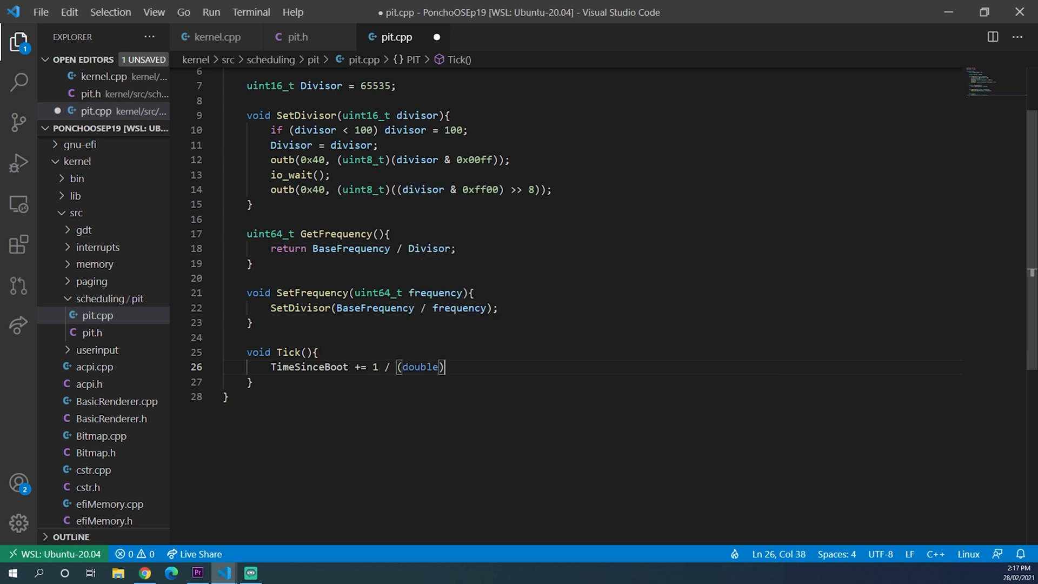
pyautogui.write('GetFrequency();')
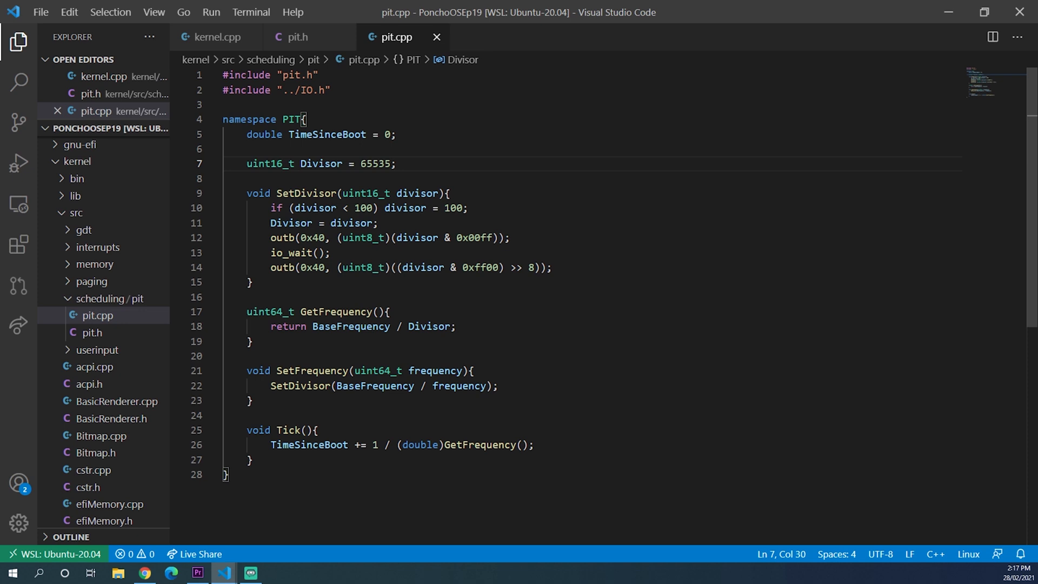
# Write Sleepd(double seconds) looping asm("hlt") until TimeSinceBoot reaches startTime + seconds
pyautogui.write('void')
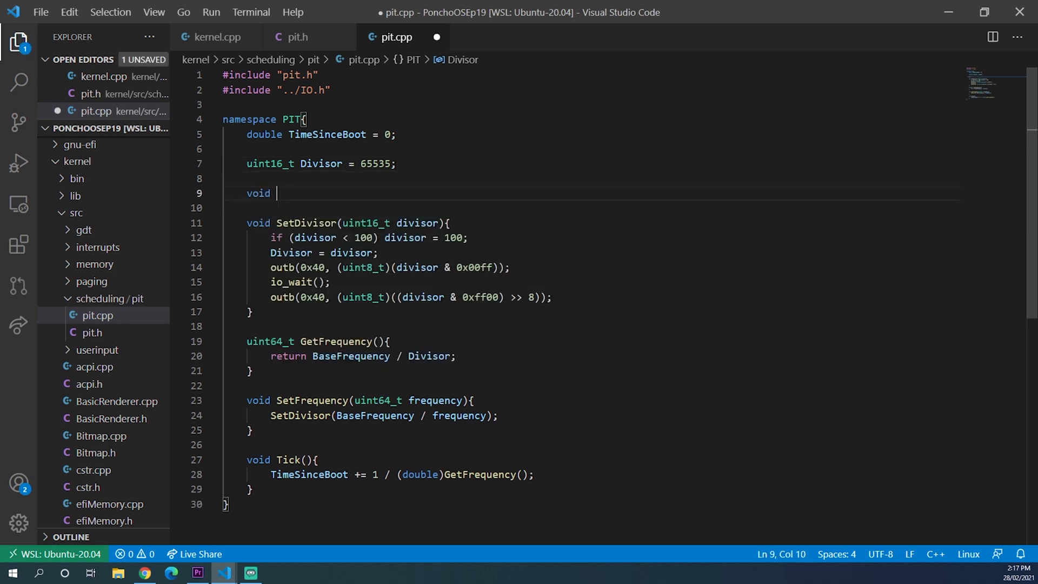
pyautogui.write('Sleepd')
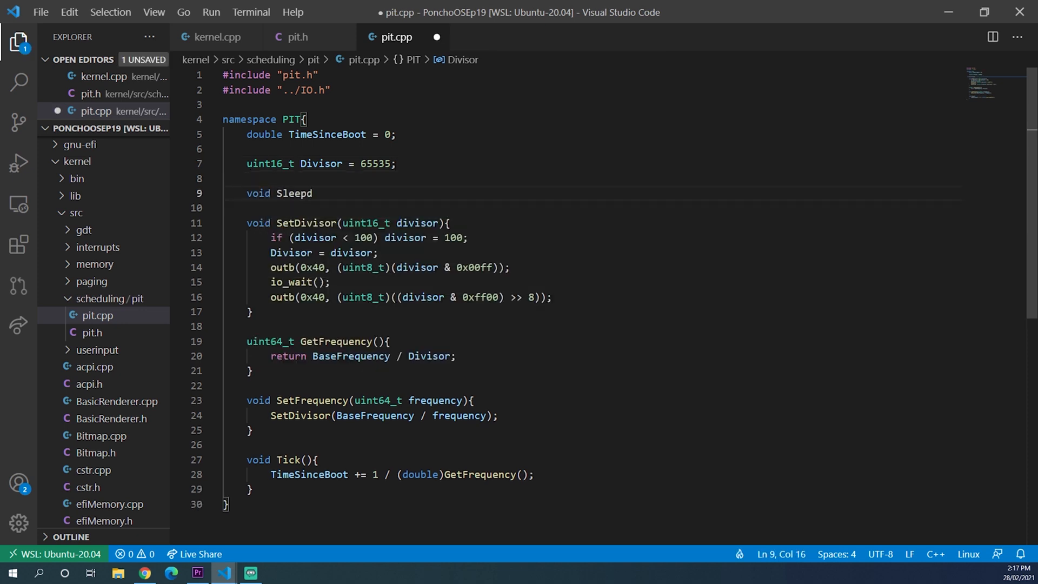
pyautogui.write('(double seconds){')
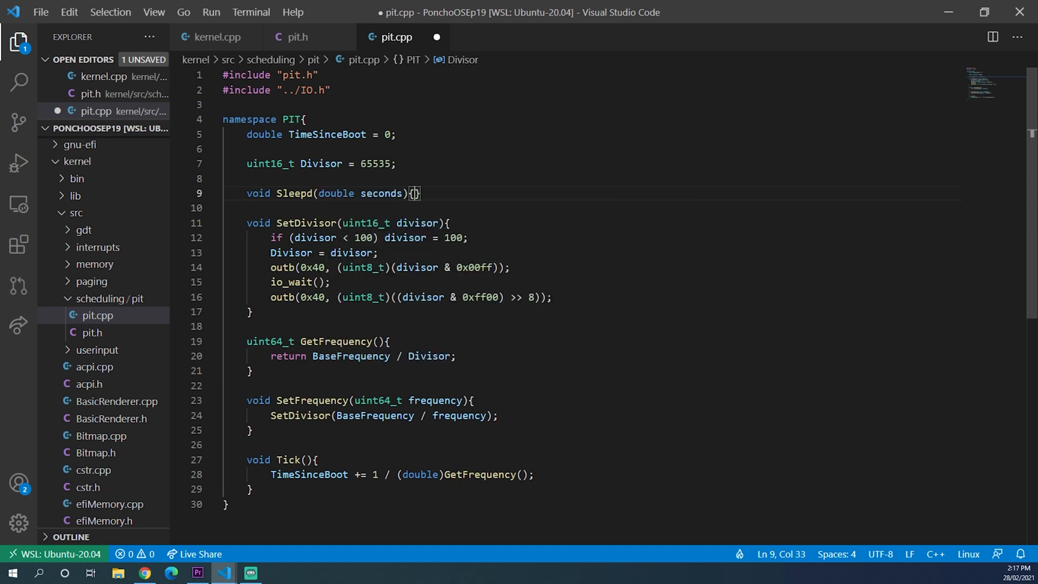
pyautogui.write('double s')
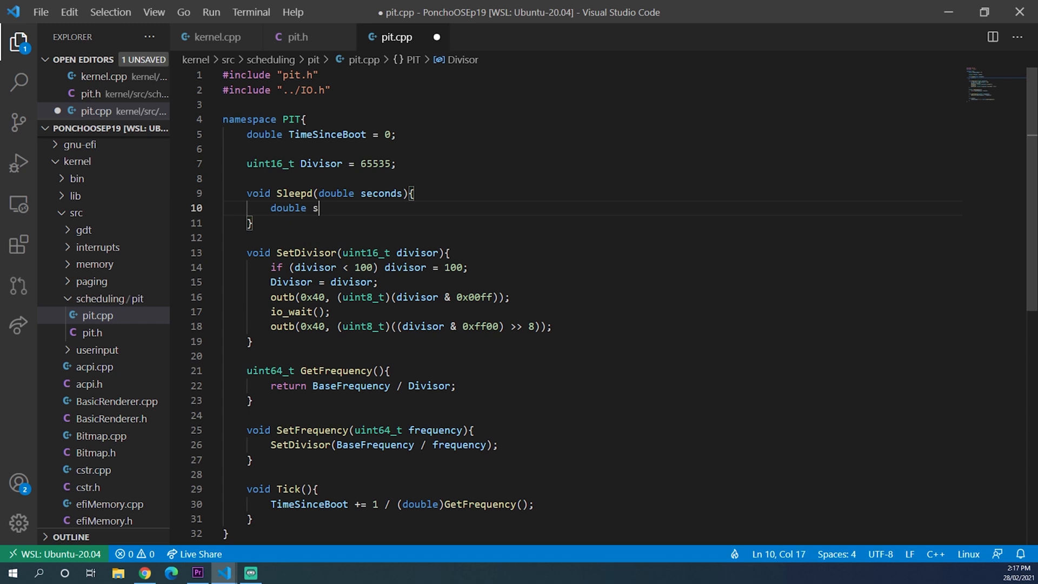
pyautogui.write('tartTime = TimeSinceBoot;')
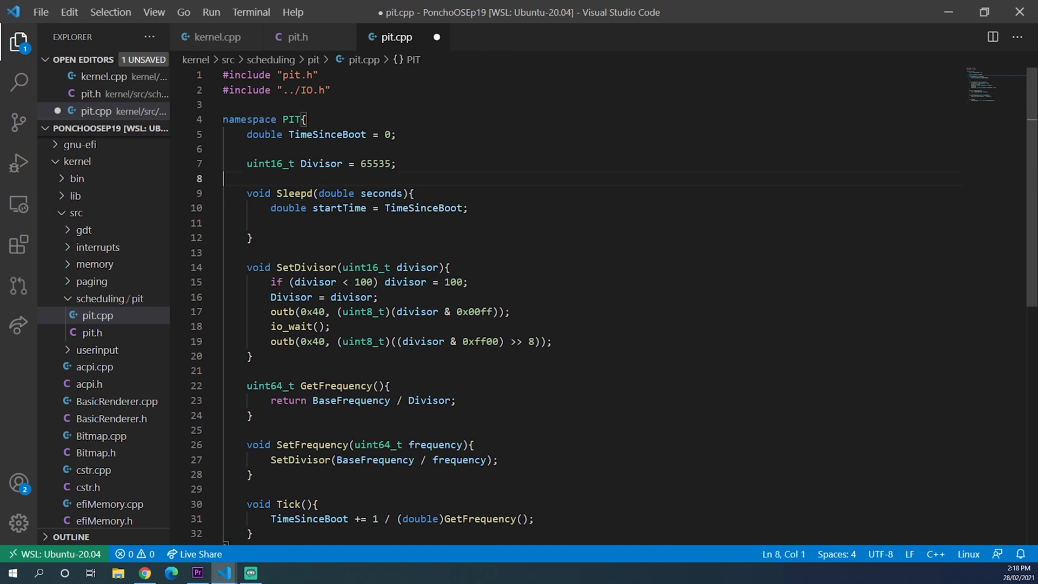
pyautogui.write('while')
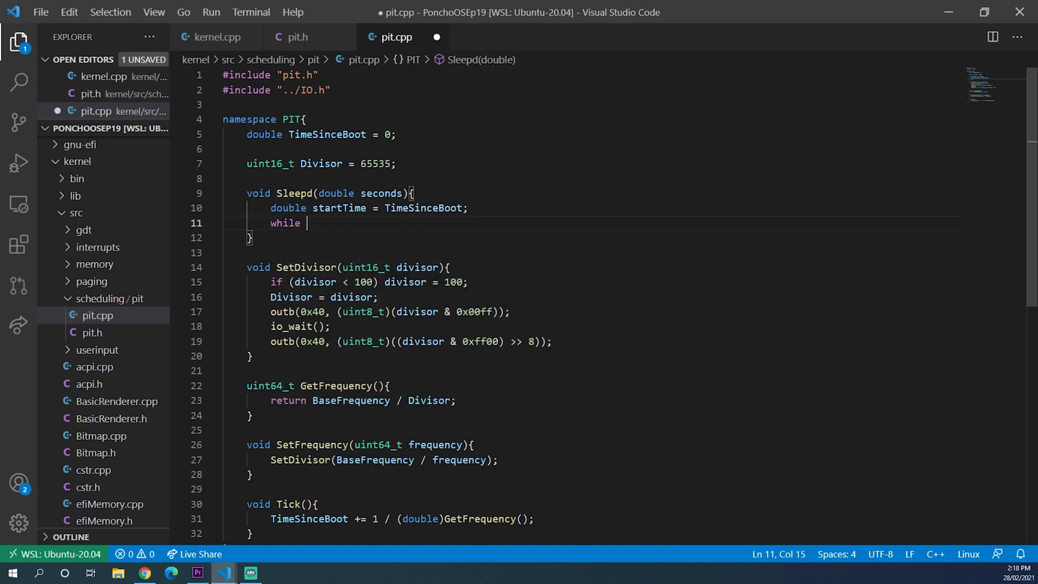
pyautogui.write('(TimeSinceBoot )')
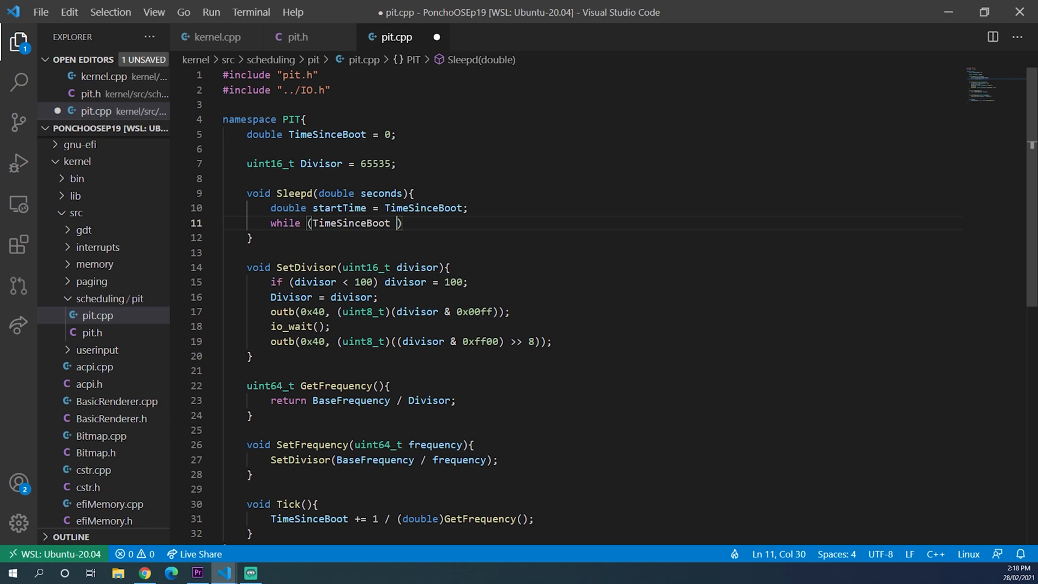
pyautogui.write('< startTime + seconds')
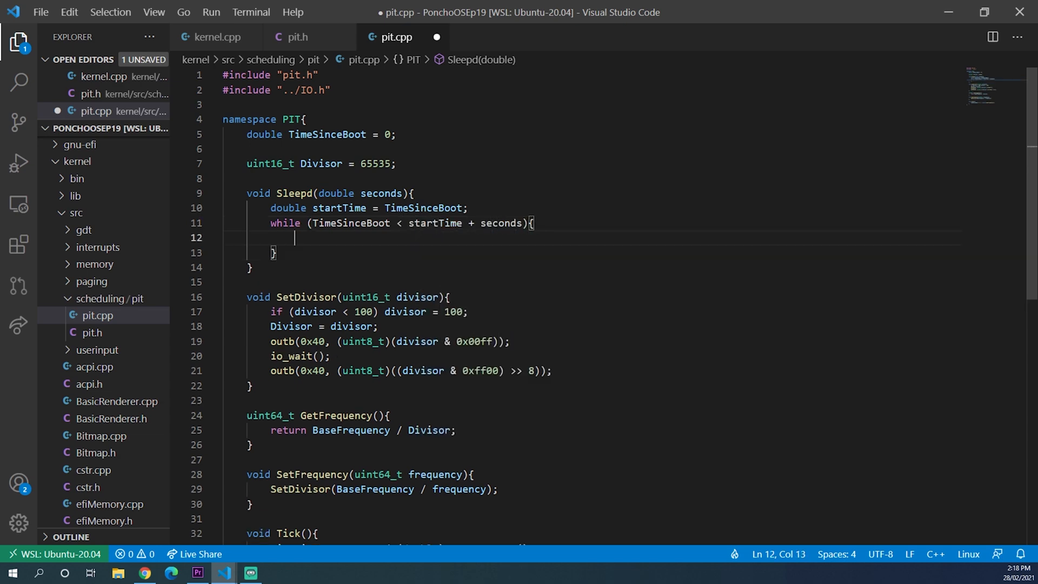
pyautogui.write('asm("")')
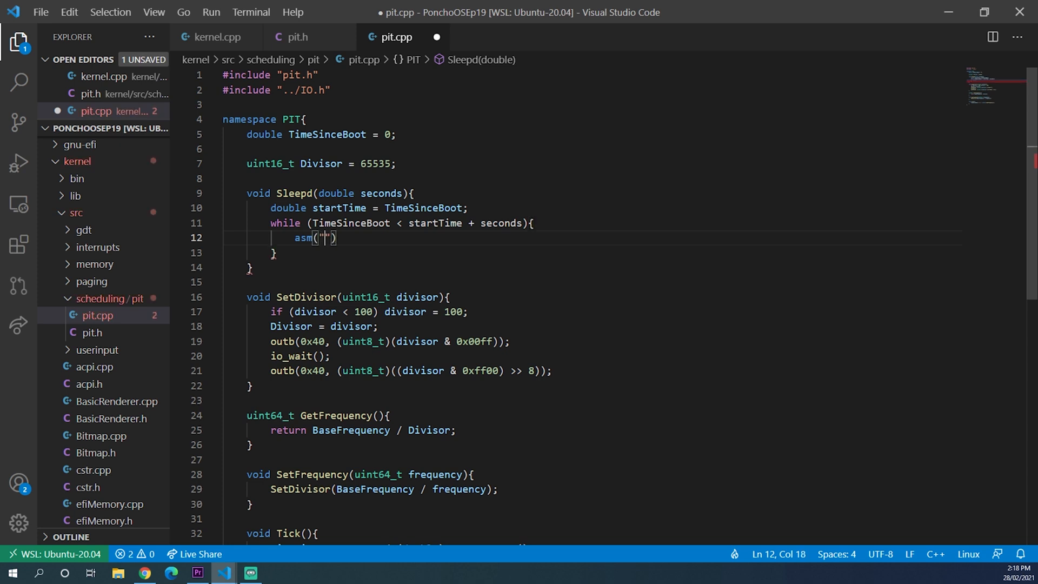
# Write Sleep(uint64_t milliseconds) delegating to Sleepd with the milliseconds value
pyautogui.write('void')
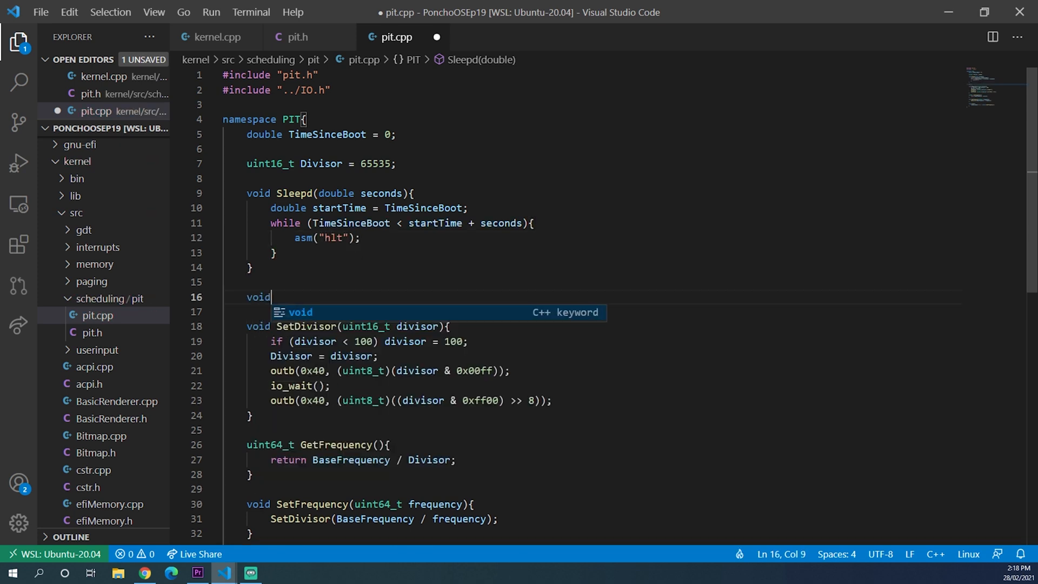
pyautogui.write('Sleep()')
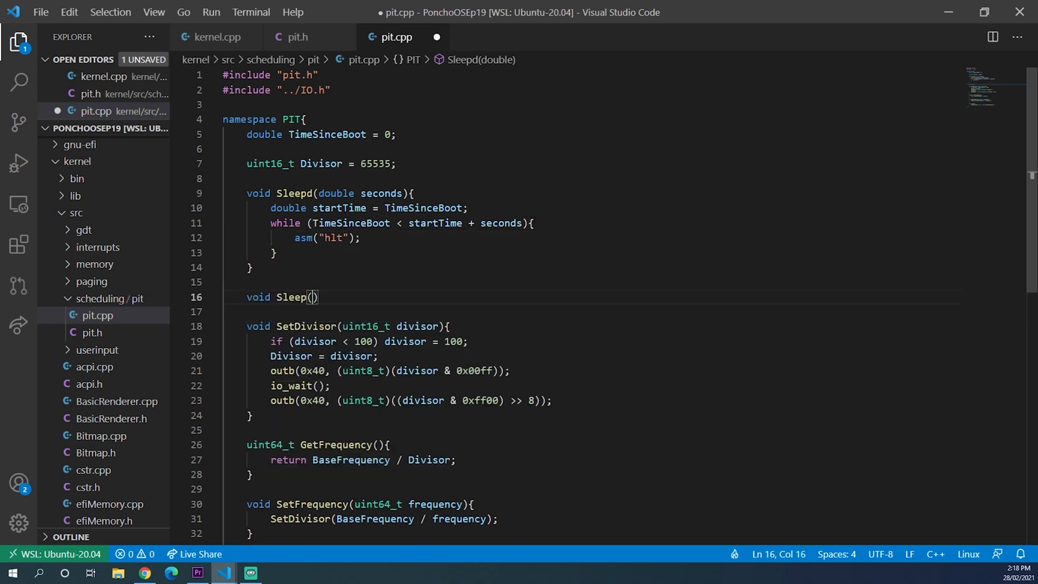
pyautogui.write('uint64_t mi')
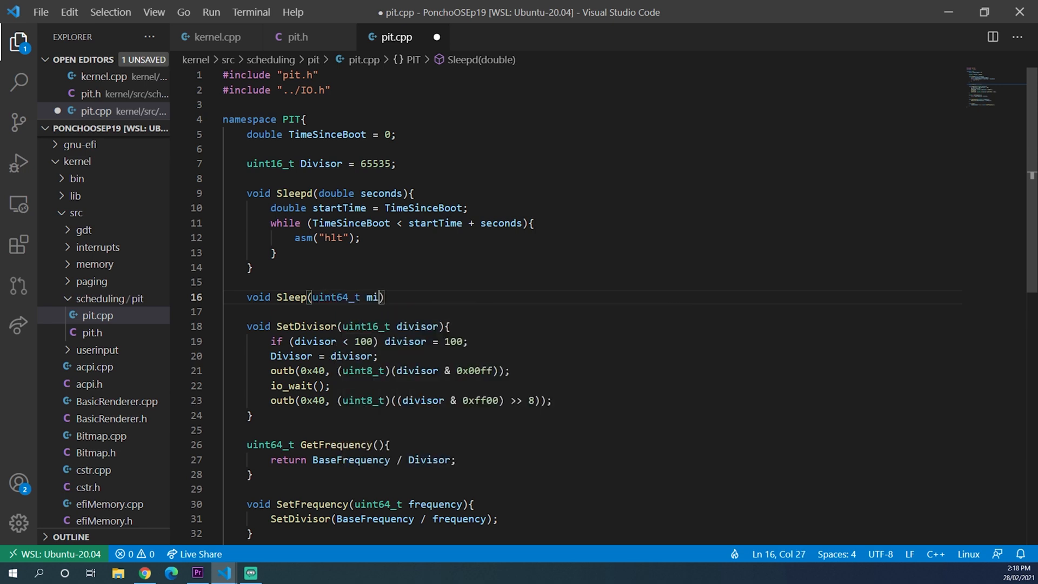
pyautogui.write('lliseconds')
pyautogui.write('Sleep')
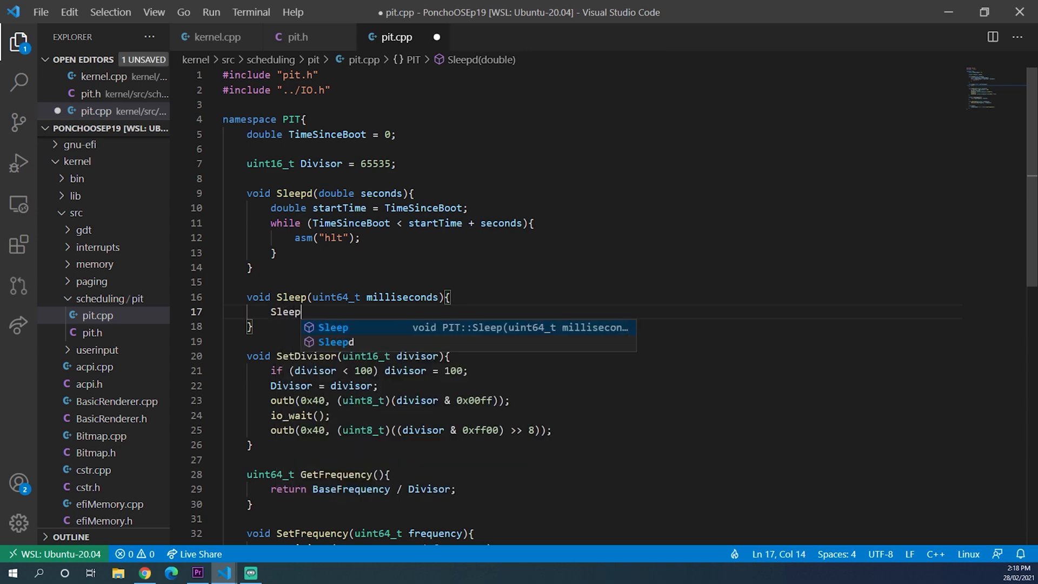
pyautogui.write('d(mu')
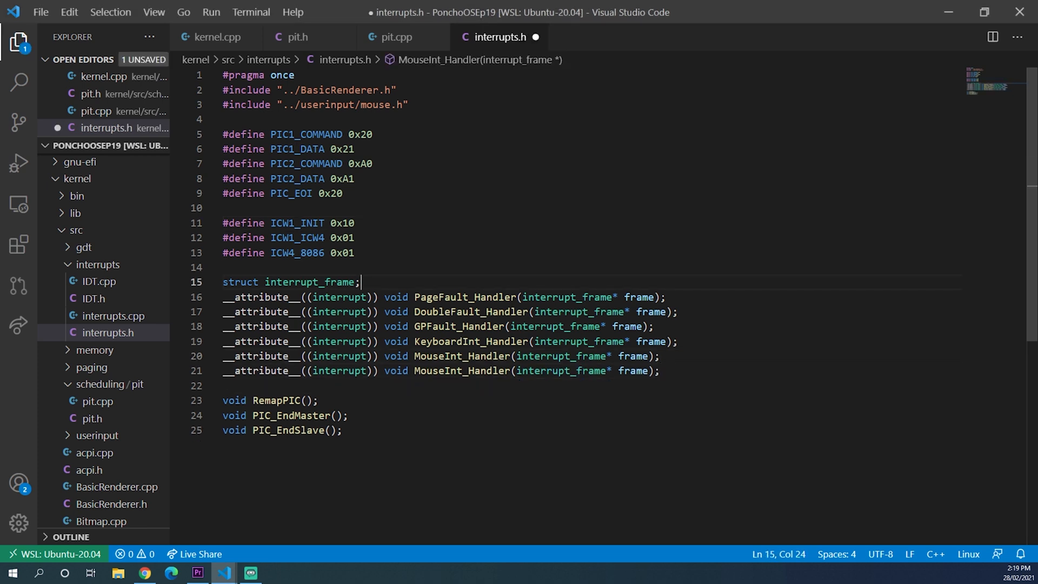
# Rename the duplicated mouse handler to PITInt_Handler and have its body call PIT::Tick()
pyautogui.doubleClick(433, 371)
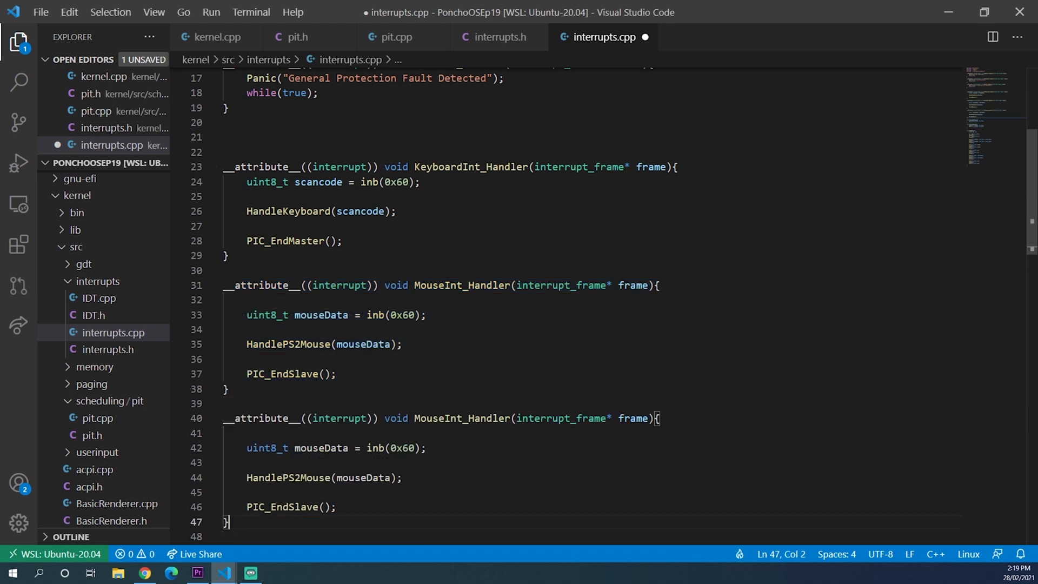
pyautogui.doubleClick(427, 417)
pyautogui.write('PIT')
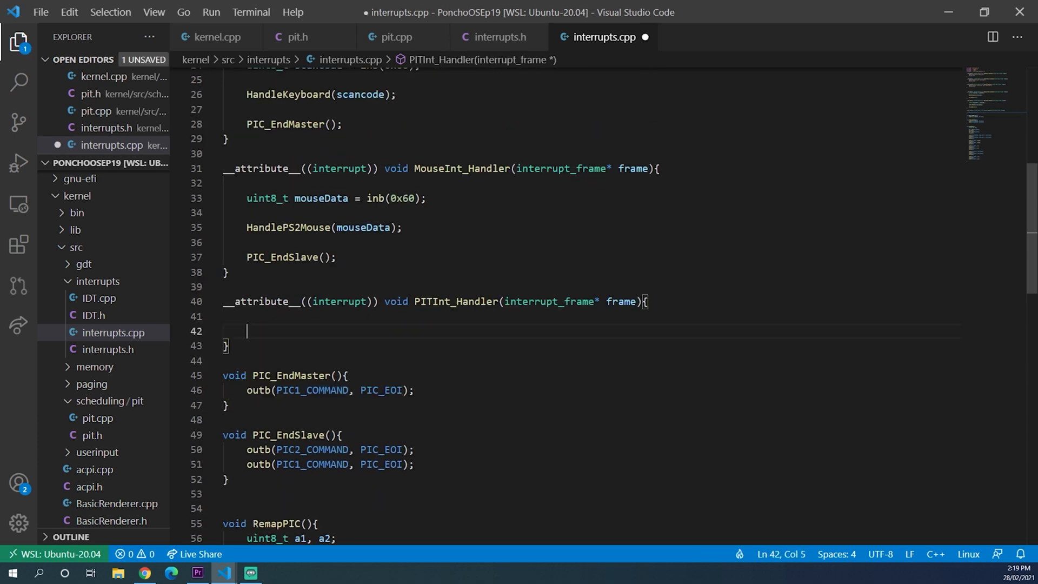
pyautogui.write('PIC_EndMaster(')
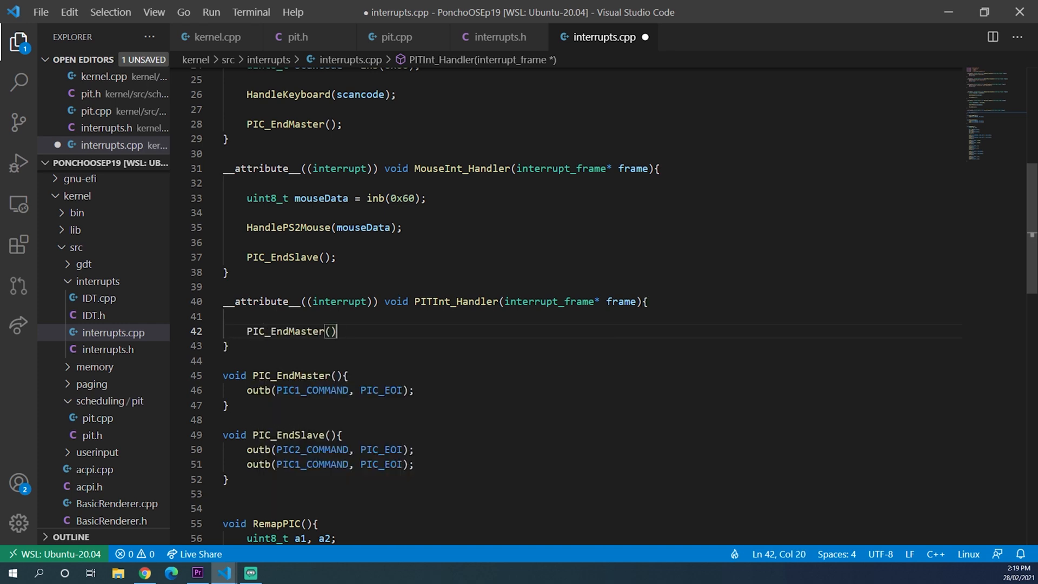
pyautogui.write('PIT')
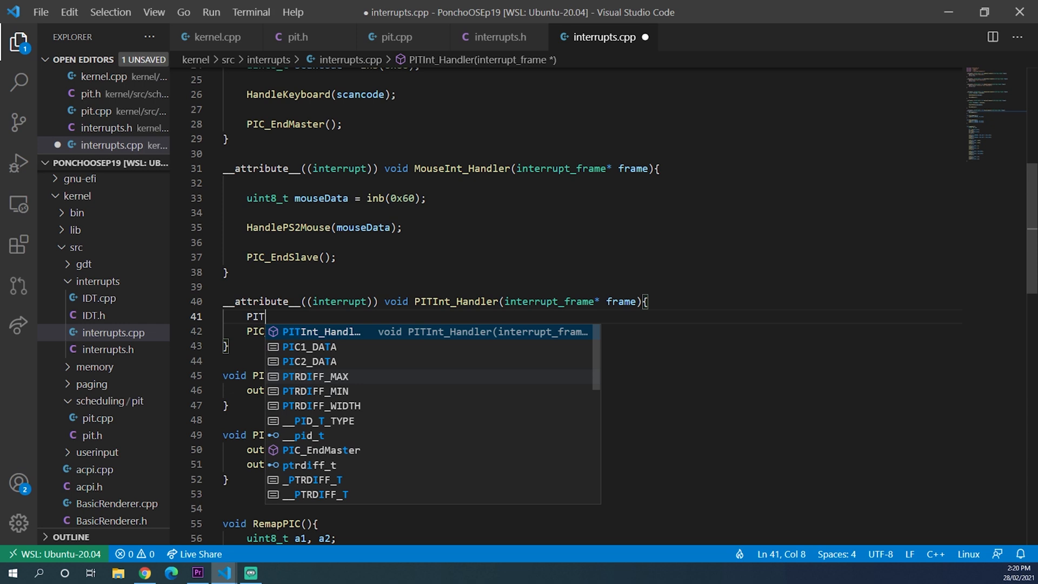
pyautogui.write('::Tick()')
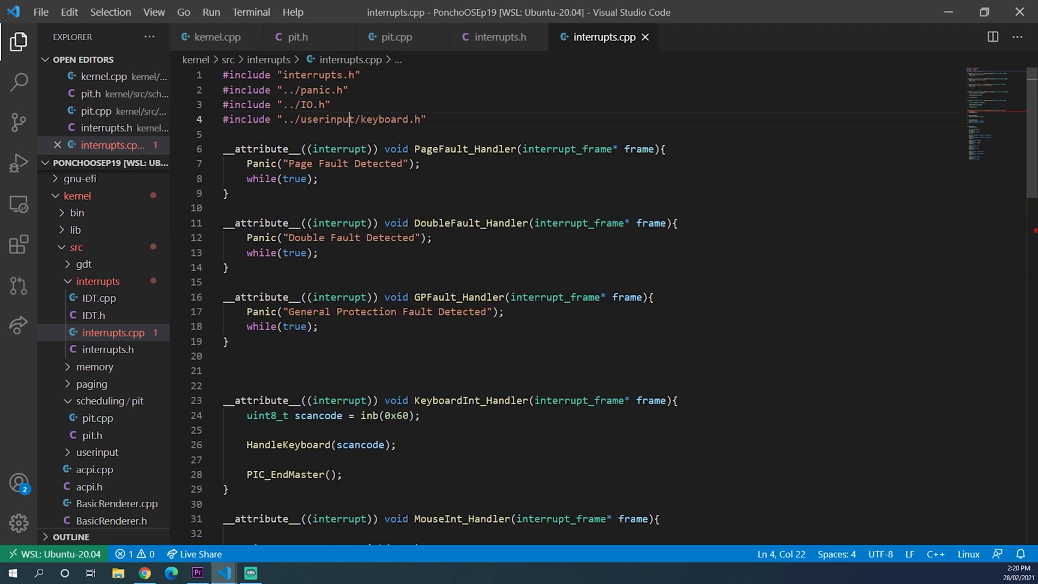
# Add #include "../scheduling/pit/pit.h" to interrupts.cpp below the existing includes
pyautogui.write('#in')
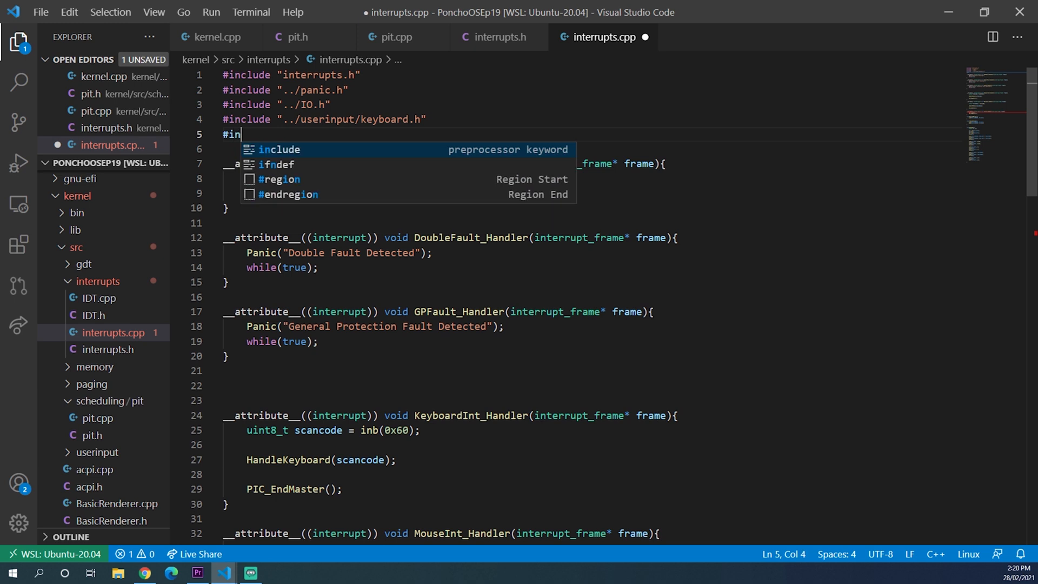
pyautogui.write('clude "../"')
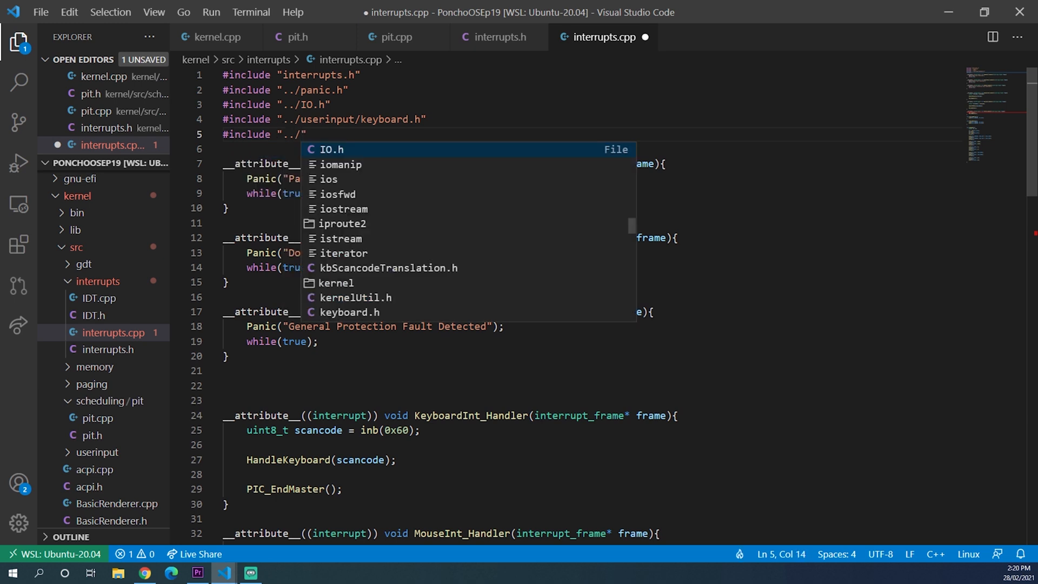
pyautogui.write('scheduling/pit/pit.h')
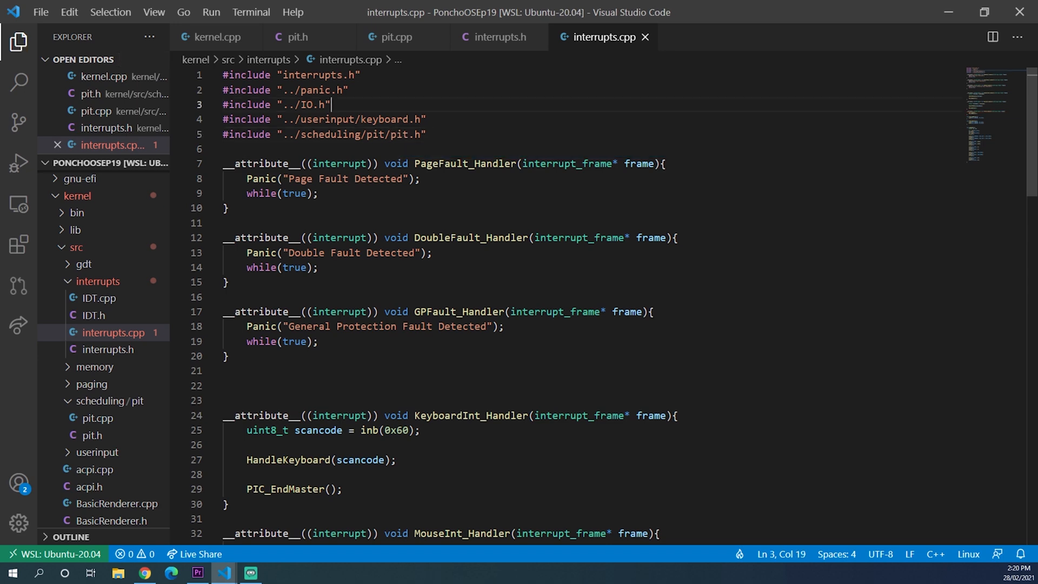
pyautogui.scroll(-3)
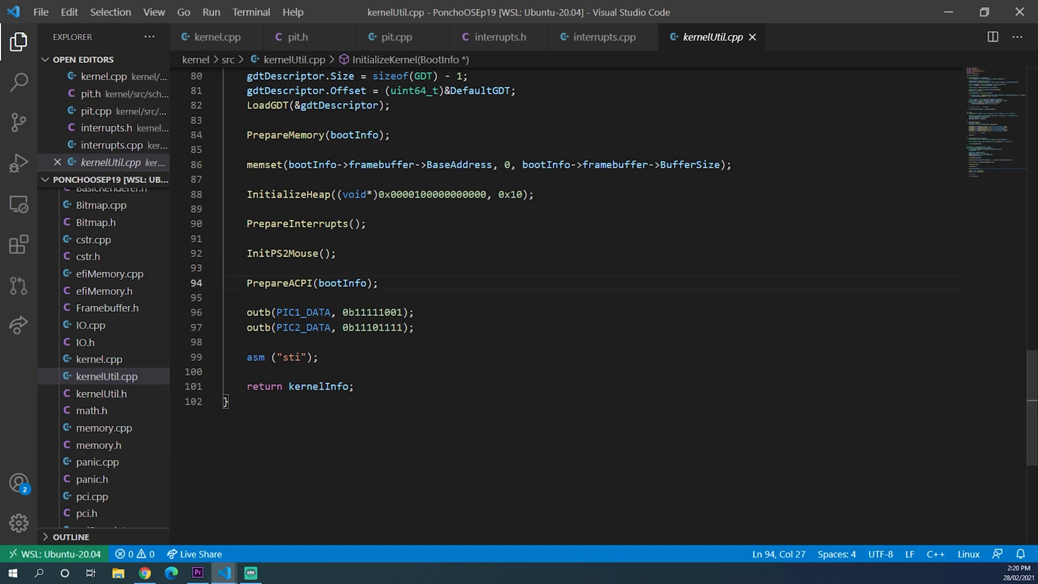
# Change the master PIC data mask to 0b11111000 to unmask the timer IRQ and save kernelUtil.cpp
pyautogui.click(377, 282)
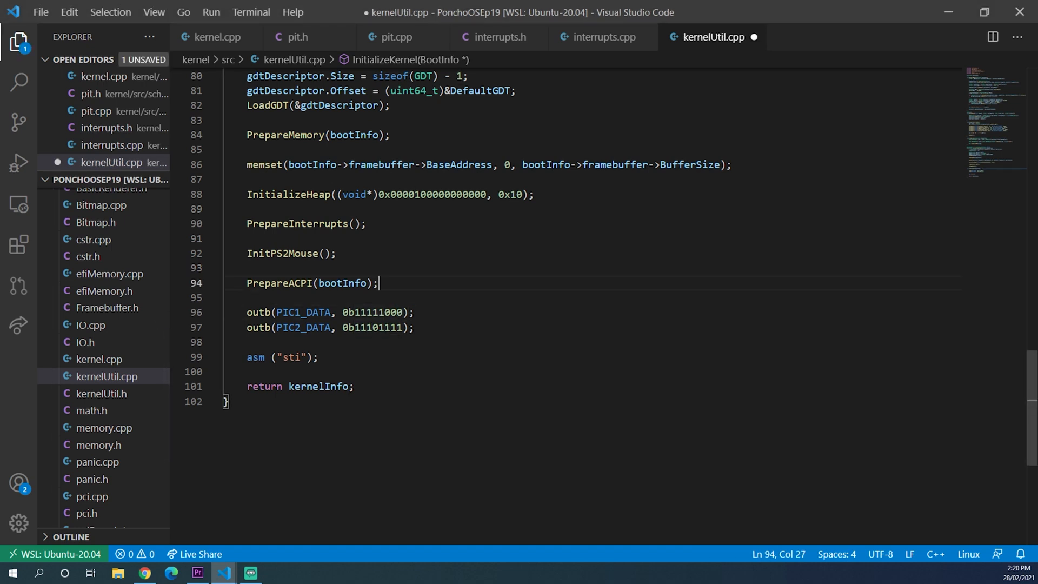
pyautogui.press('ctrl+s')
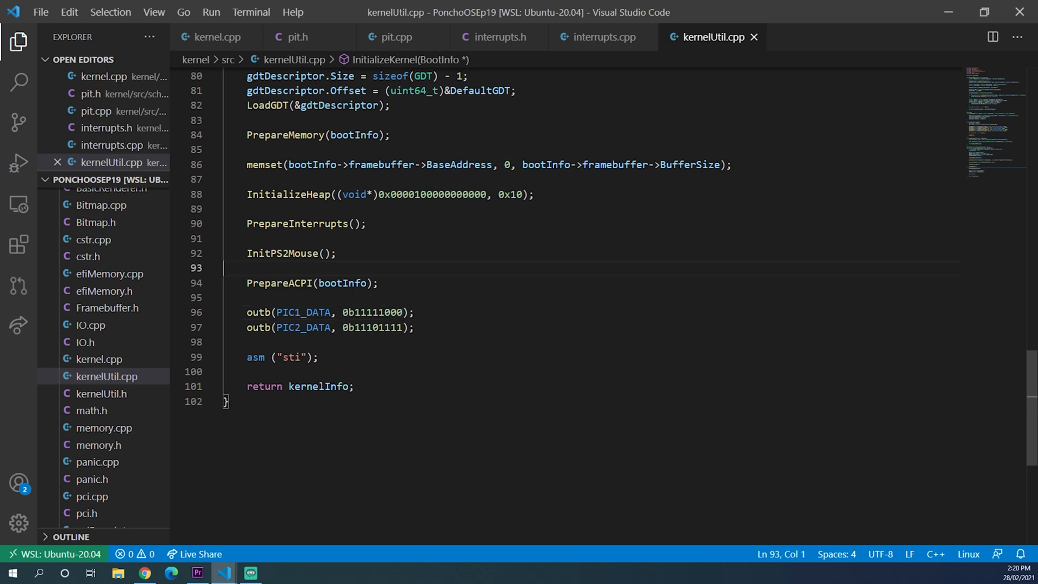
pyautogui.click(265, 149)
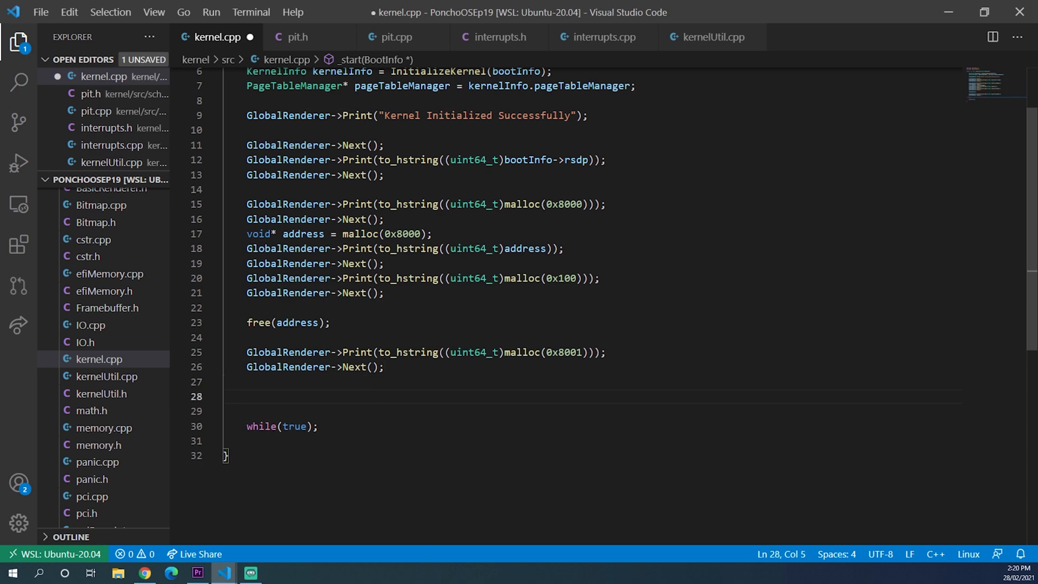
# Start the for loop in kernel.cpp and include scheduling/pit/pit.h
pyautogui.write('for(int t = 0; t < 20; t++){')
pyautogui.write('#include "')
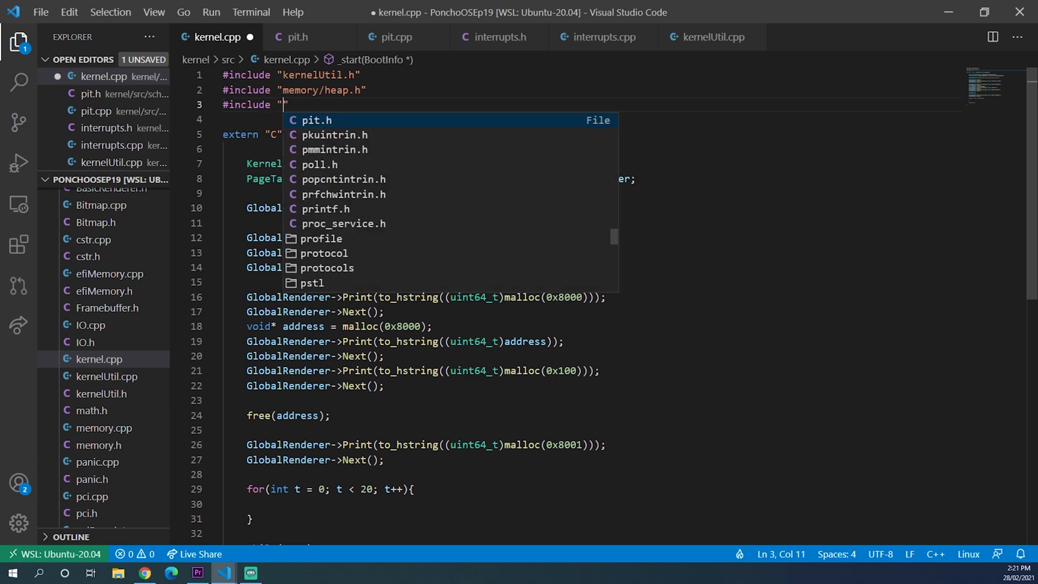
pyautogui.write('scheduling')
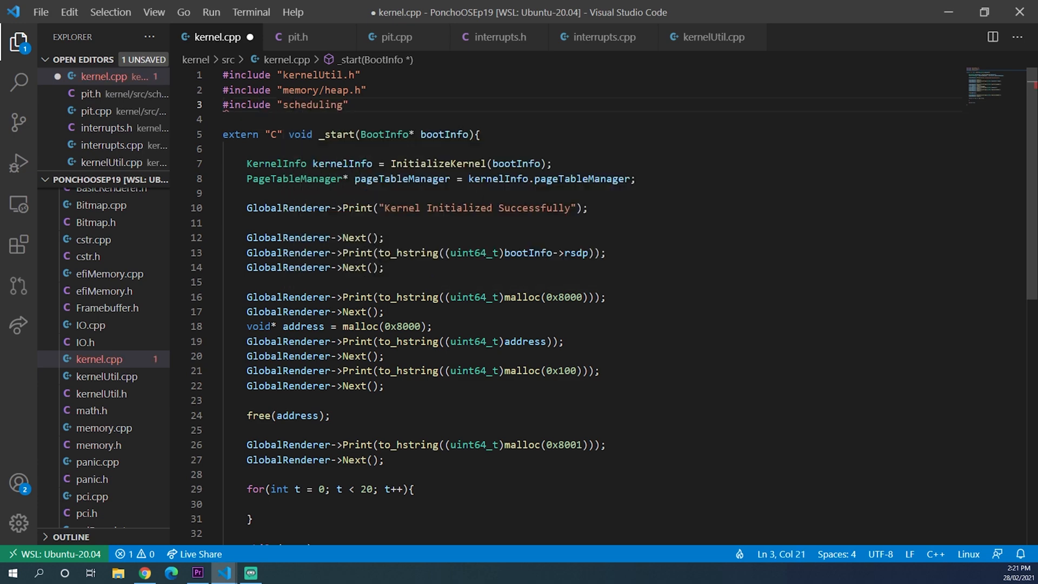
pyautogui.write('/pit/pit.h')
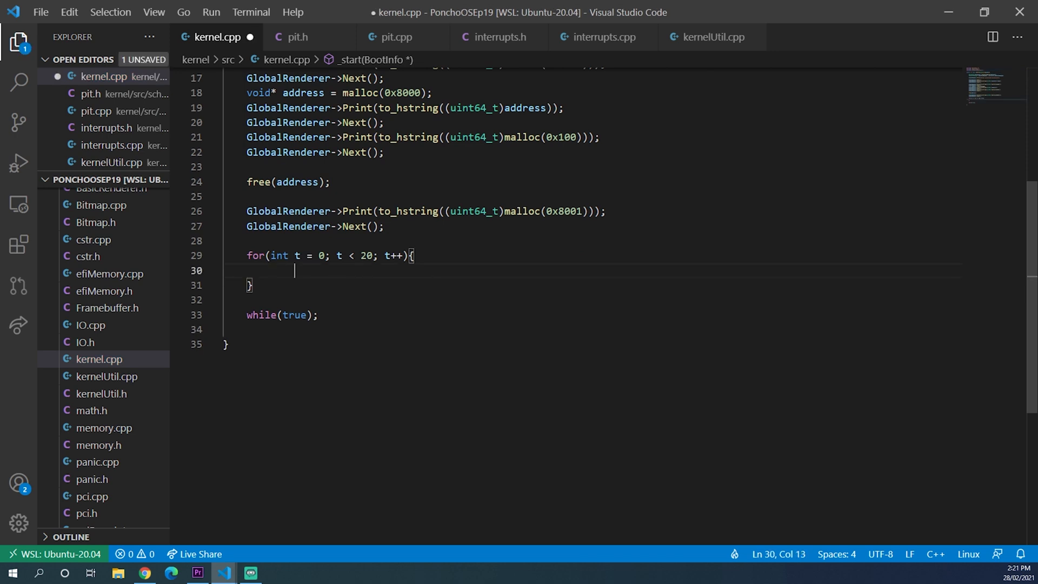
# Make each loop pass call GlobalRenderer->PutChar('g') and PIT::Sleep(10), then save
pyautogui.write('GlobalRenderer')
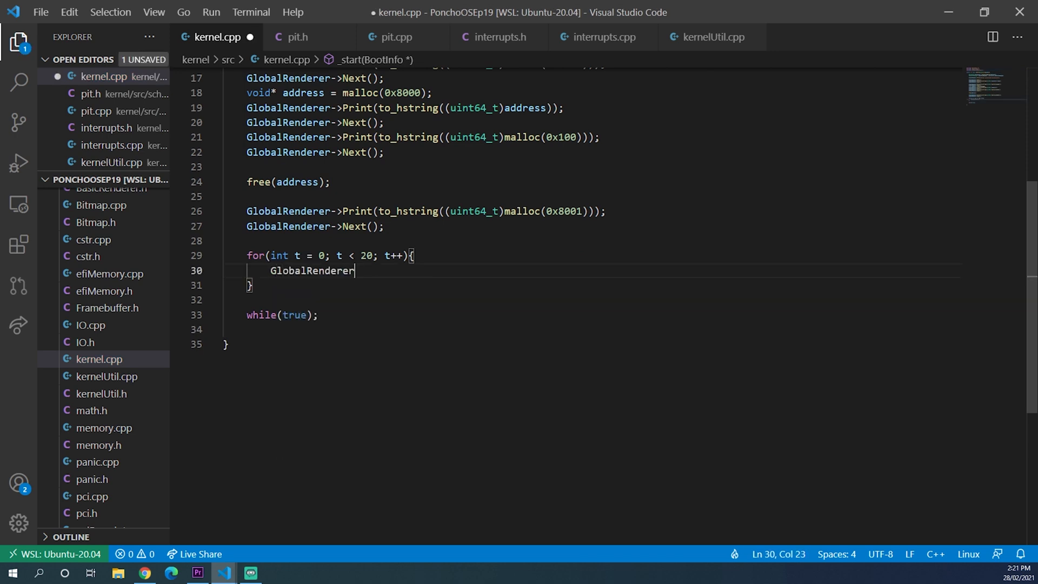
pyautogui.write('->PutChar')
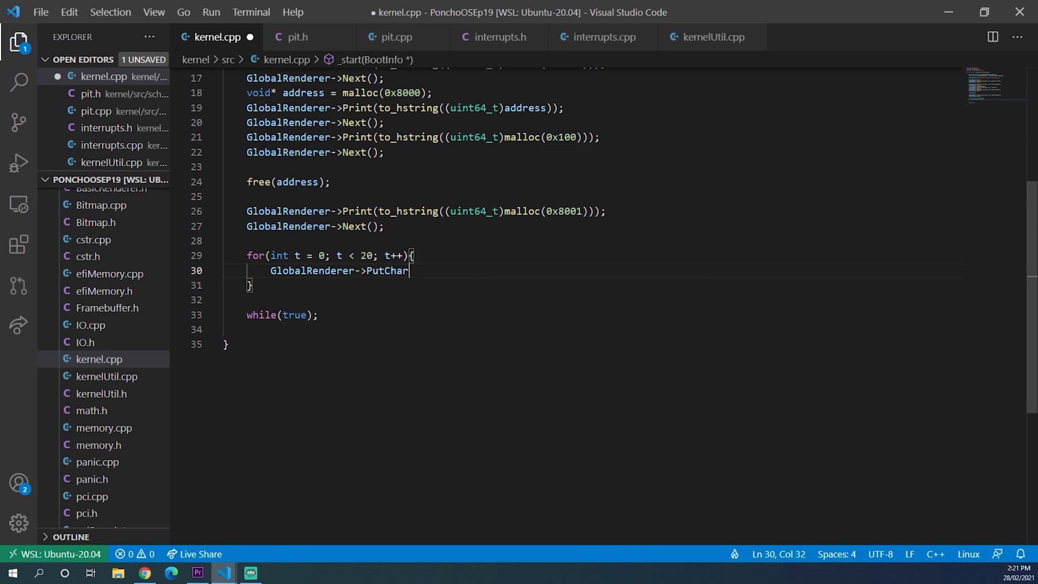
pyautogui.write("('g')")
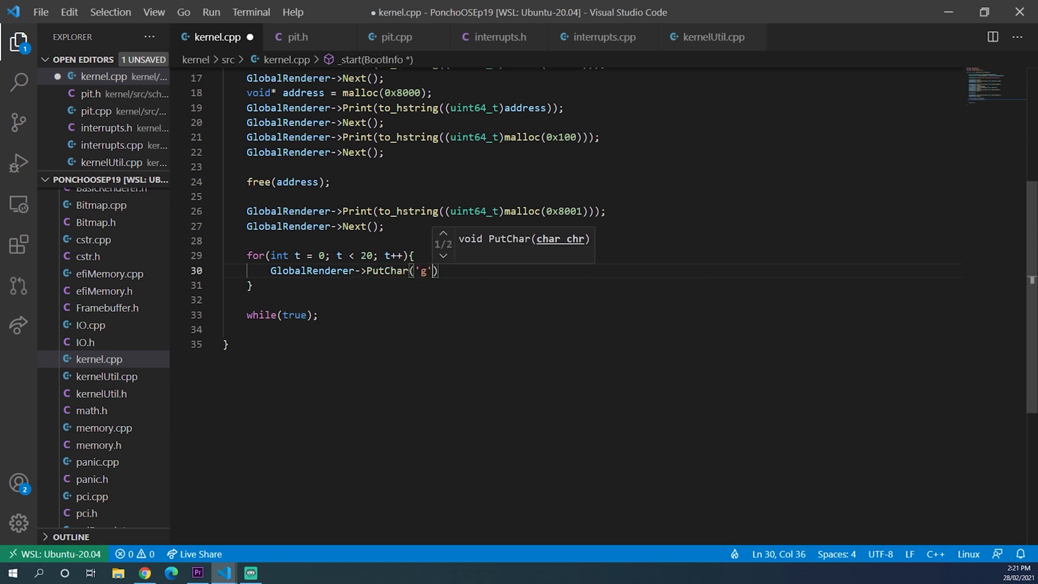
pyautogui.write('PIT::Sleep')
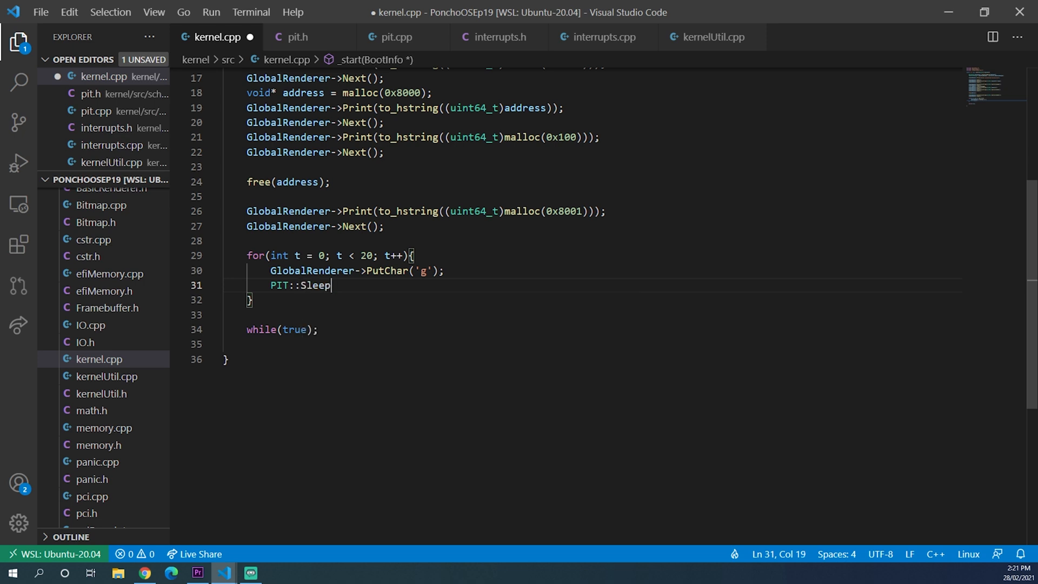
pyautogui.write('(10')
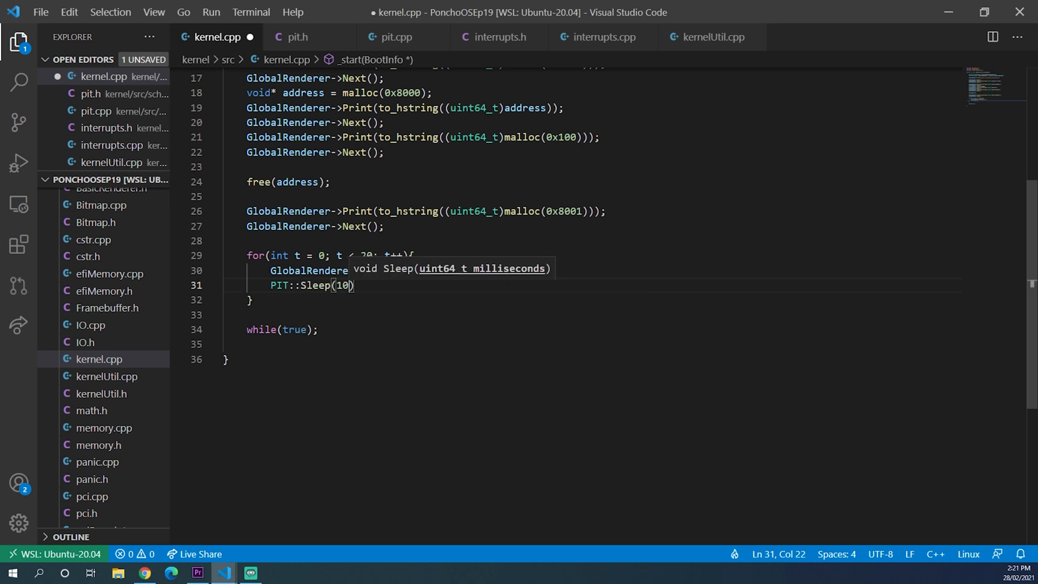
pyautogui.press('ctrl+s')
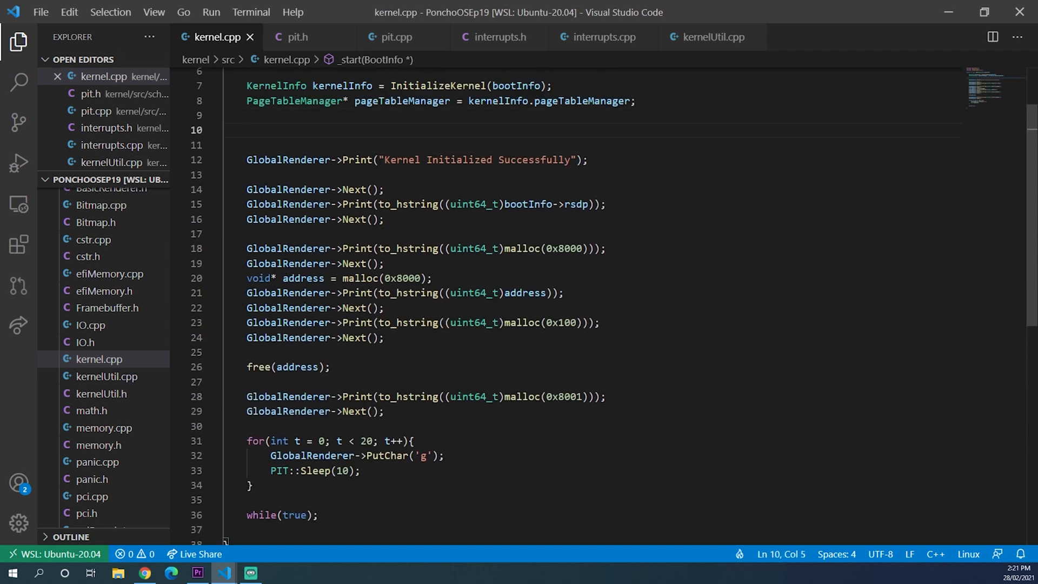
# Add PIT::SetDivisor(65535); right after InitializeKernel in kernel.cpp
pyautogui.write('P')
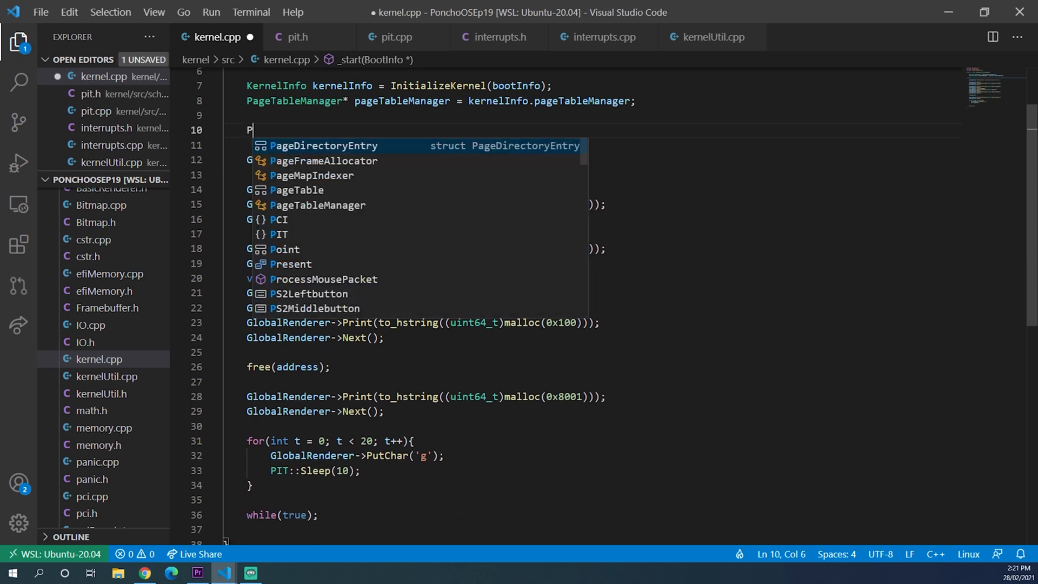
pyautogui.write('IT::SetDivisor(')
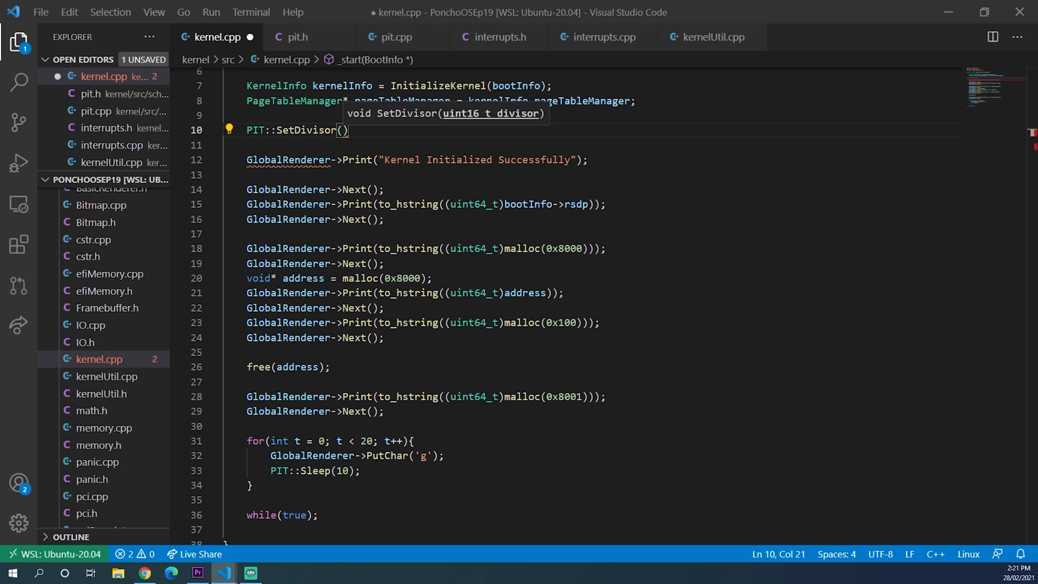
pyautogui.write('65535')
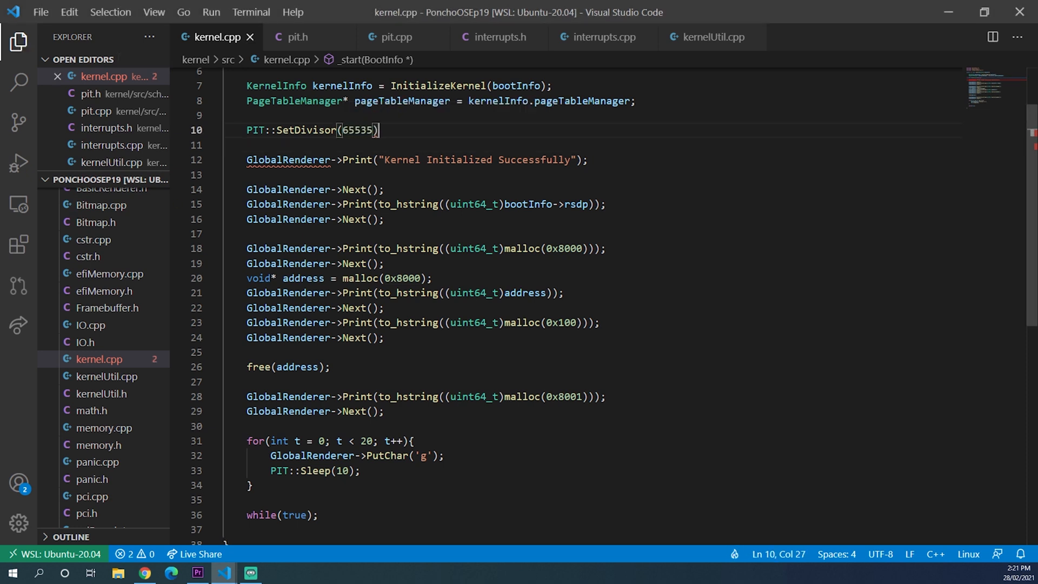
pyautogui.write(';')
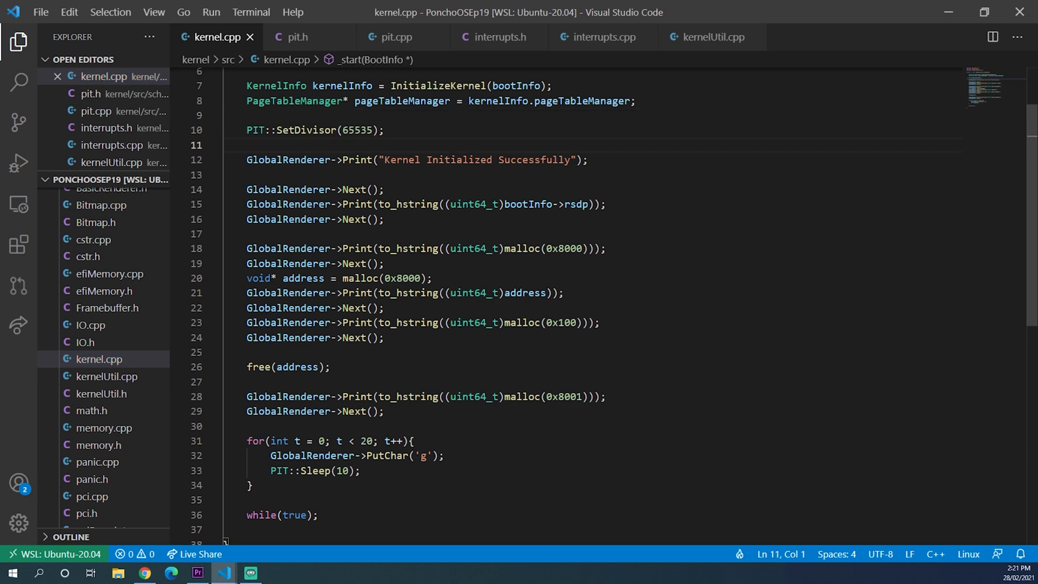
# Run the build task, then correct pit.cpp's IO.h include to "../../IO.h" after the error
pyautogui.click(251, 11)
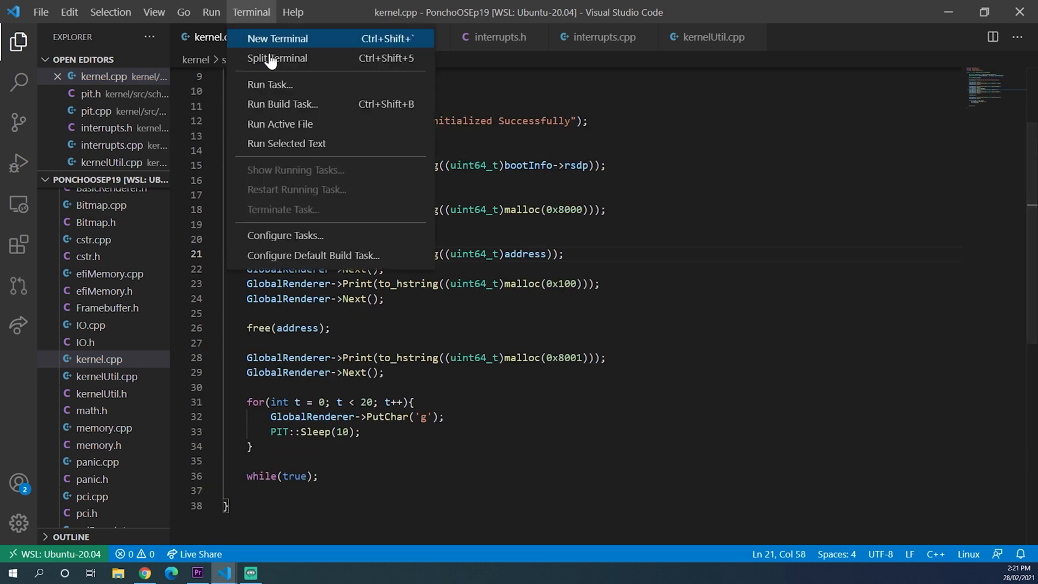
pyautogui.click(282, 104)
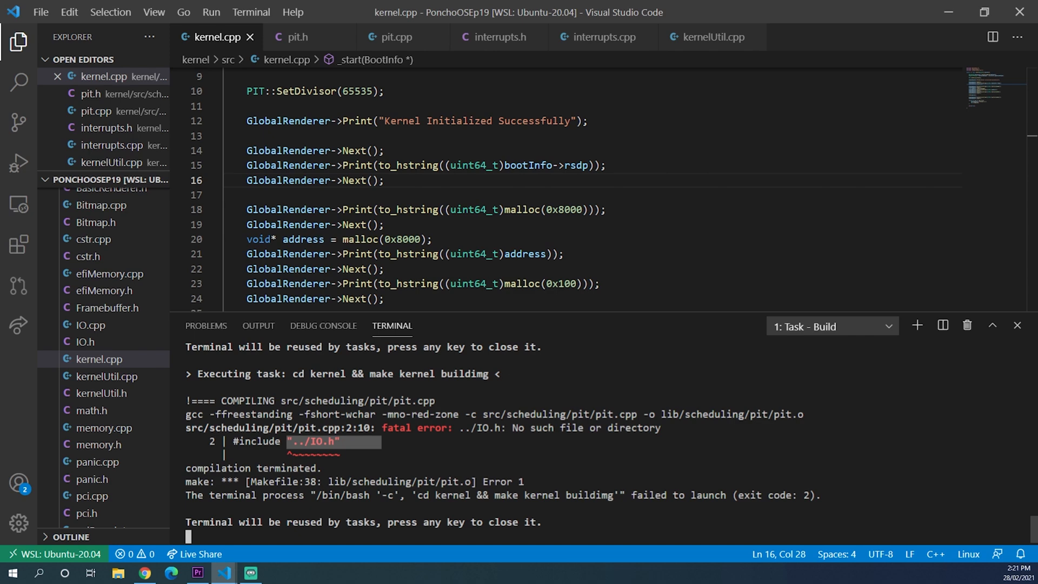
pyautogui.click(390, 36)
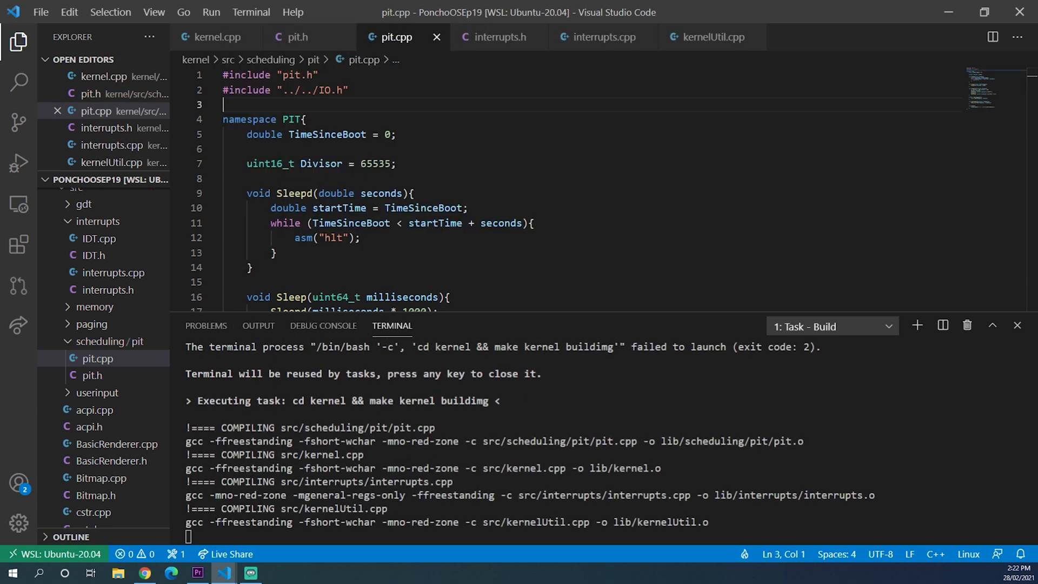
pyautogui.click(602, 37)
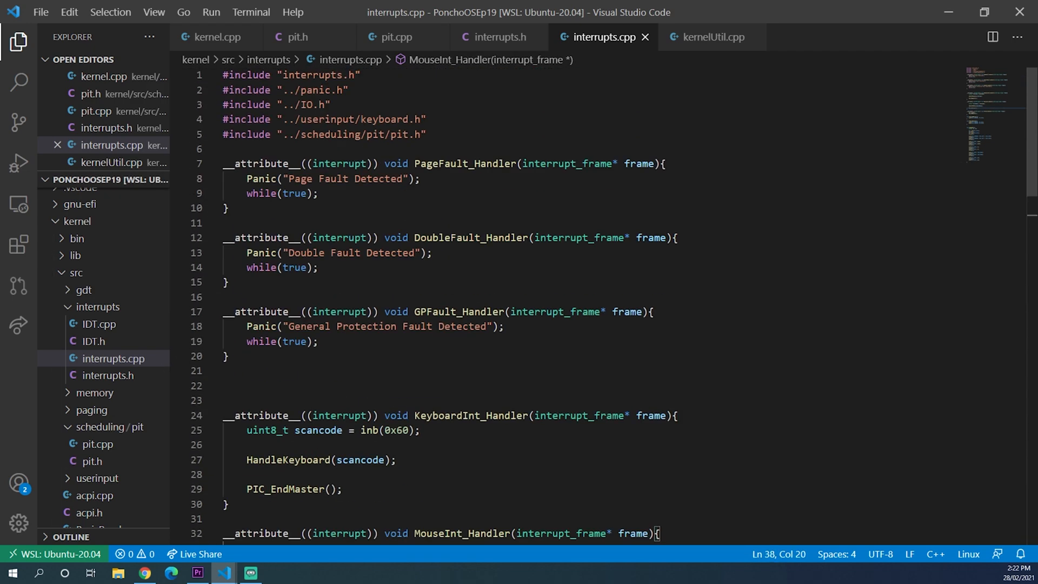
# Register PITInt_Handler as an IDT interrupt gate at offset 0x20 in kernelUtil.cpp and save
pyautogui.click(713, 37)
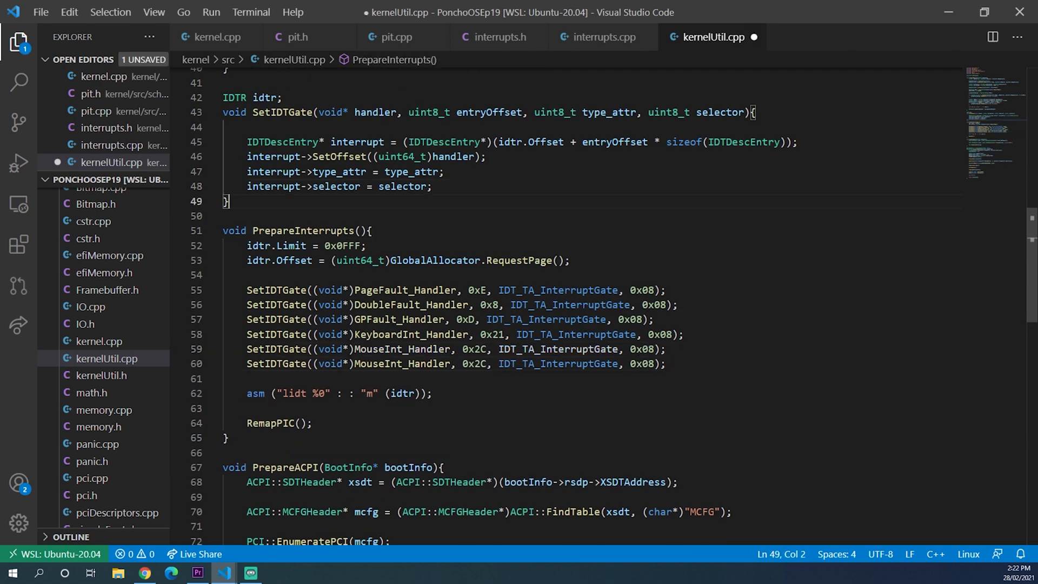
pyautogui.write('PITInt_Handler')
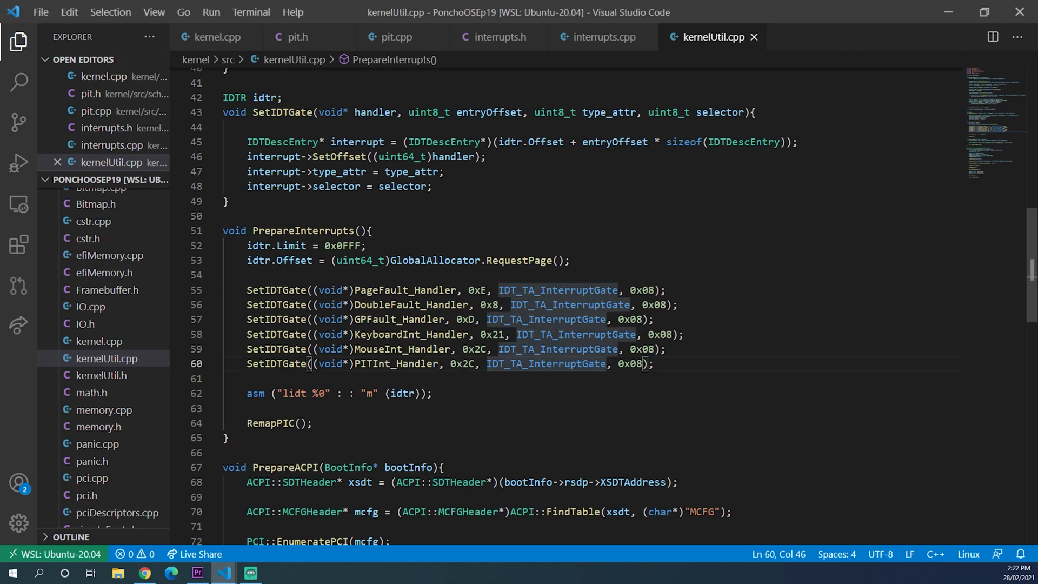
pyautogui.write('0x20')
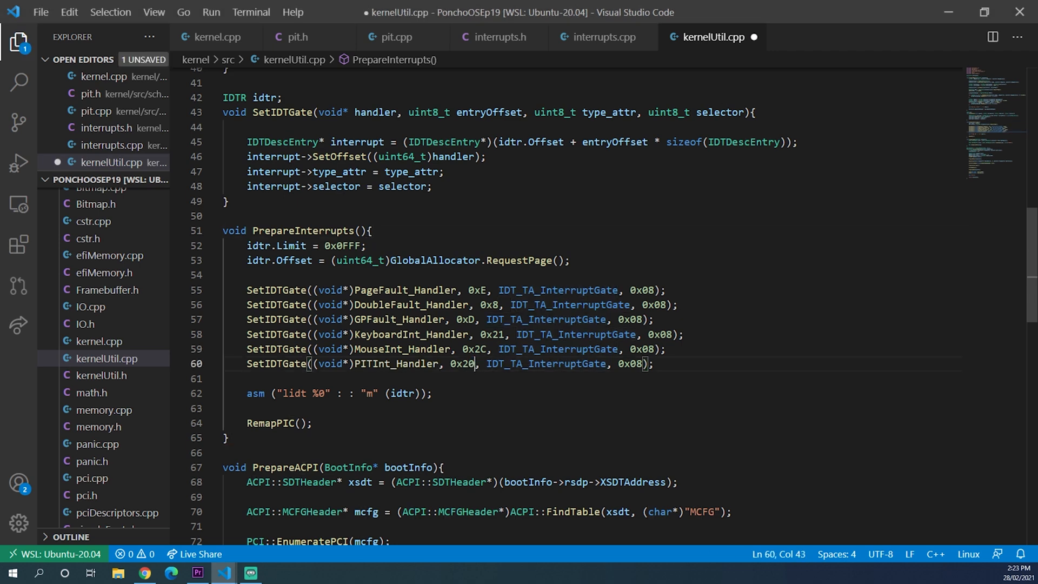
pyautogui.click(214, 37)
pyautogui.write('GlobalRenderer->Print')
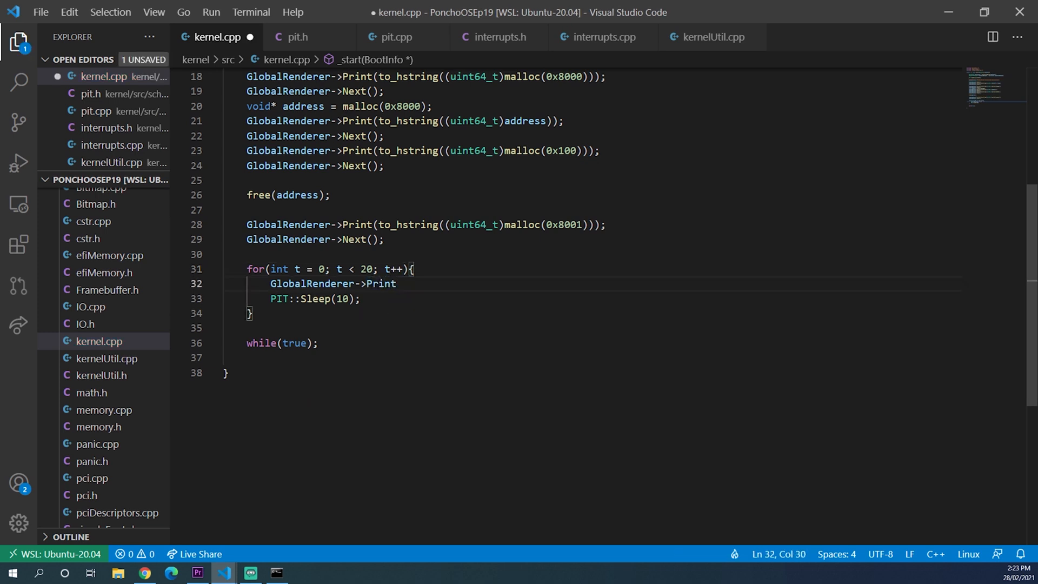
# Switch the loop to Print("g") for 200 iterations, save, then revise Sleep's milliseconds division in pit.cpp
pyautogui.write('("g")')
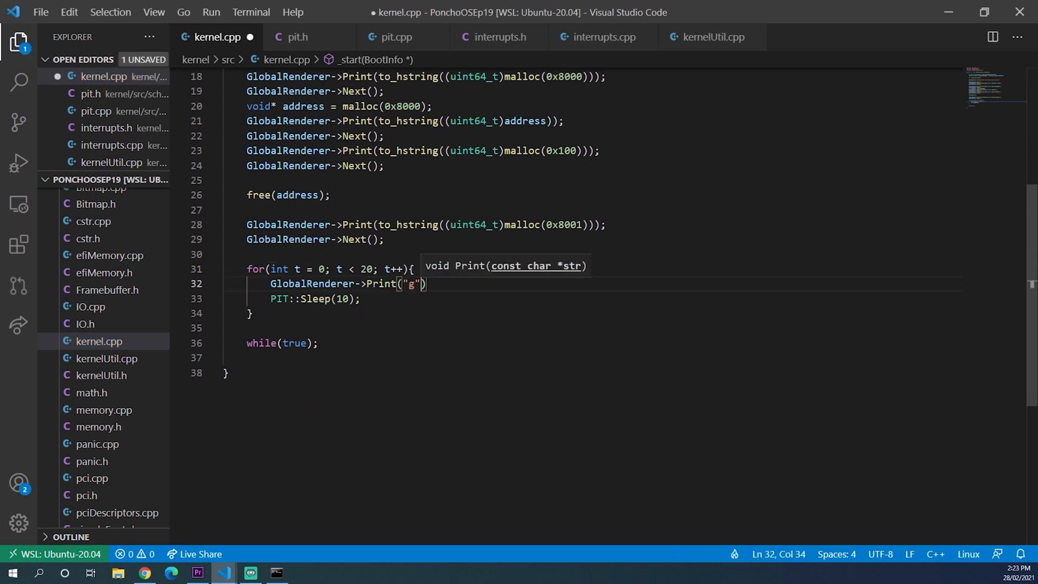
pyautogui.press('ctrl+s')
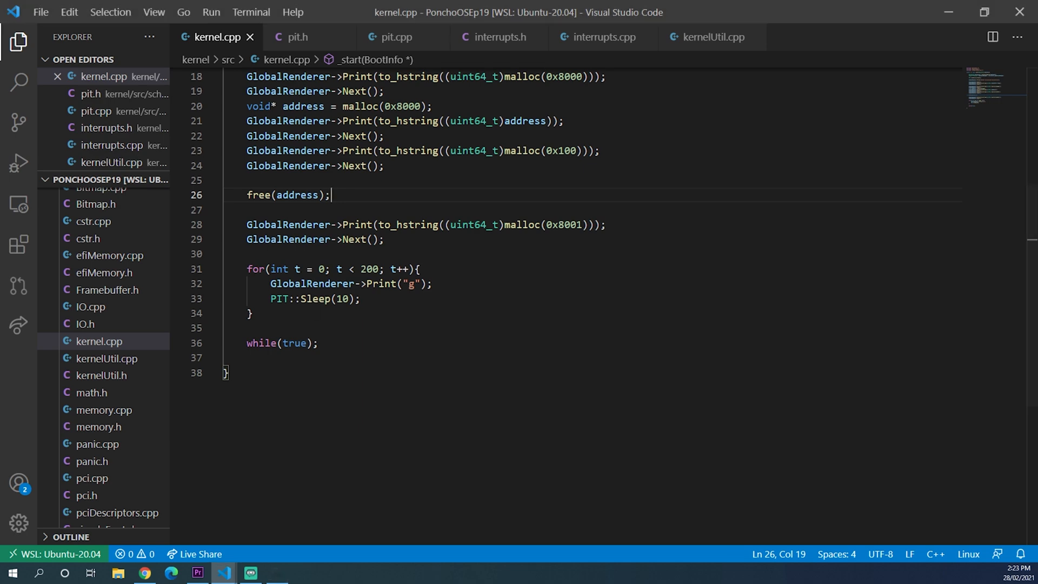
pyautogui.click(390, 36)
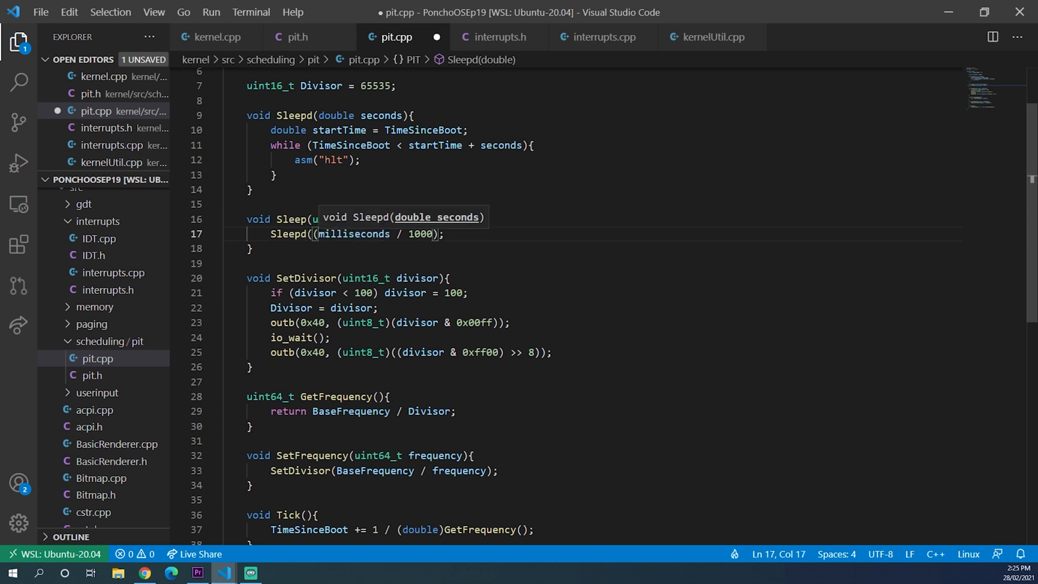
pyautogui.press('ctrl+s')
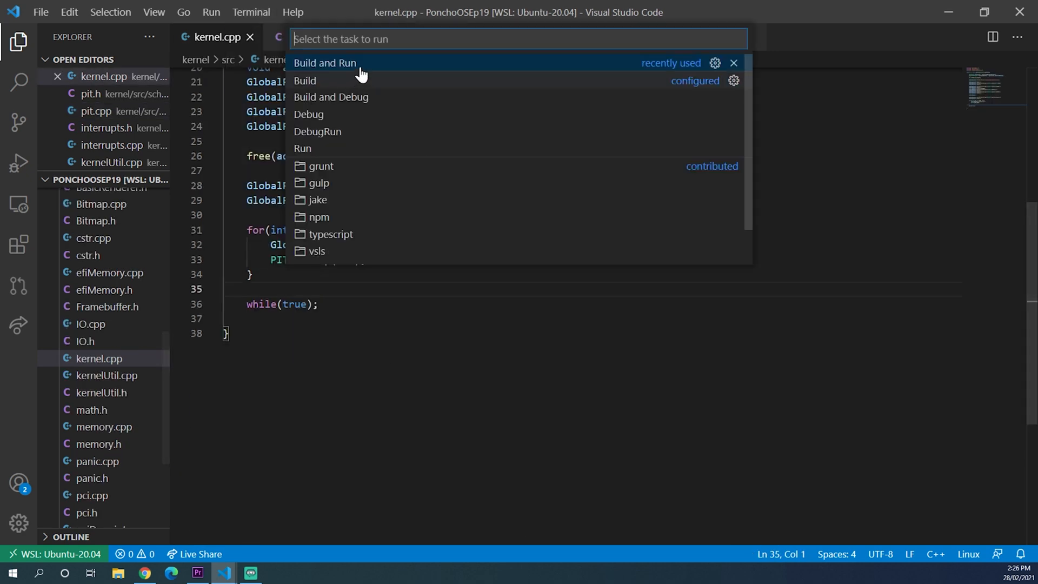
# Launch the Build and Run task, then adjust the loop's PIT::Sleep argument in kernel.cpp
pyautogui.click(305, 80)
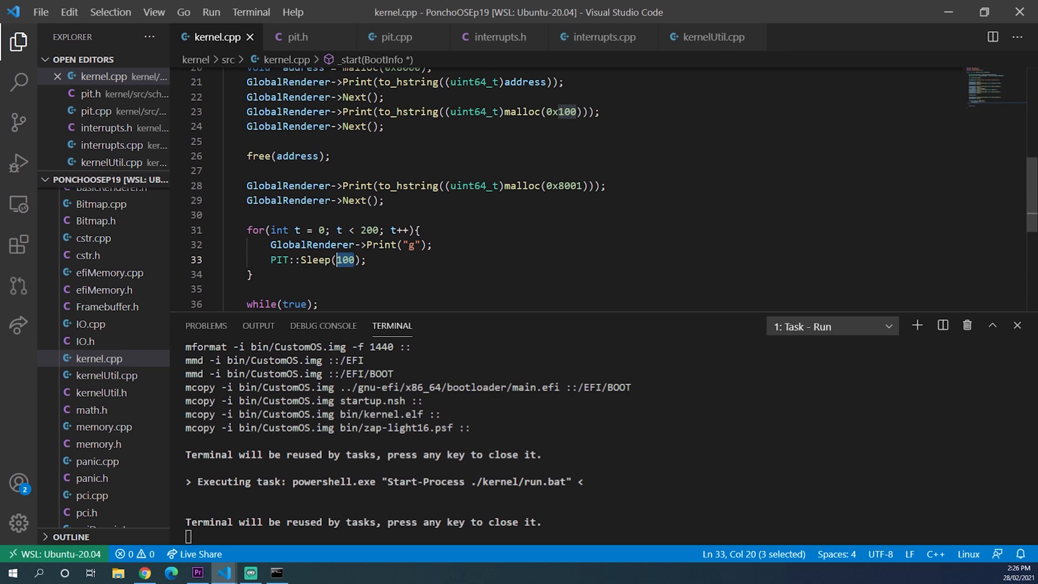
pyautogui.write('5535);')
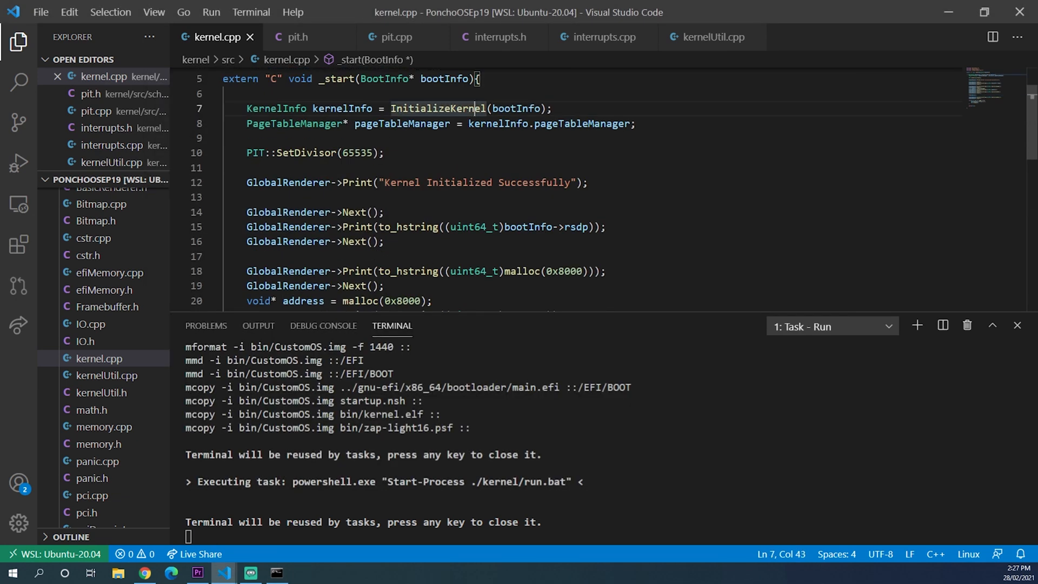
# Replace the divisor 65535 with 2000 and set the loop to 2000 iterations with PIT::Sleep(5)
pyautogui.doubleClick(357, 152)
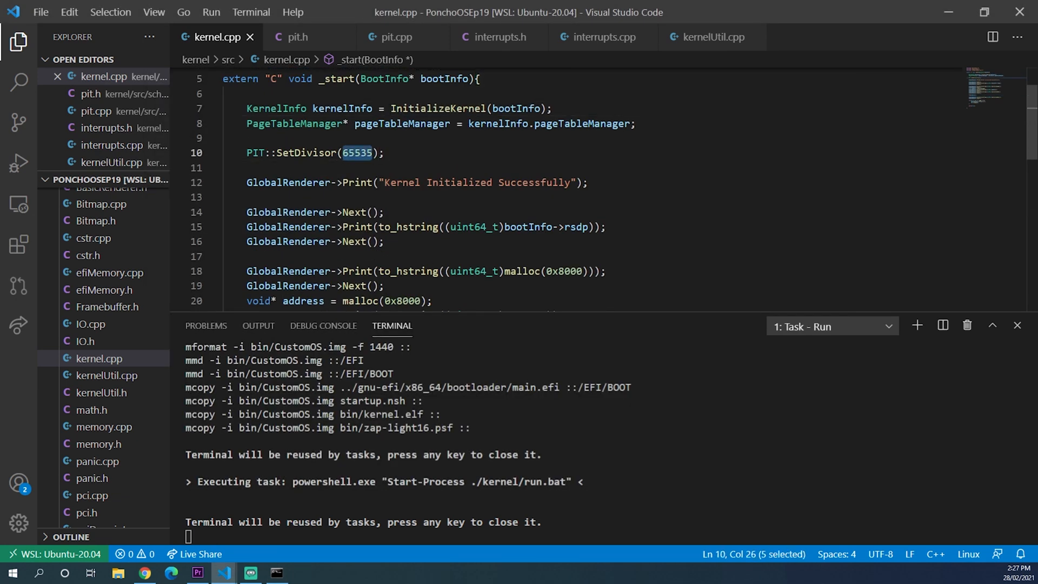
pyautogui.write('2000')
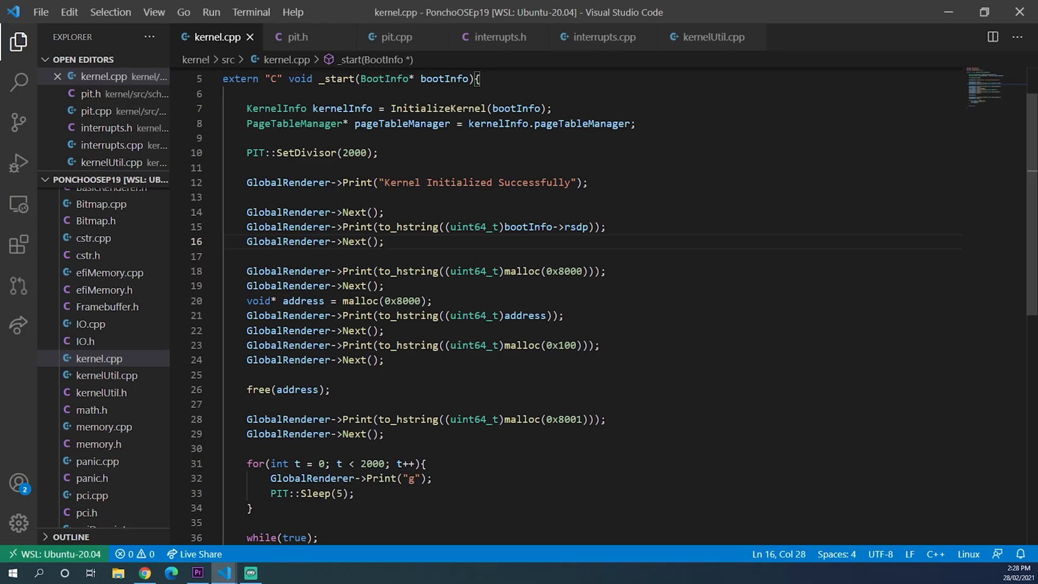
pyautogui.doubleClick(317, 493)
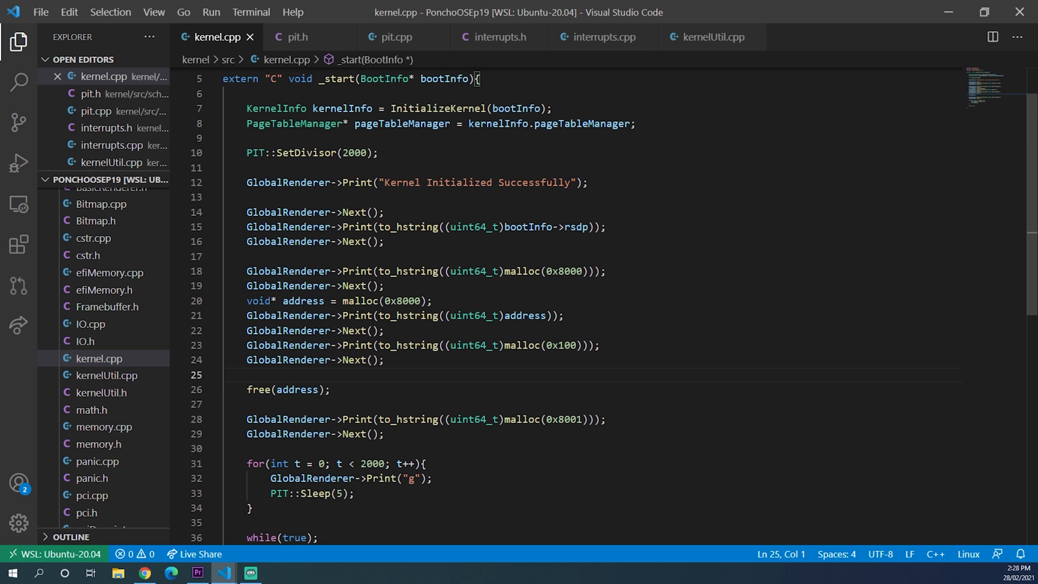
pyautogui.click(331, 389)
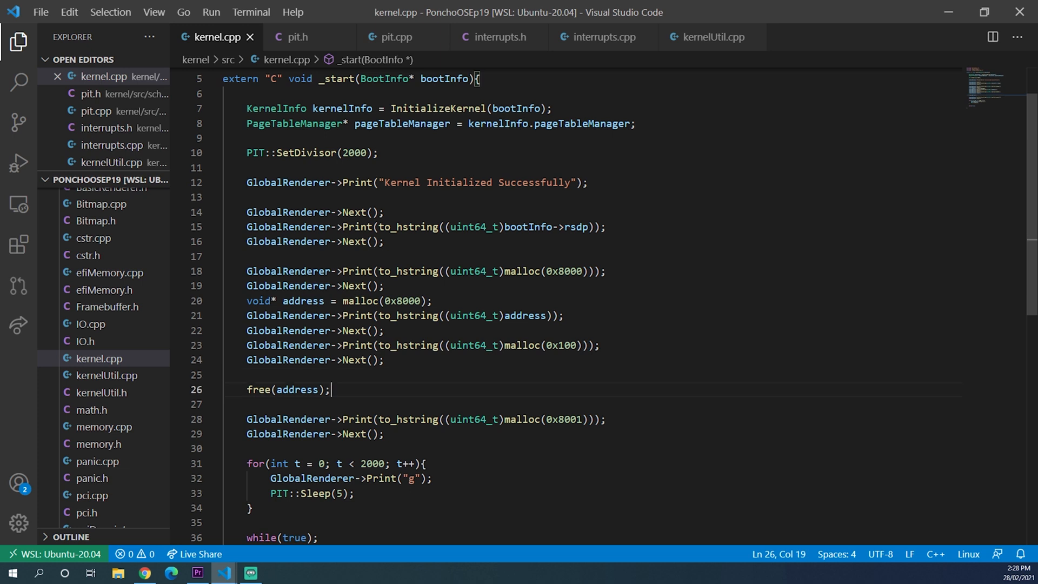
pyautogui.click(225, 138)
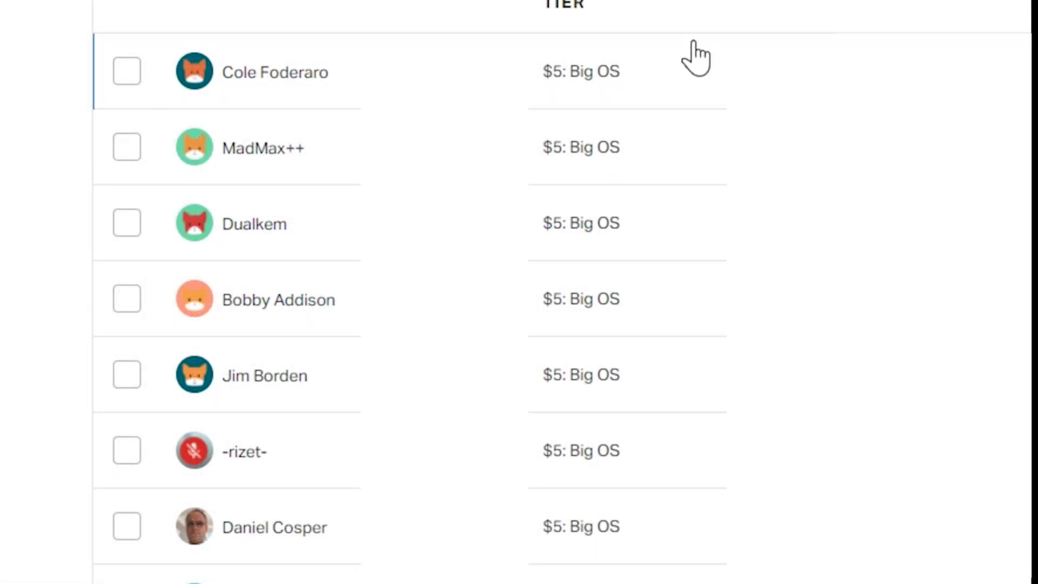
pyautogui.moveTo(315, 184)
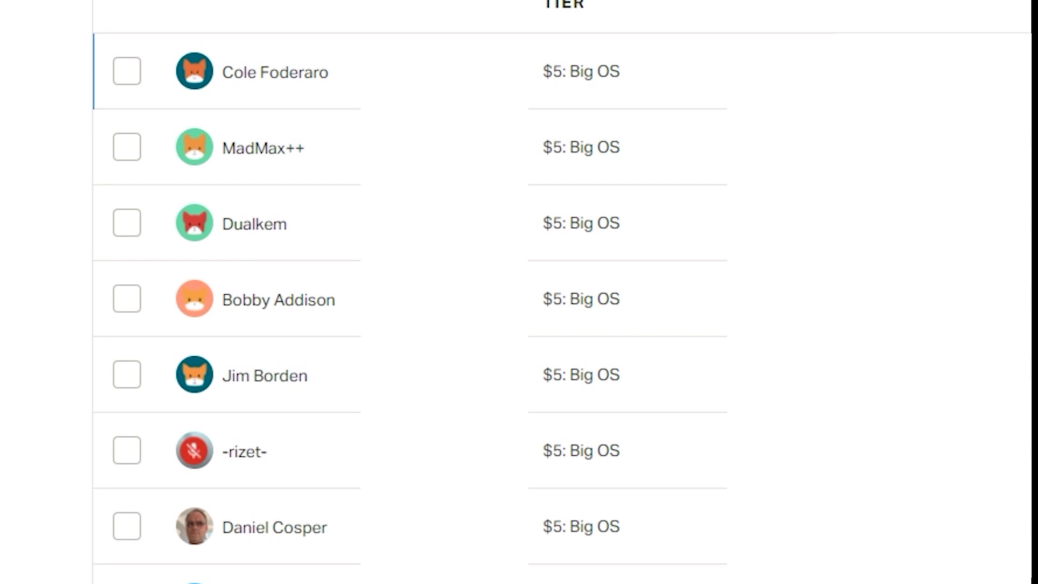
pyautogui.scroll(-3)
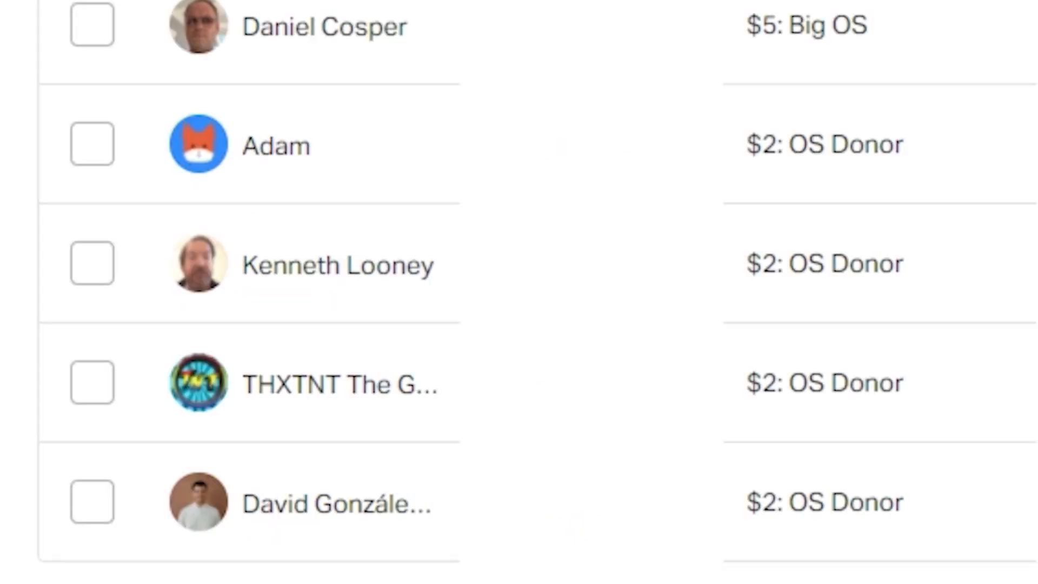